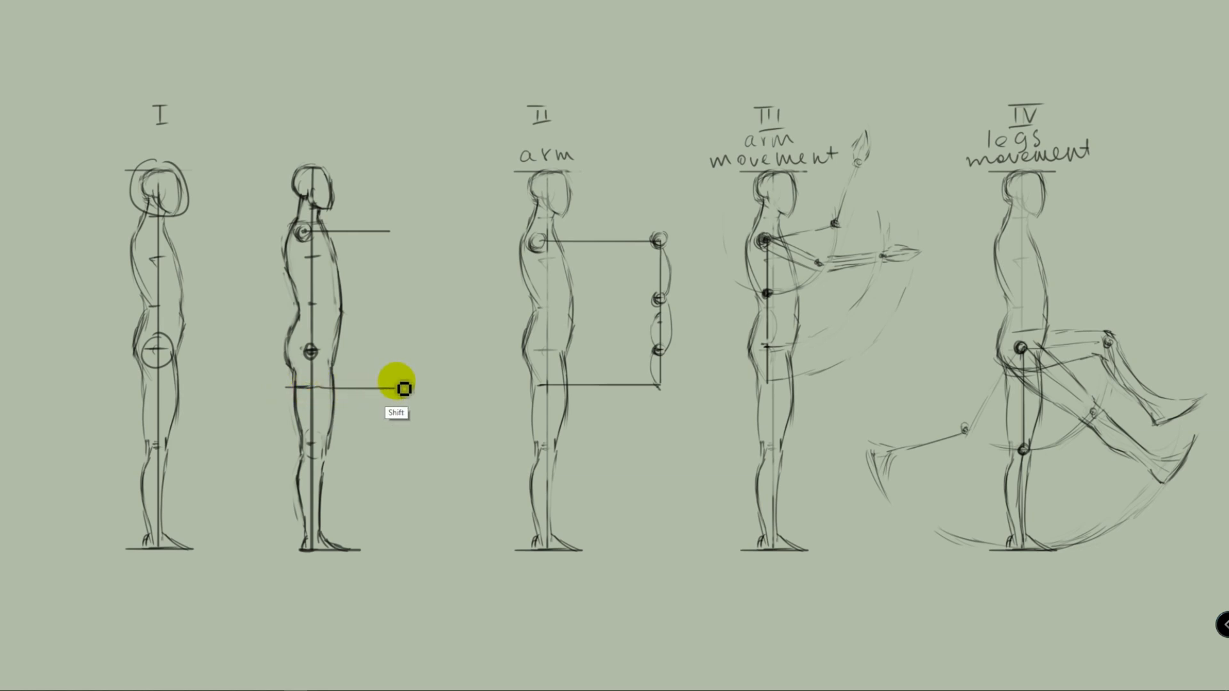
Scroll down the canvas to reach the second standing figure for the bent-leg sketch
scroll(down, 3)
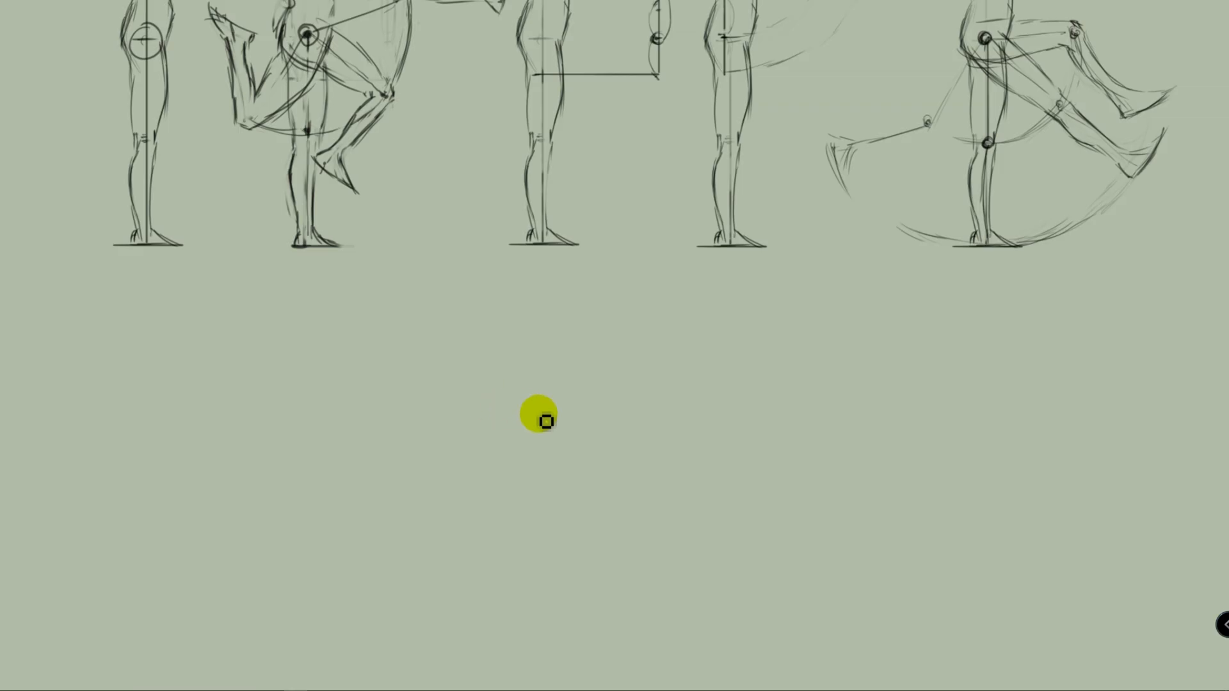
Draw a ground line, then gesture the dog's neck-to-head line, chest curve and front leg
drag(539, 421, 797, 526)
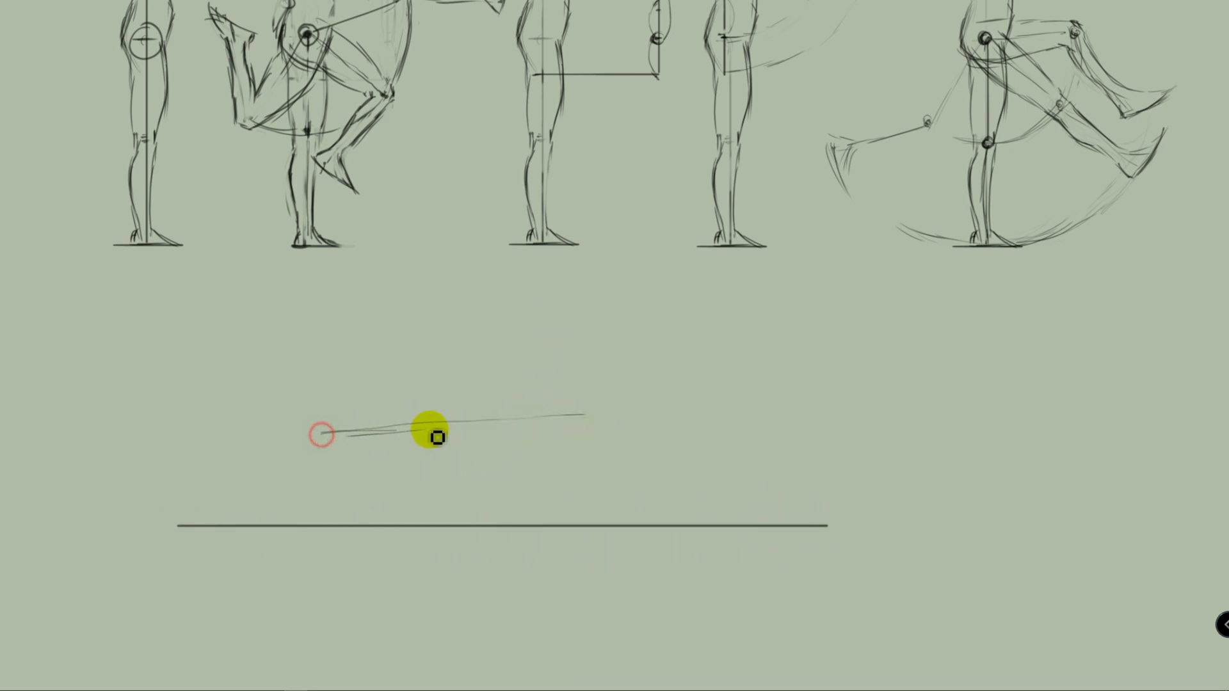
drag(433, 436, 719, 366)
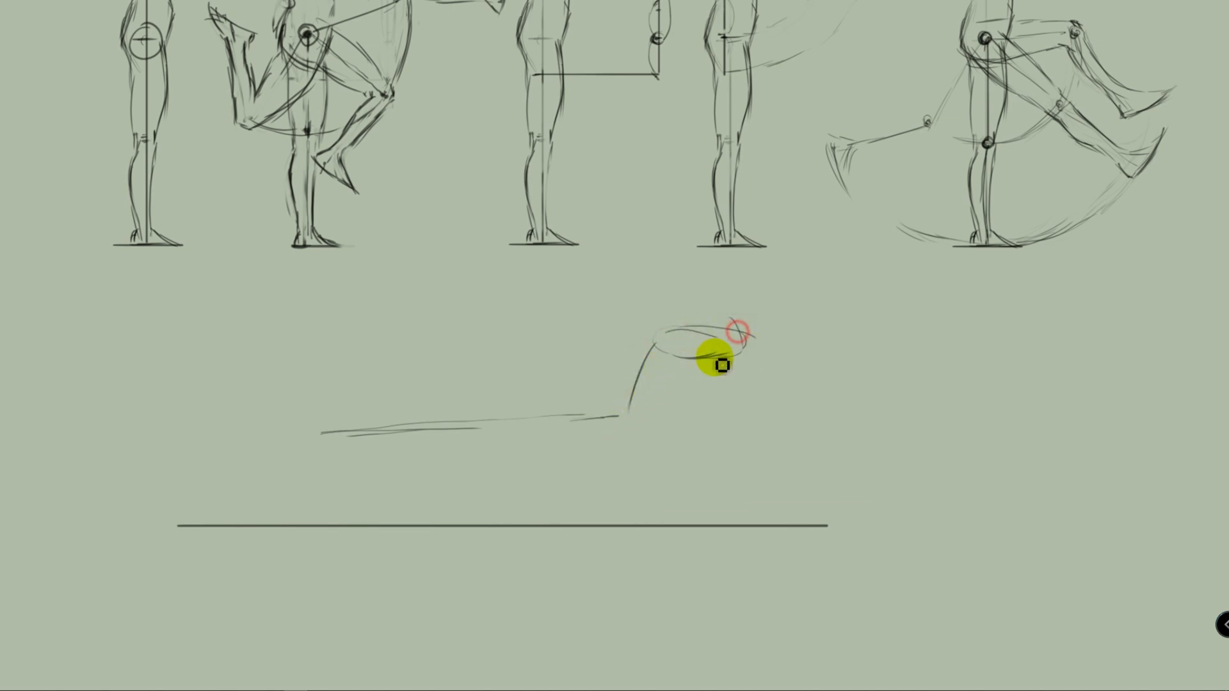
drag(718, 366, 627, 458)
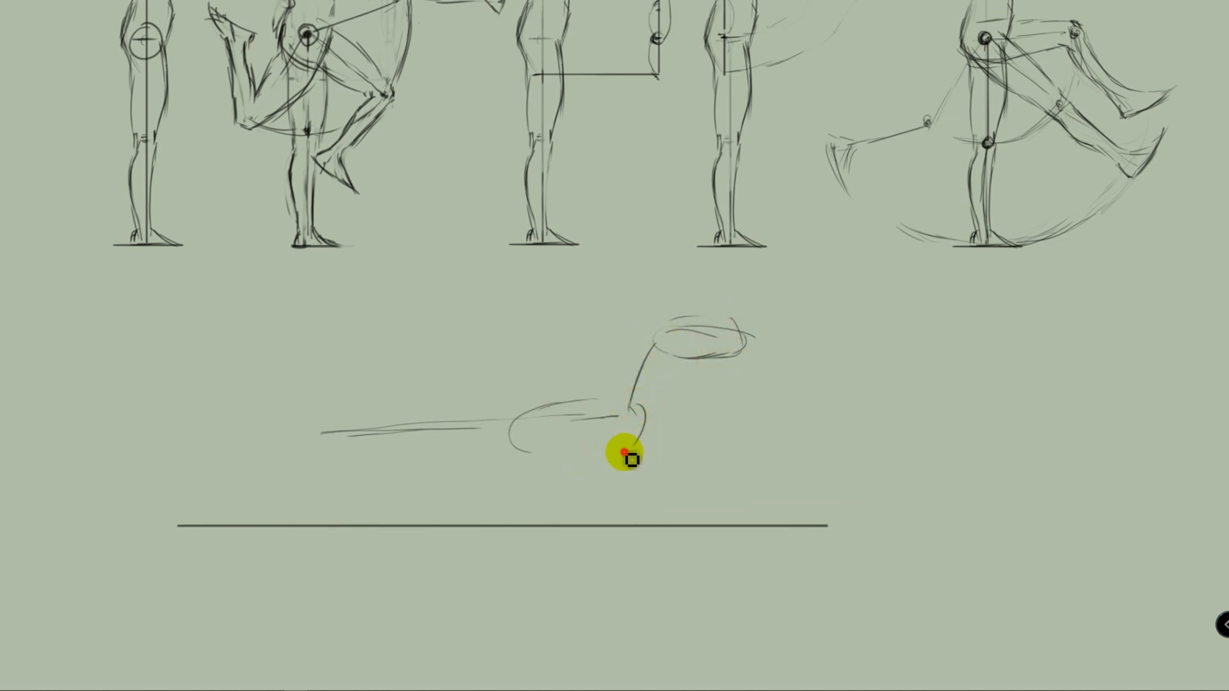
drag(628, 461, 599, 396)
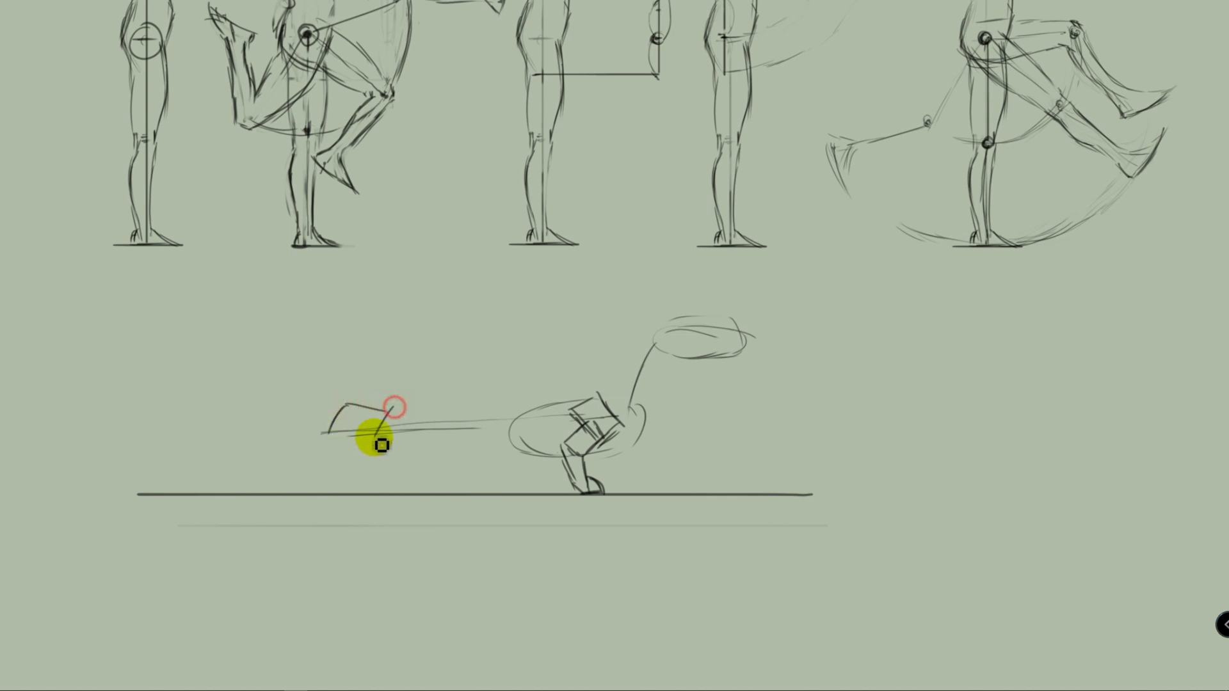
Rough in the dachshund's rear and hind leg at the left end of the body
drag(379, 444, 304, 470)
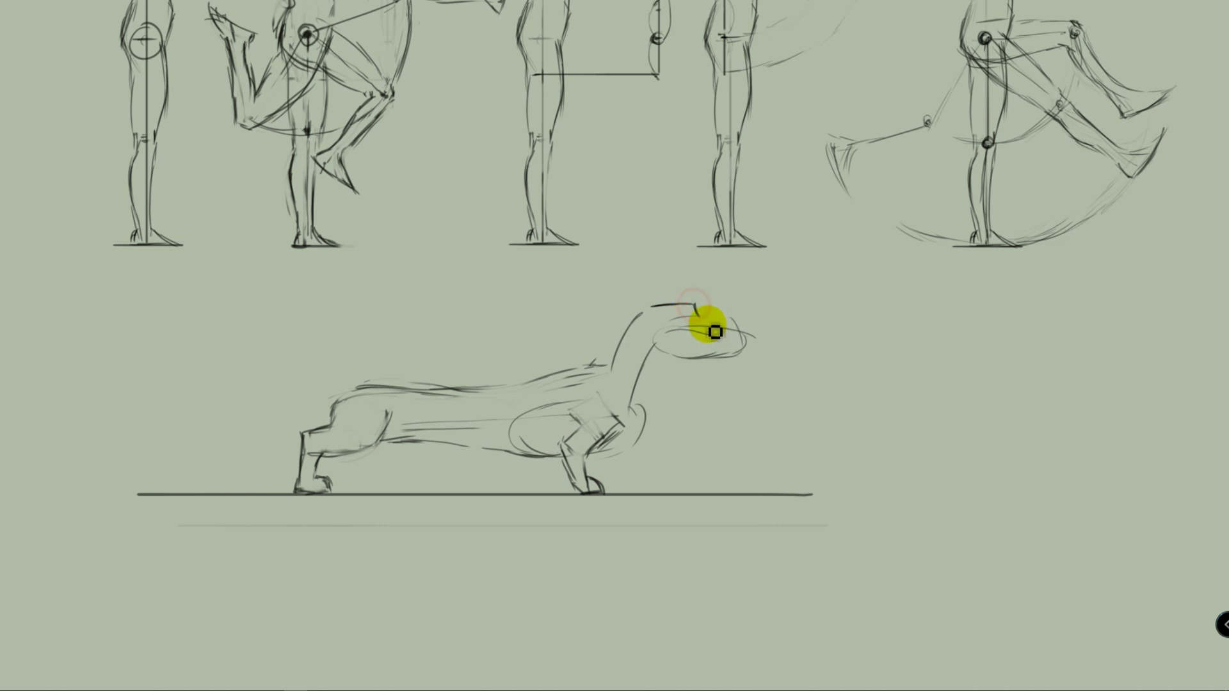
Refine the head top and back, long muzzle, nose tip, and neck-to-chest line
drag(713, 330, 790, 344)
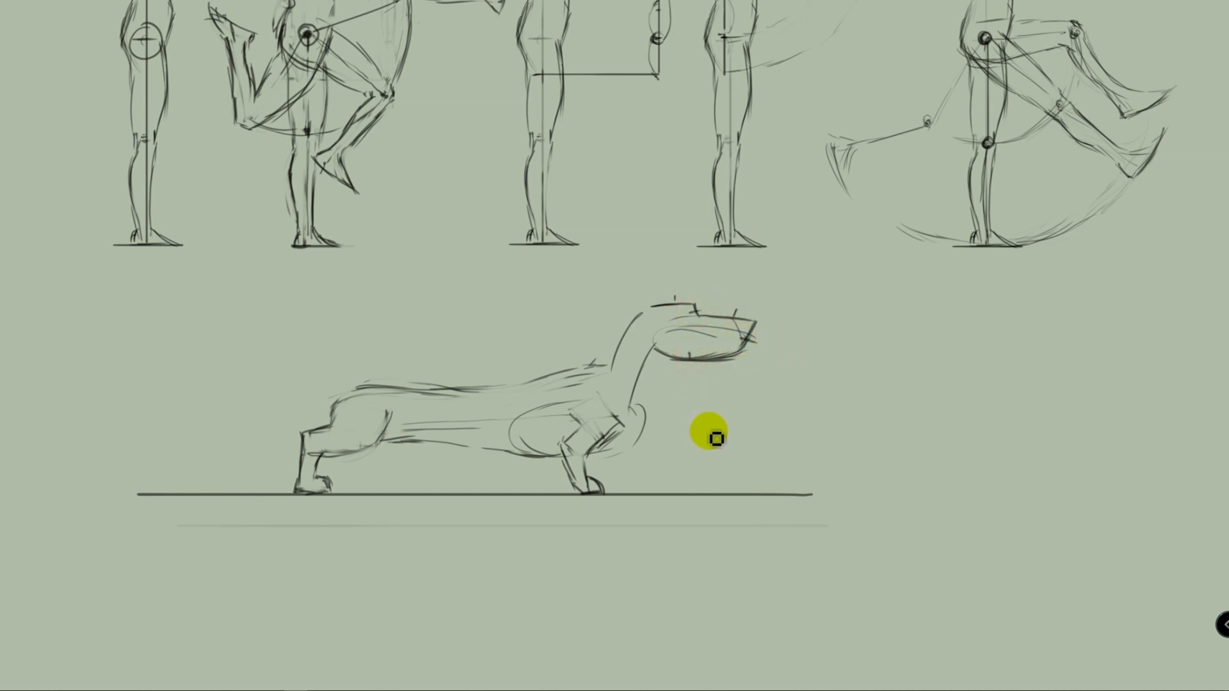
drag(713, 439, 765, 338)
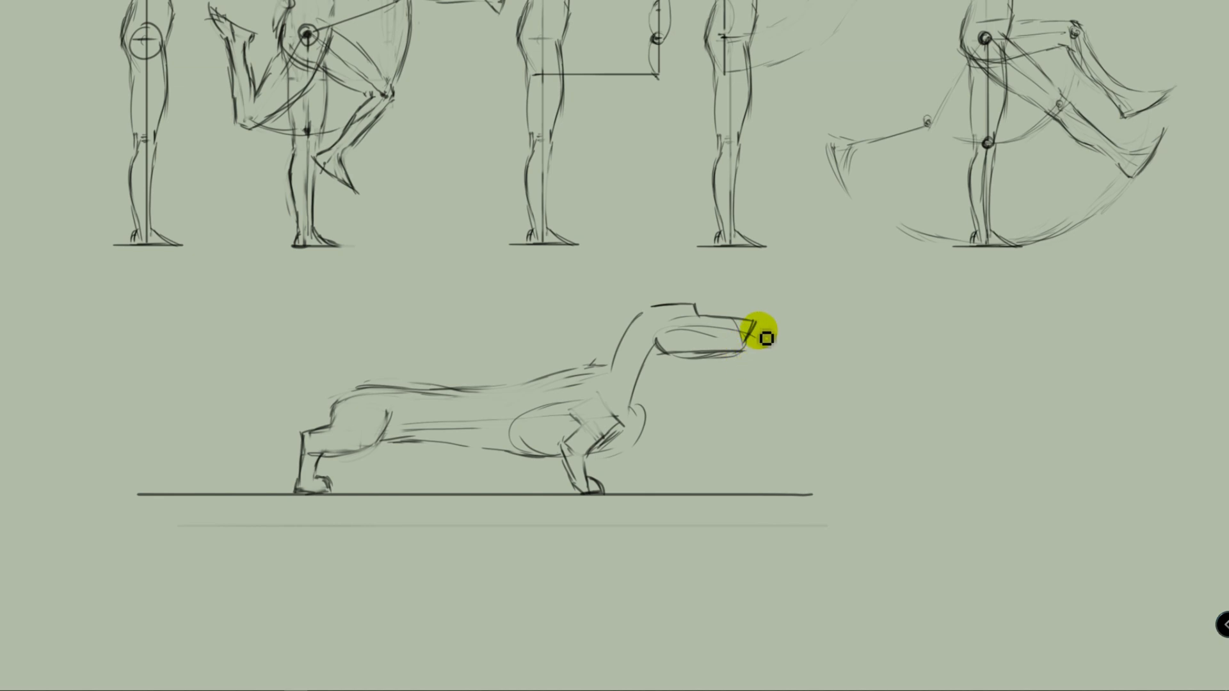
drag(753, 336, 717, 361)
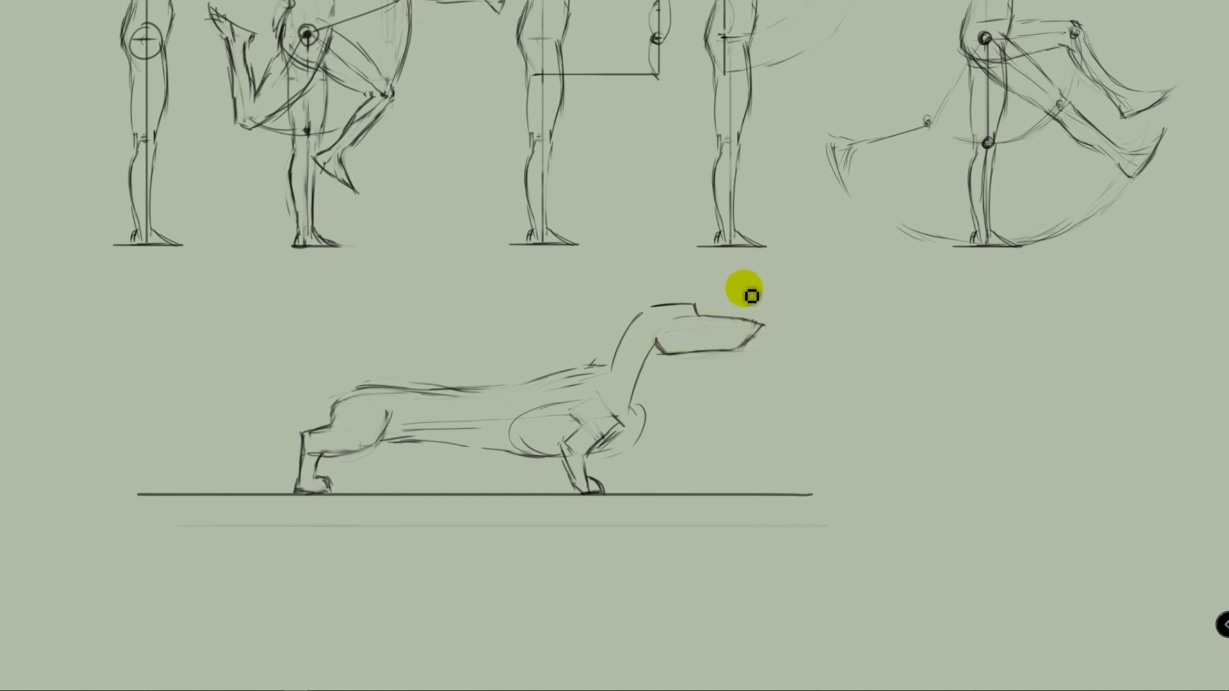
drag(748, 295, 664, 408)
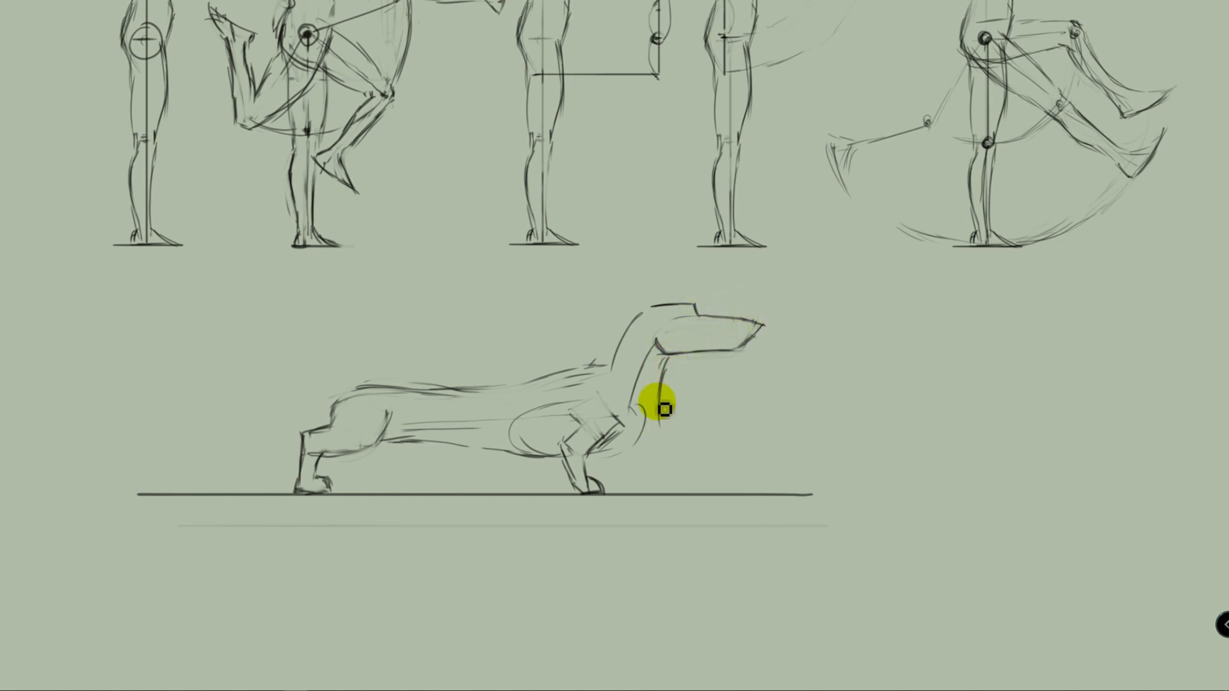
drag(664, 407, 368, 387)
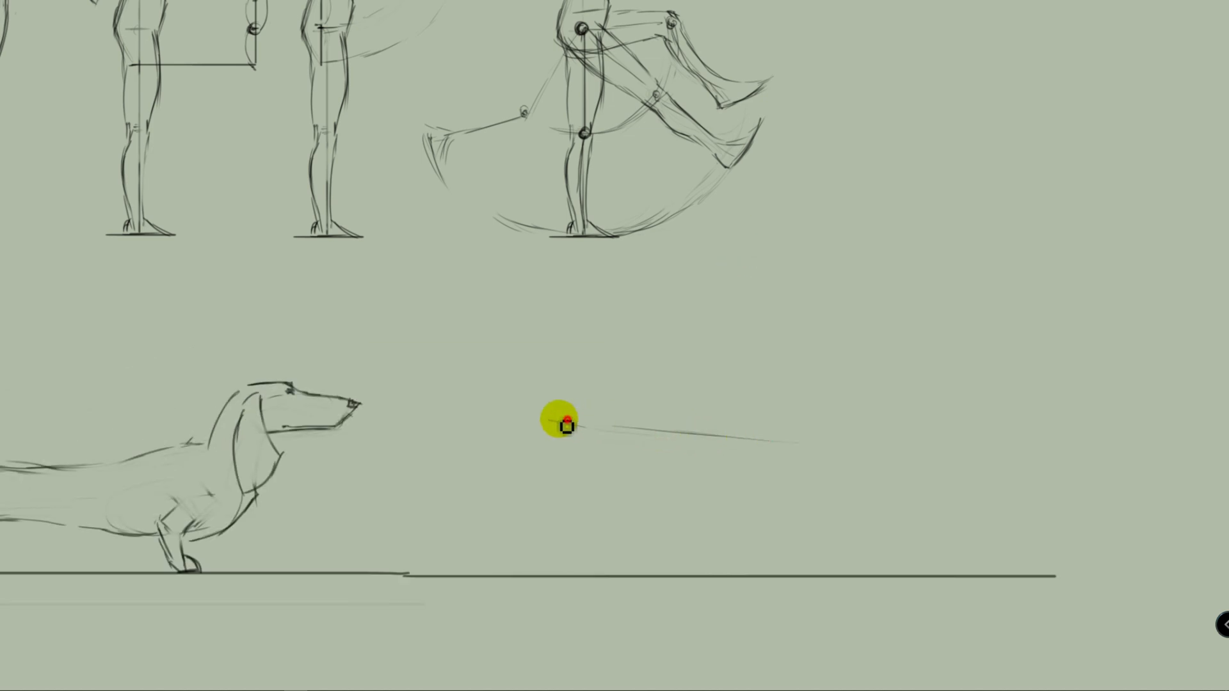
Start the second dog sketch with its long body line to the right
drag(561, 424, 870, 472)
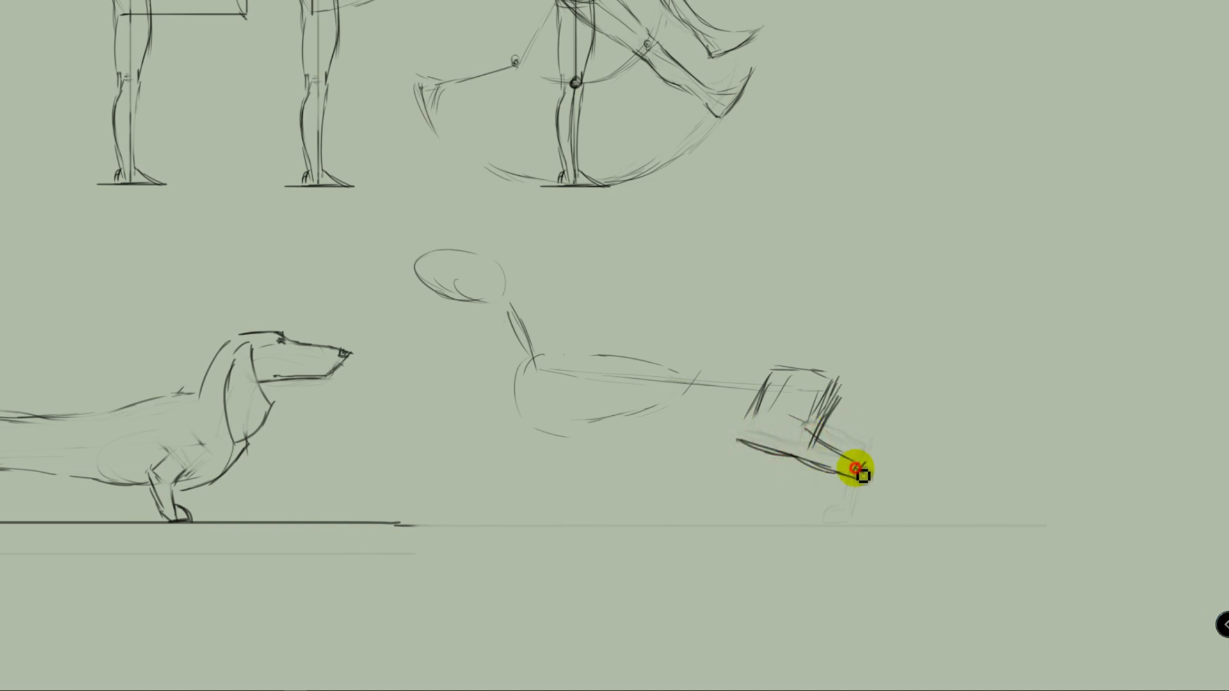
Sketch the second figure's leg, refine its body line and add torso shaping strokes
drag(854, 470, 854, 553)
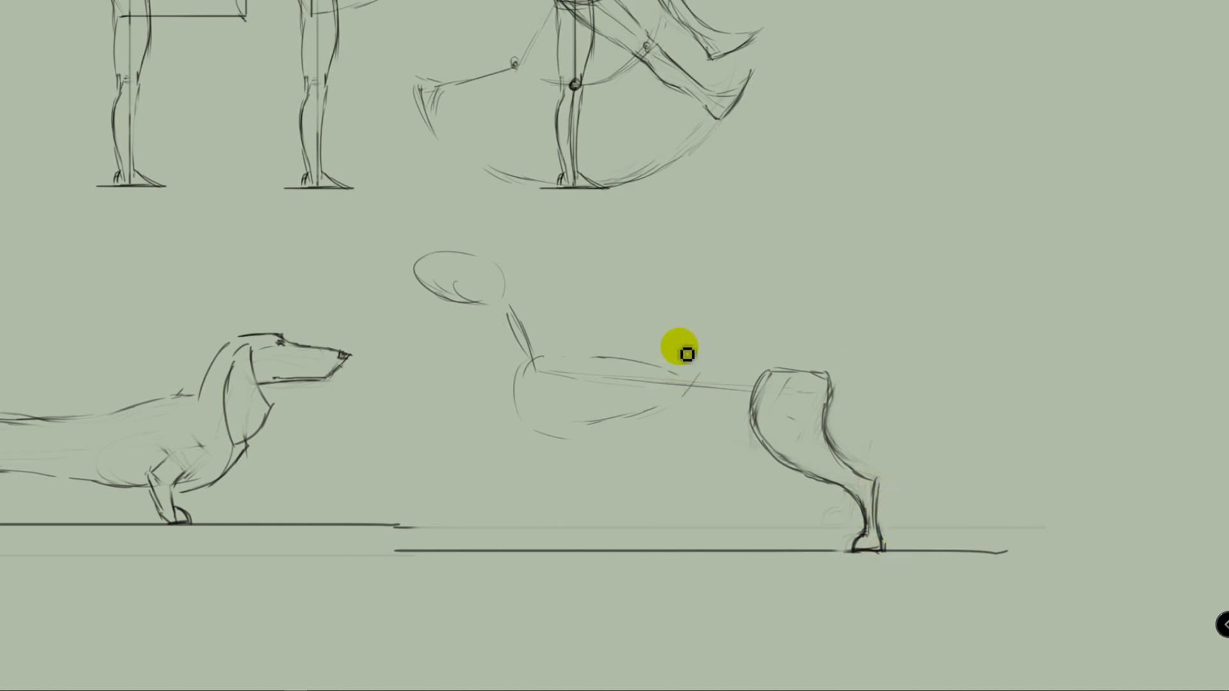
drag(684, 353, 587, 401)
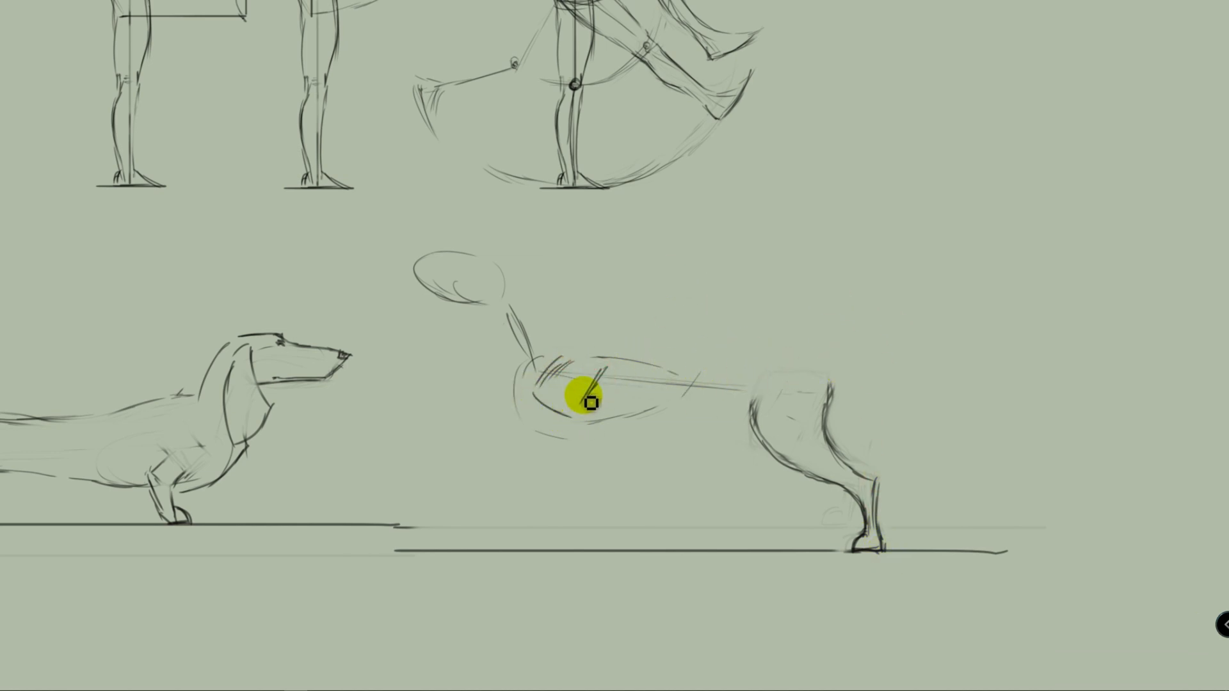
drag(587, 400, 598, 309)
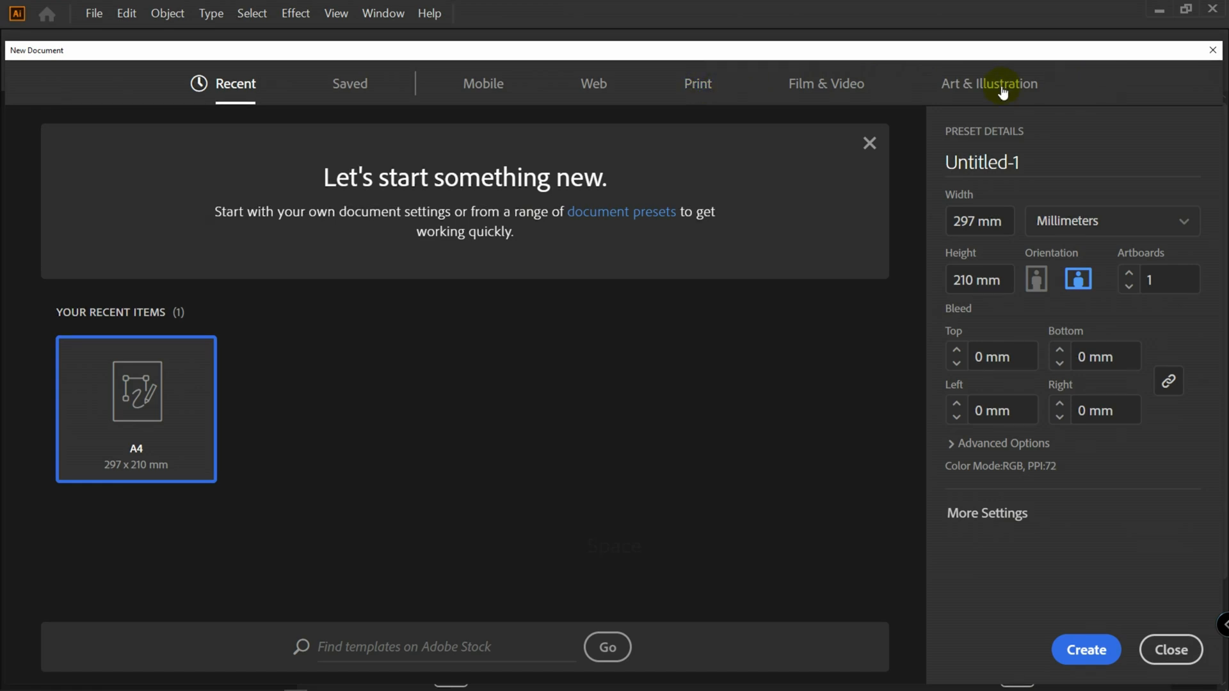
Create a new document from the Art & Illustration A4 preset
click(989, 84)
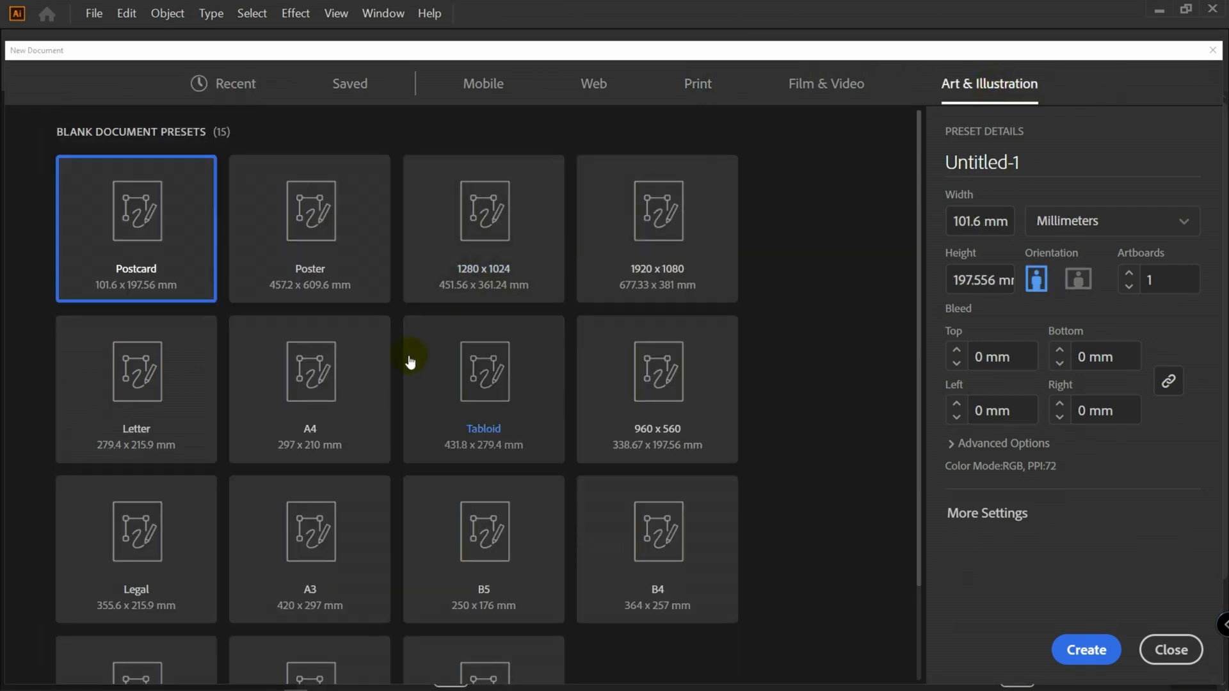
click(308, 388)
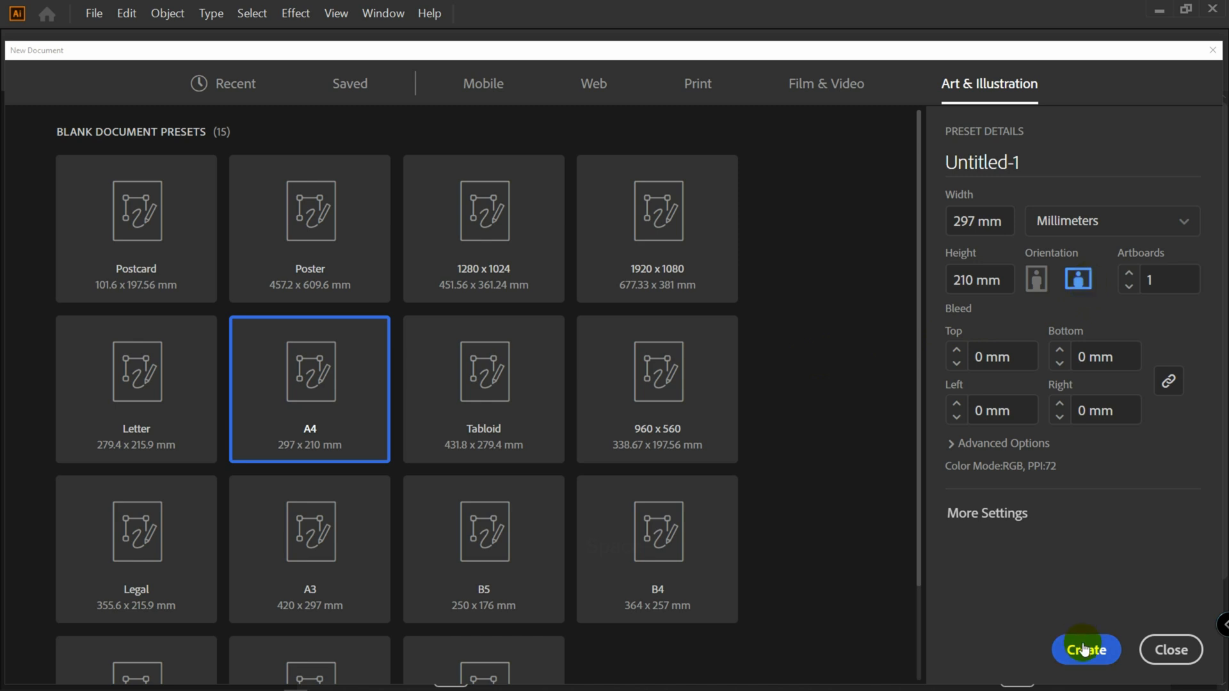
click(1084, 650)
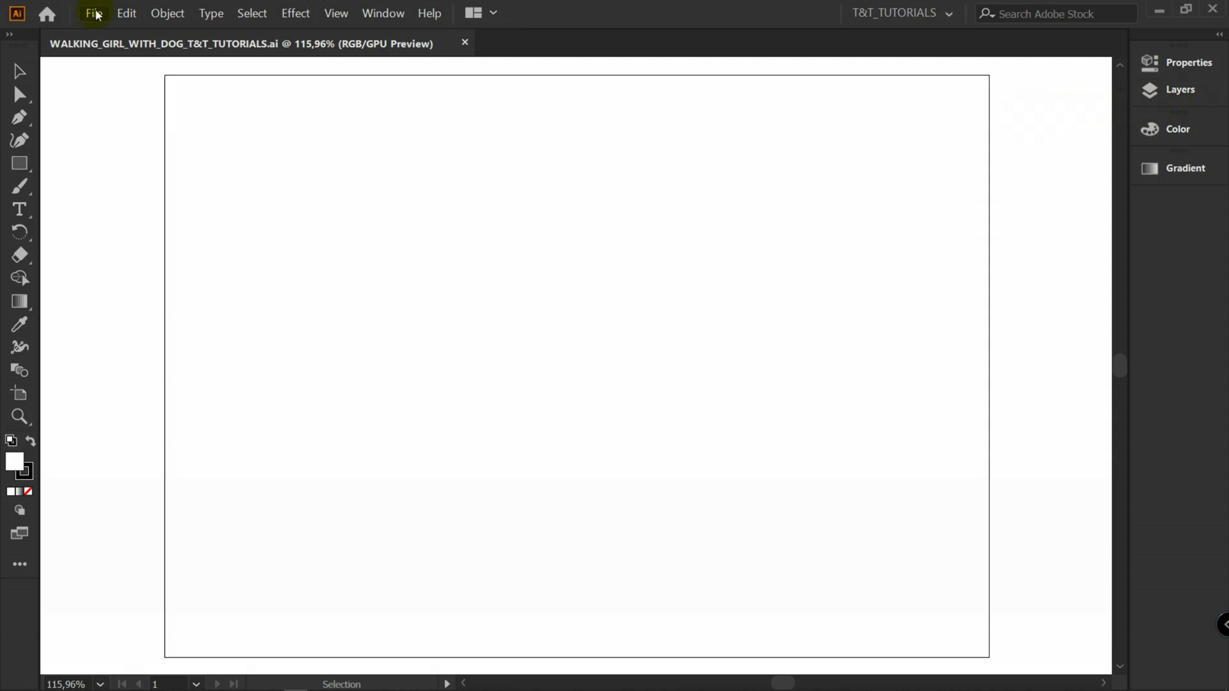
Place the sketch, name the new layer GIRL, and select the sketch image to fade it
click(92, 12)
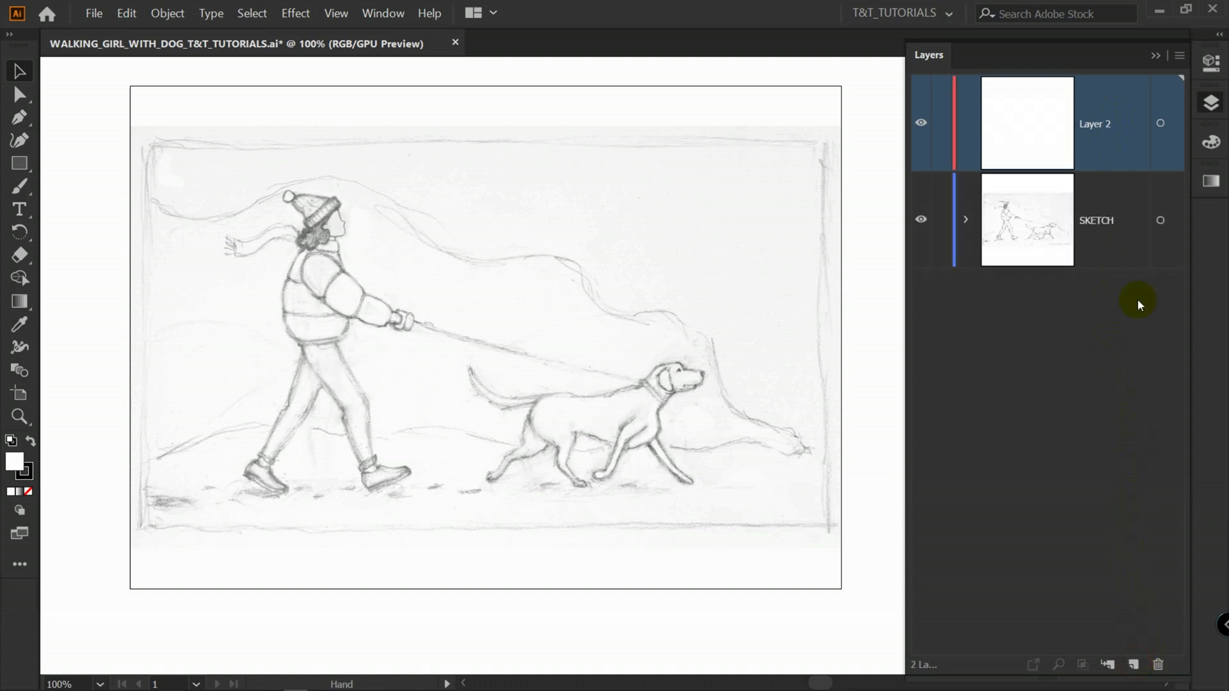
text(GIRL)
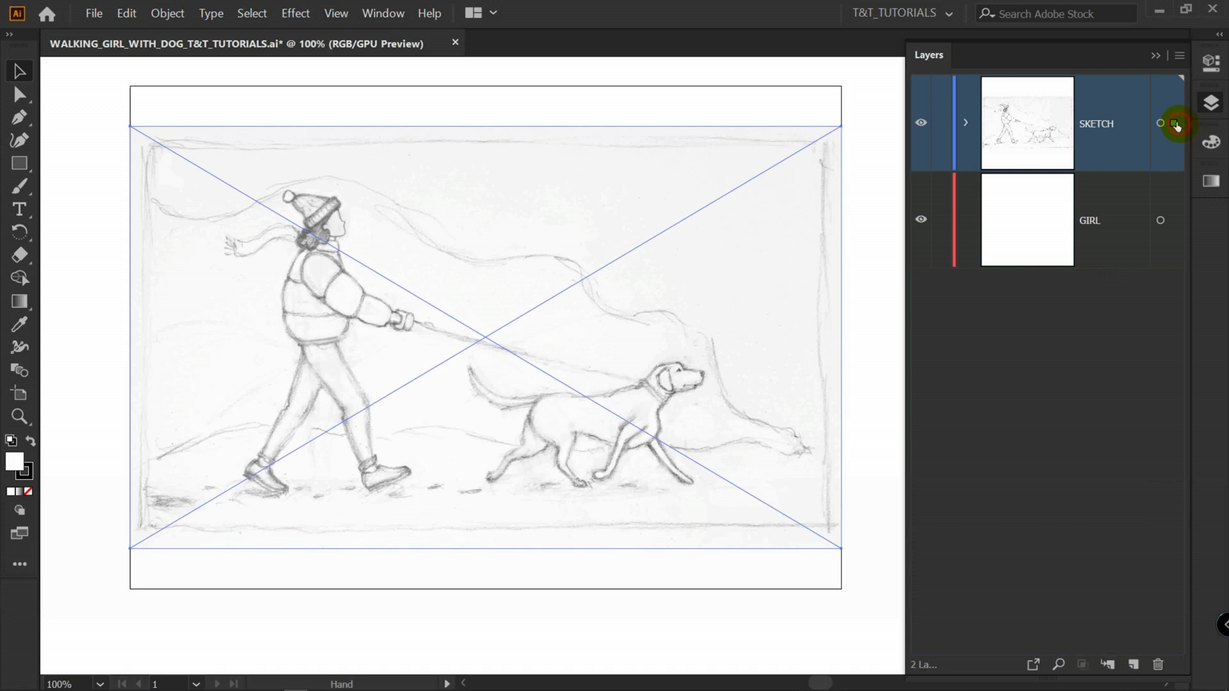
click(1175, 123)
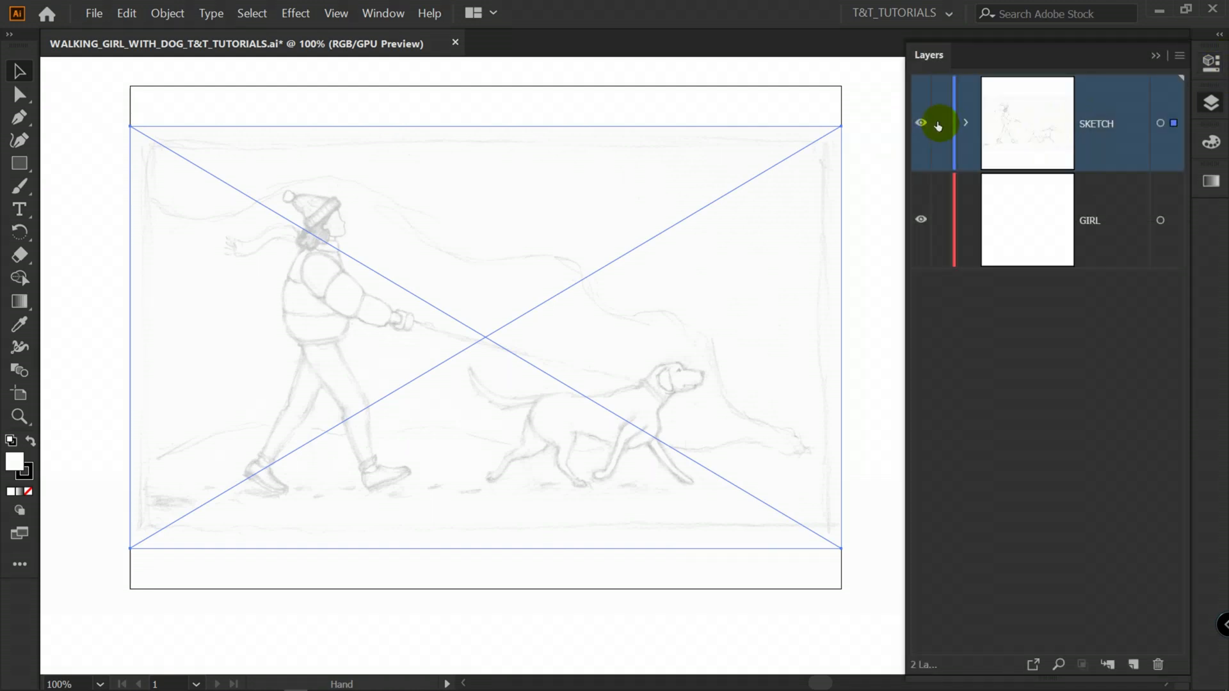
Lock the SKETCH layer, fit the artboard's top edge to the sketch, and activate the GIRL layer
click(940, 123)
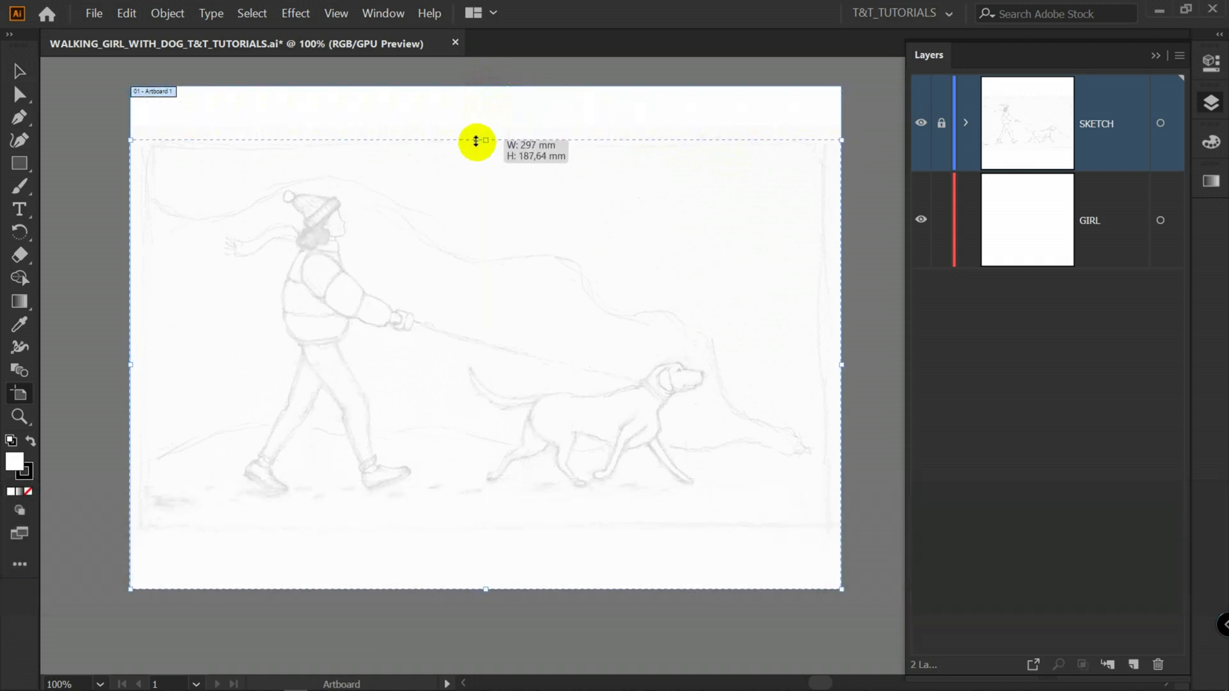
drag(476, 141, 490, 530)
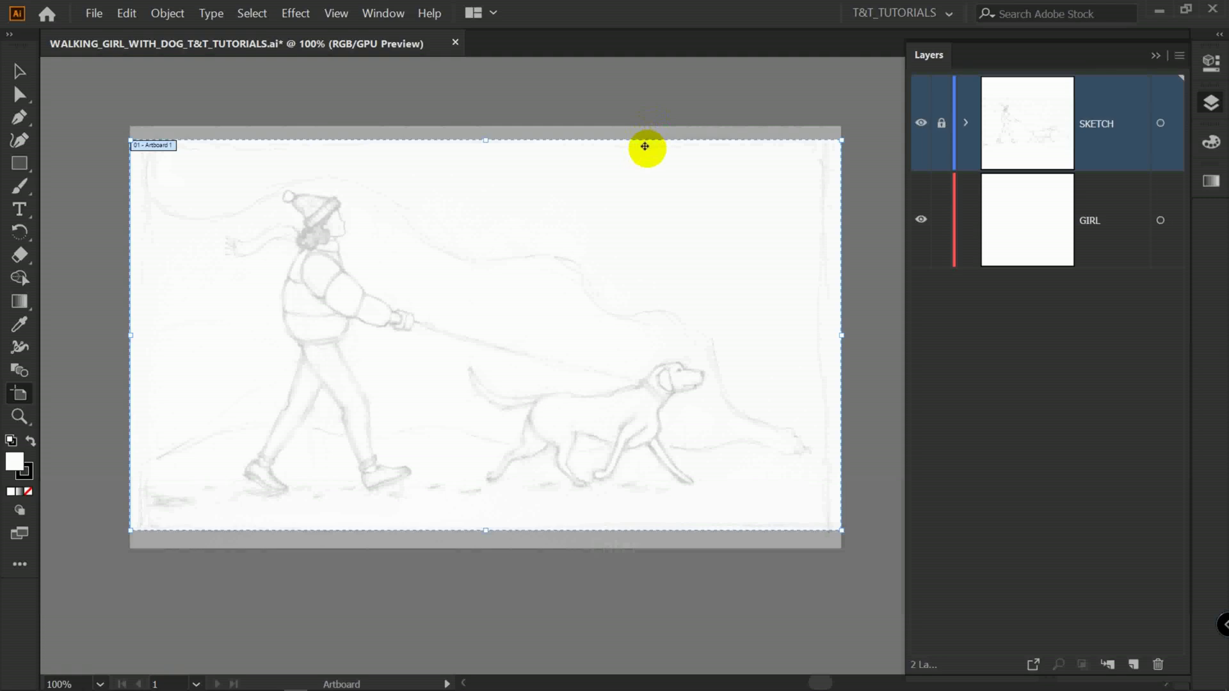
click(1090, 220)
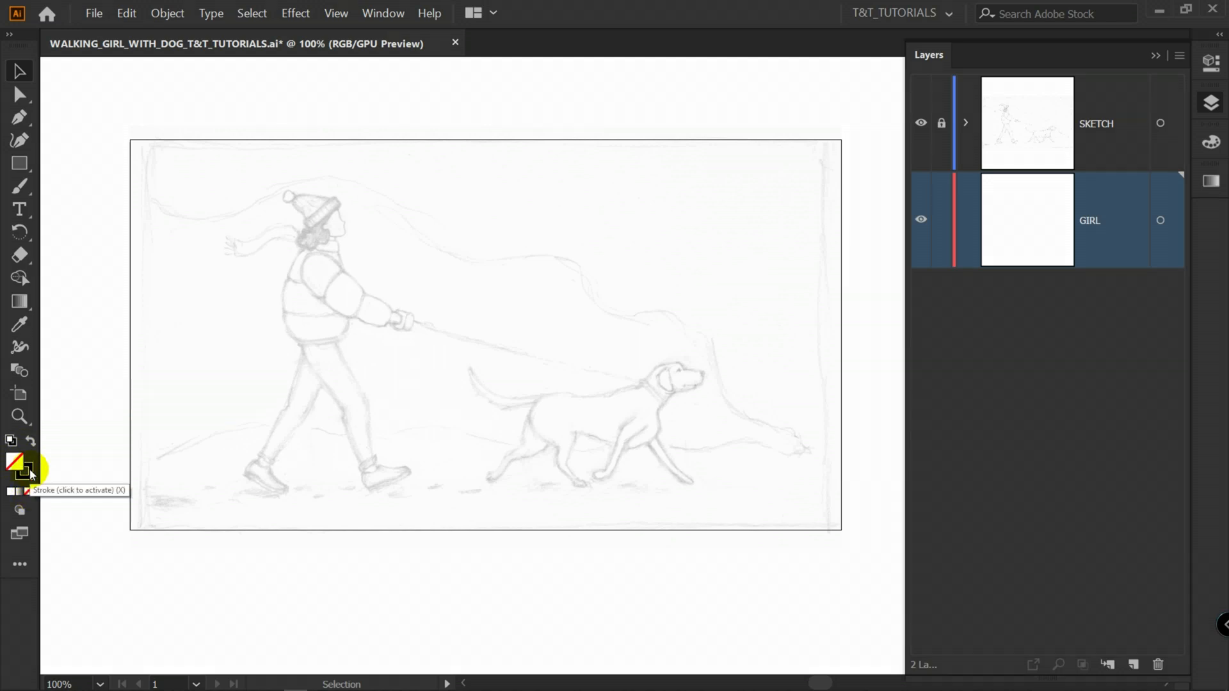
Set the stroke colour to muted teal 599396 in the Color Picker
double_click(14, 462)
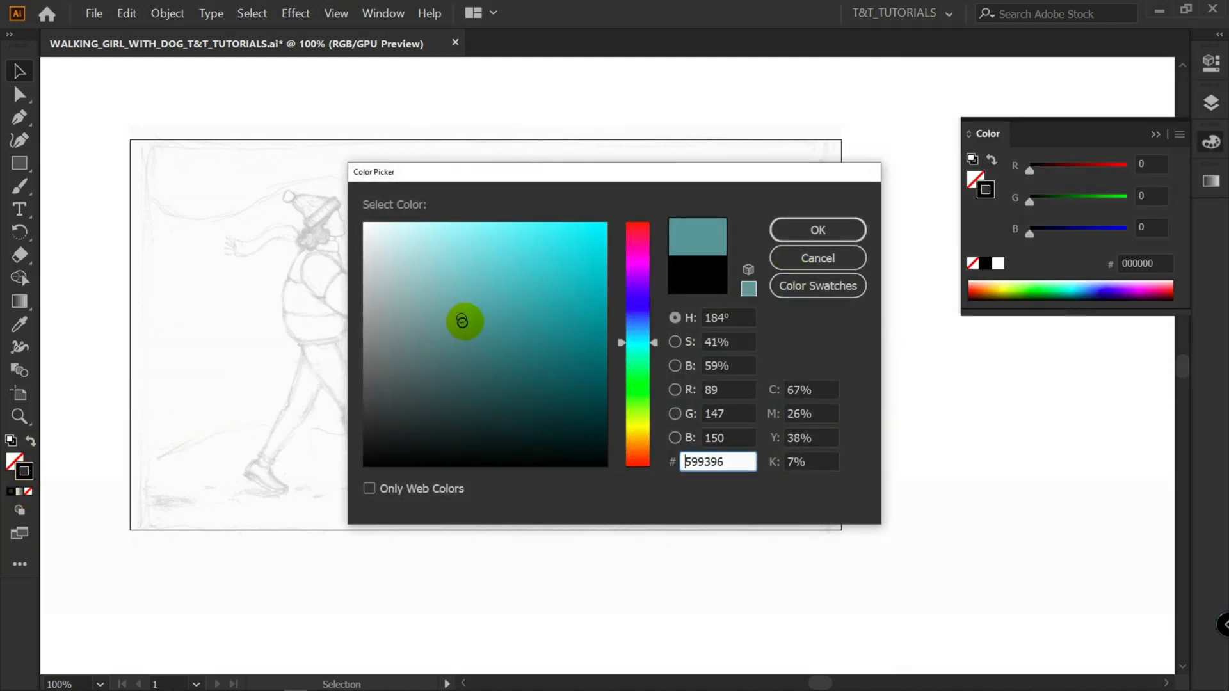
click(817, 229)
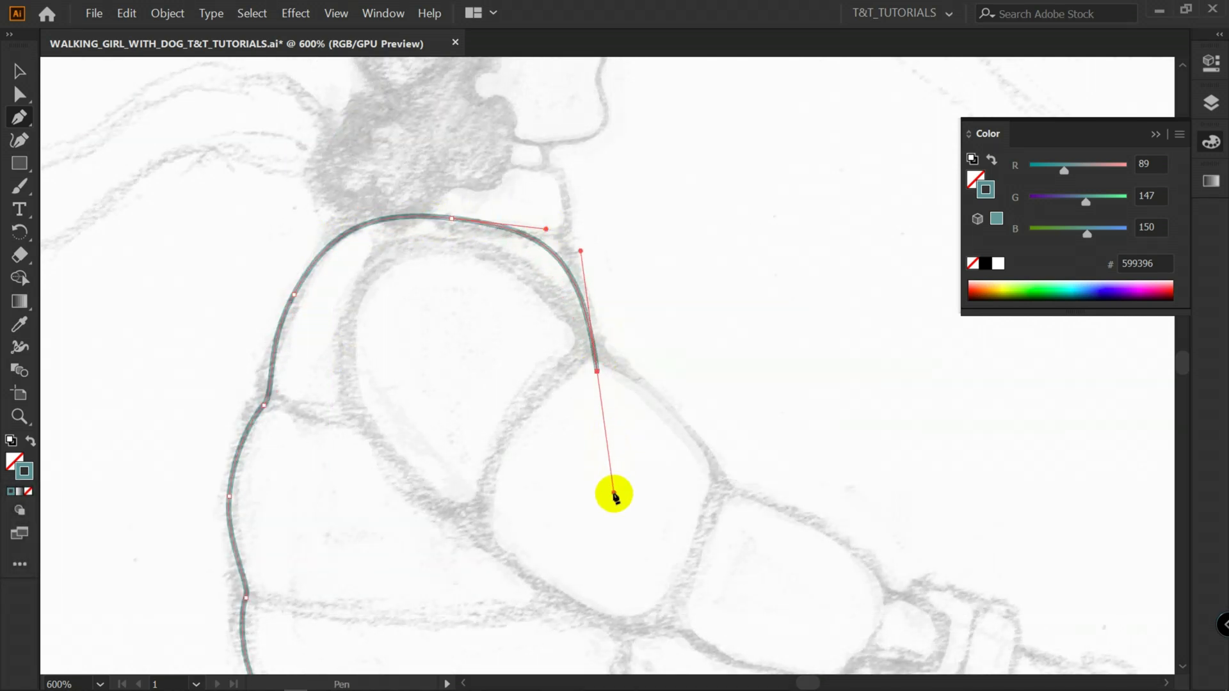
Break the Pen curve to a sharp corner and arch the jacket outline over the shoulder
key(space)
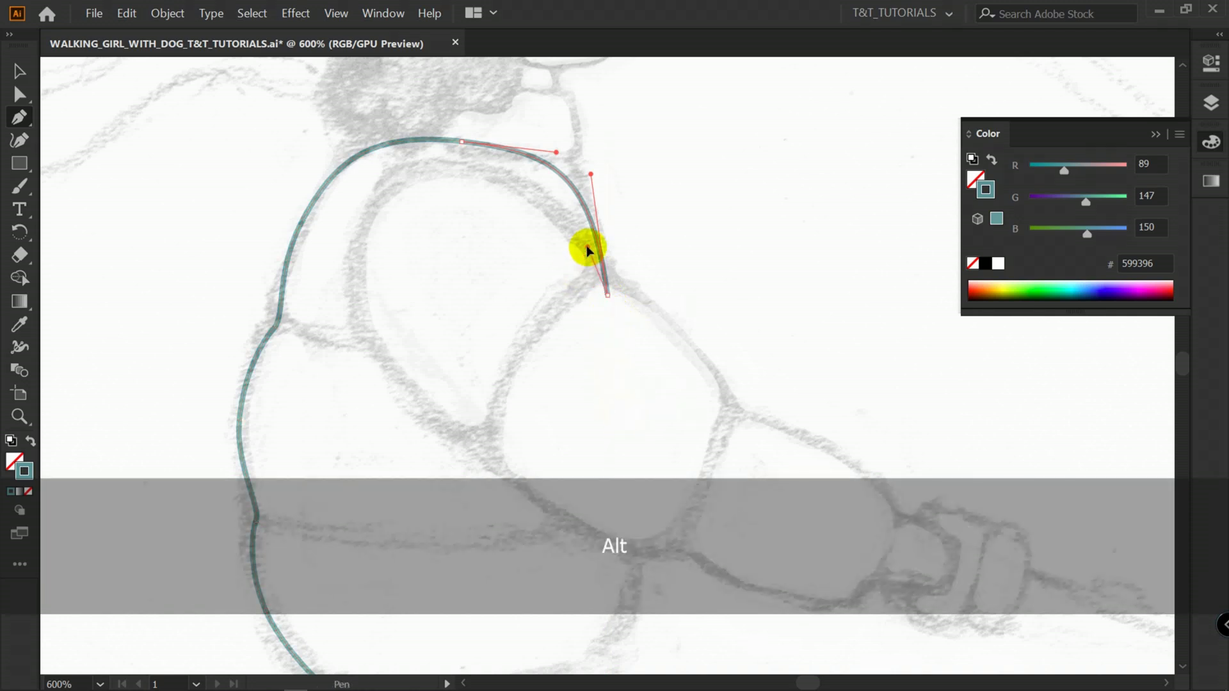
drag(591, 247, 365, 218)
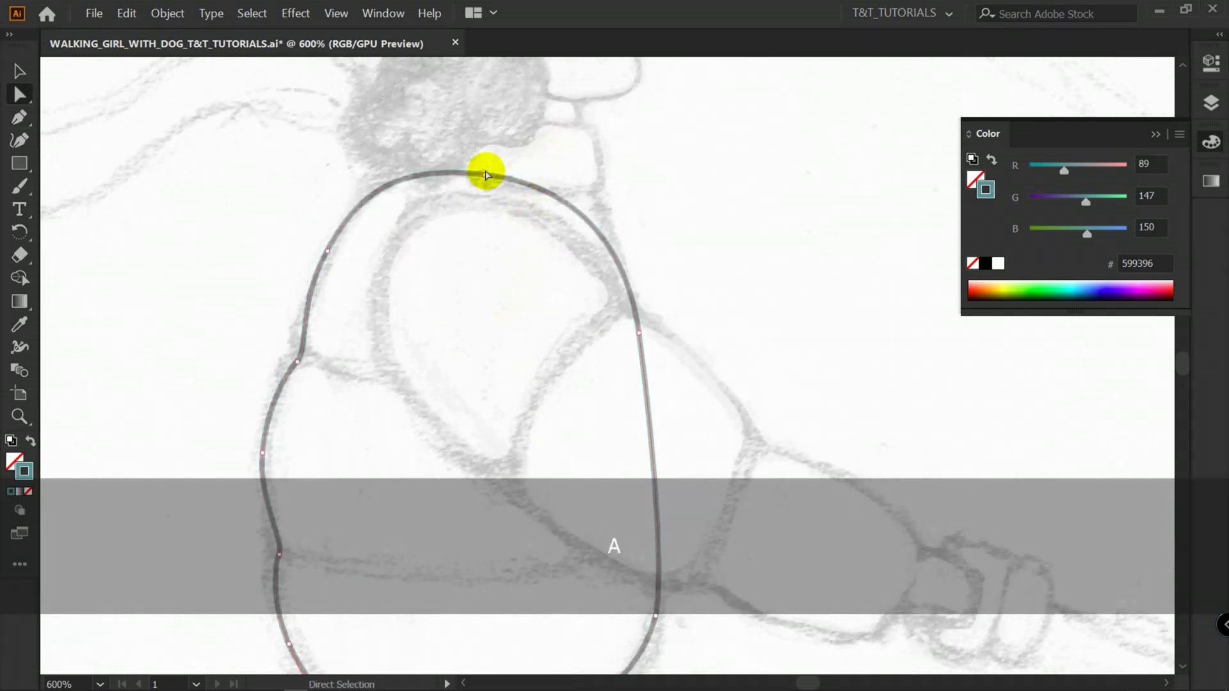
Draw a rounded hem band sized to the jacket width and bend the sleeve outline to the sketch
drag(484, 174, 627, 252)
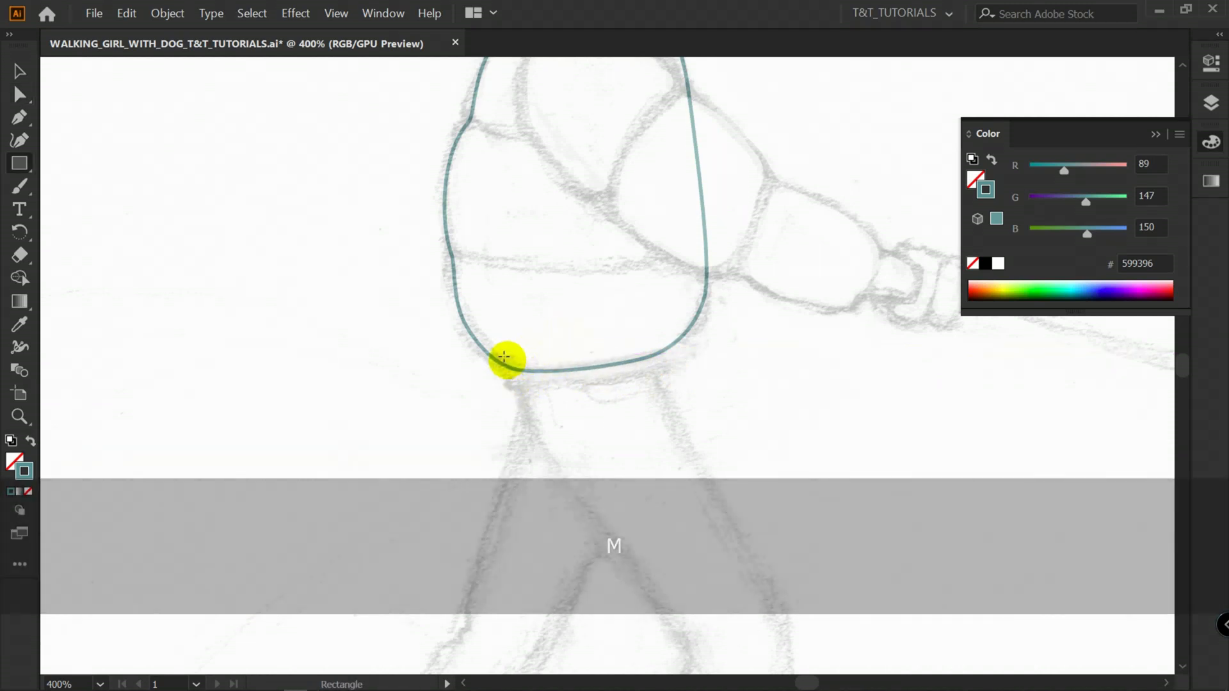
drag(505, 357, 687, 380)
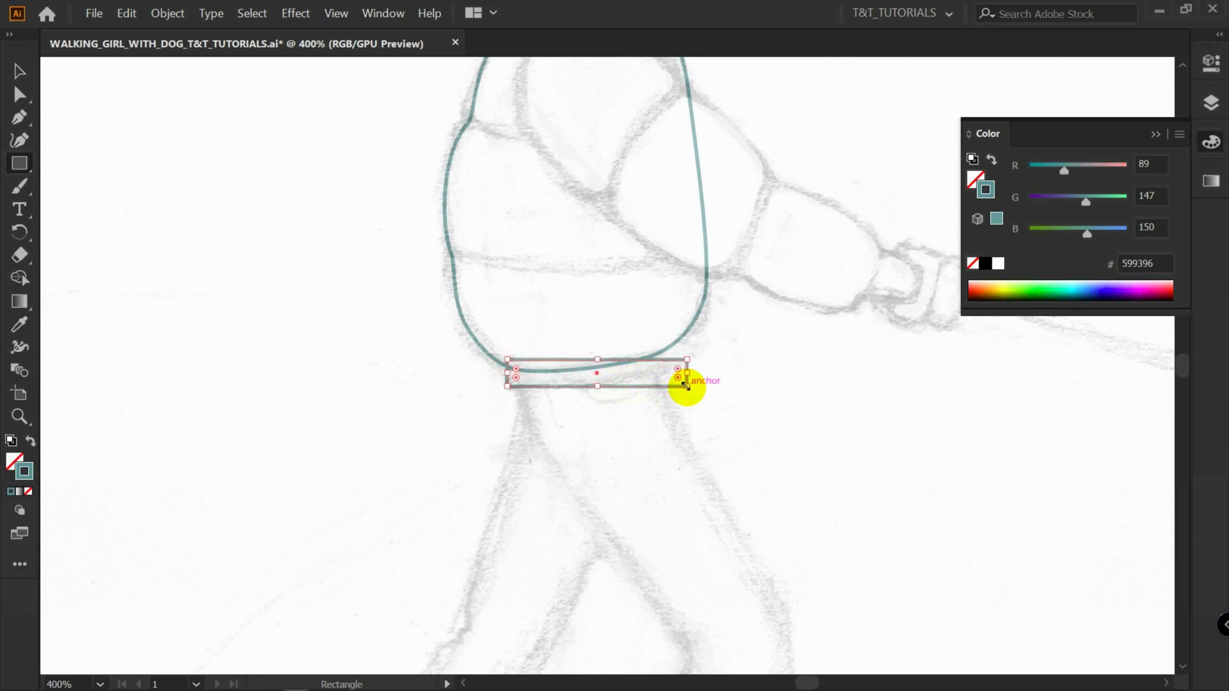
drag(687, 378, 670, 378)
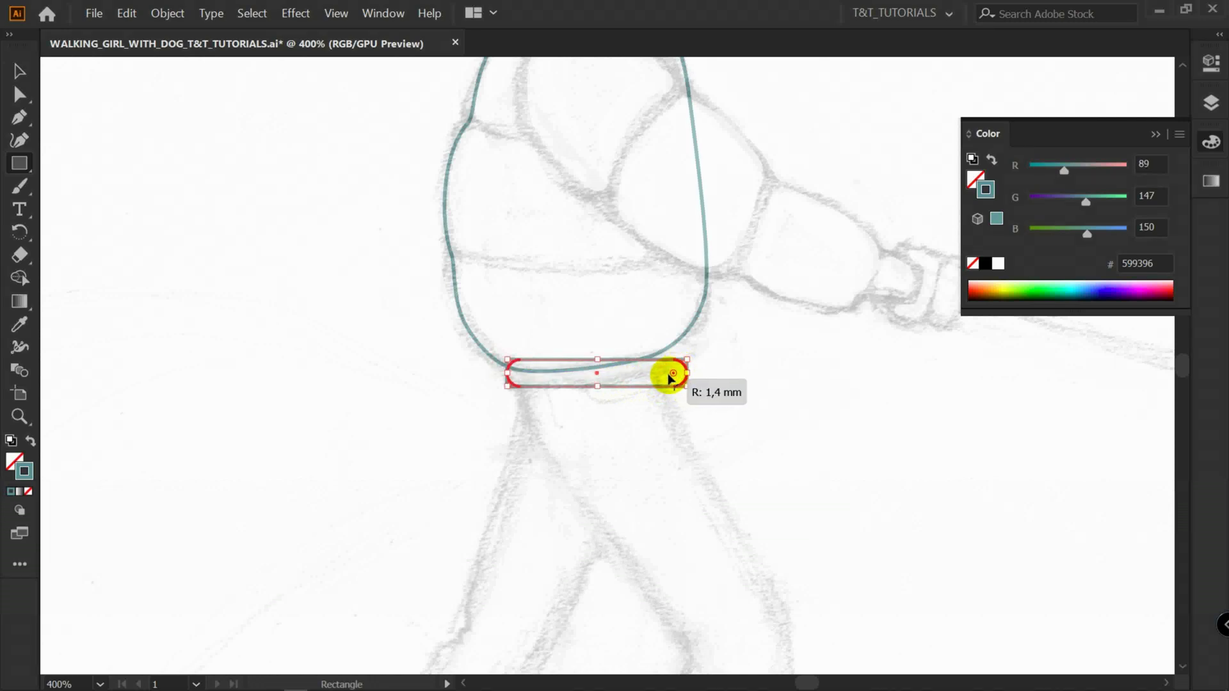
drag(672, 374, 676, 365)
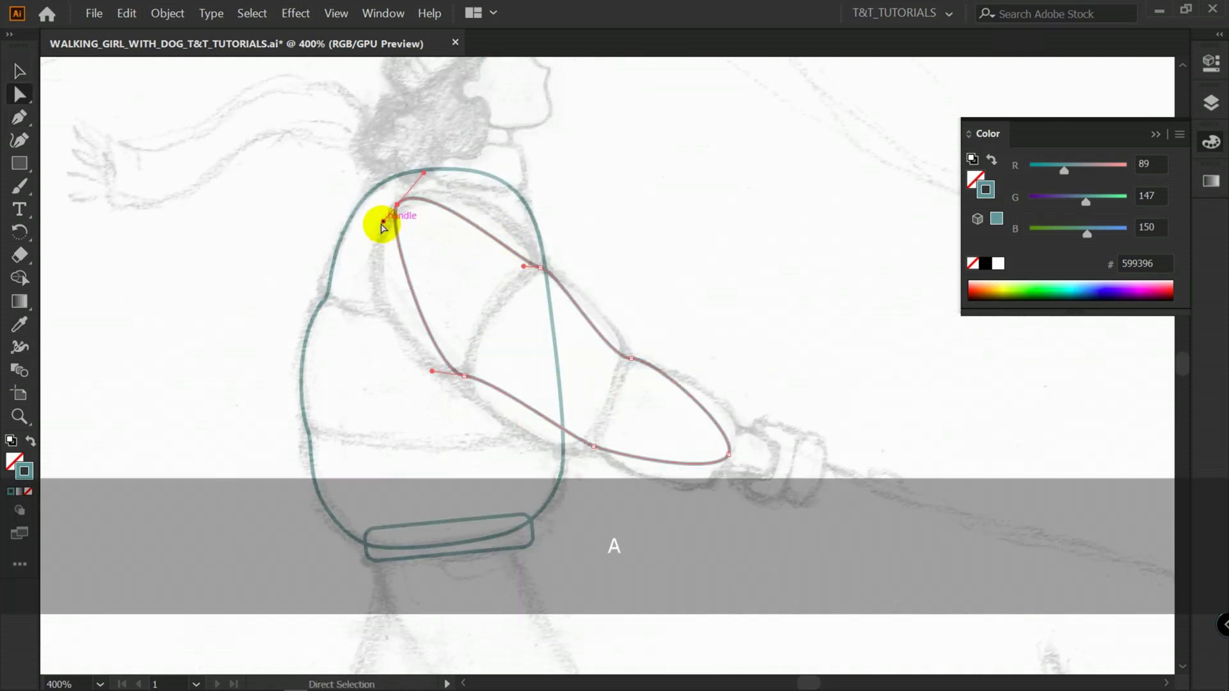
drag(395, 206, 415, 174)
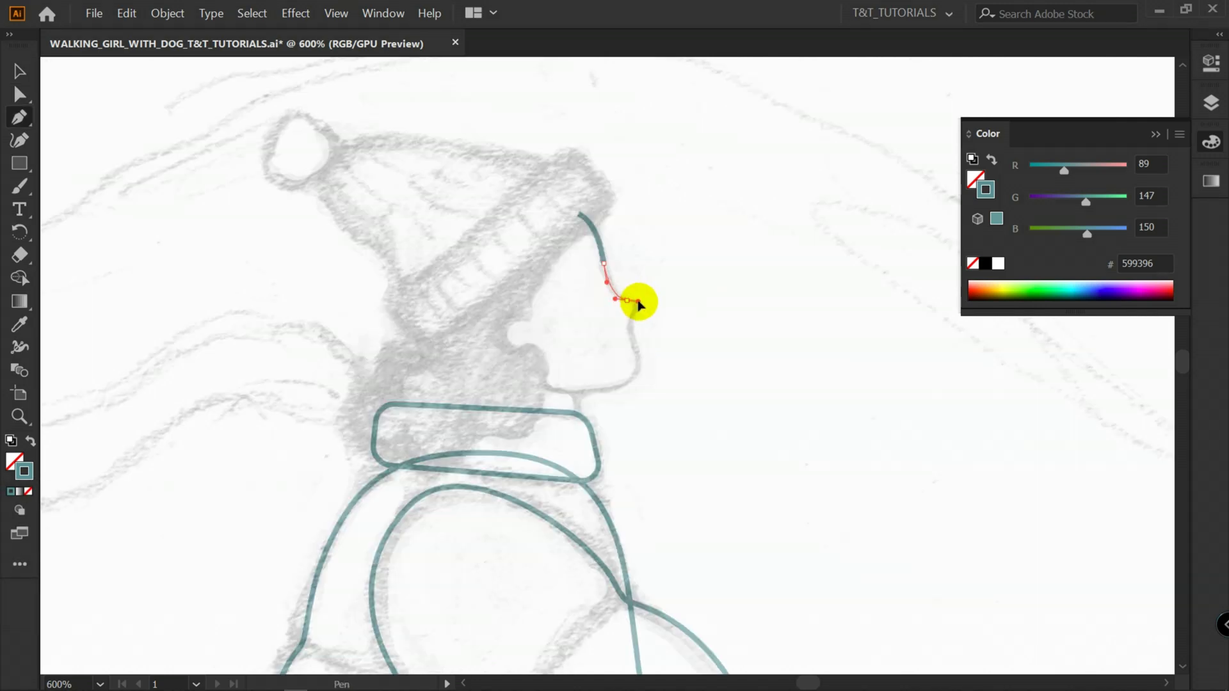
Curve the face profile around nose, lips and chin and close it at the hat
drag(635, 302, 631, 369)
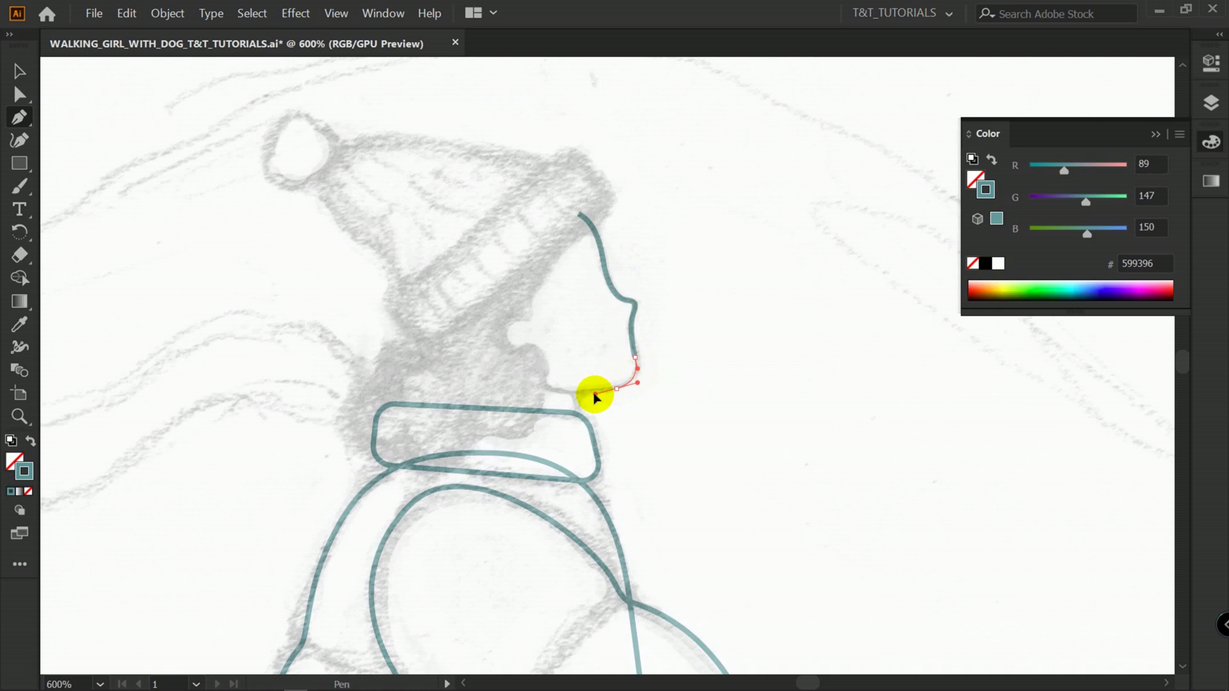
drag(595, 396, 477, 337)
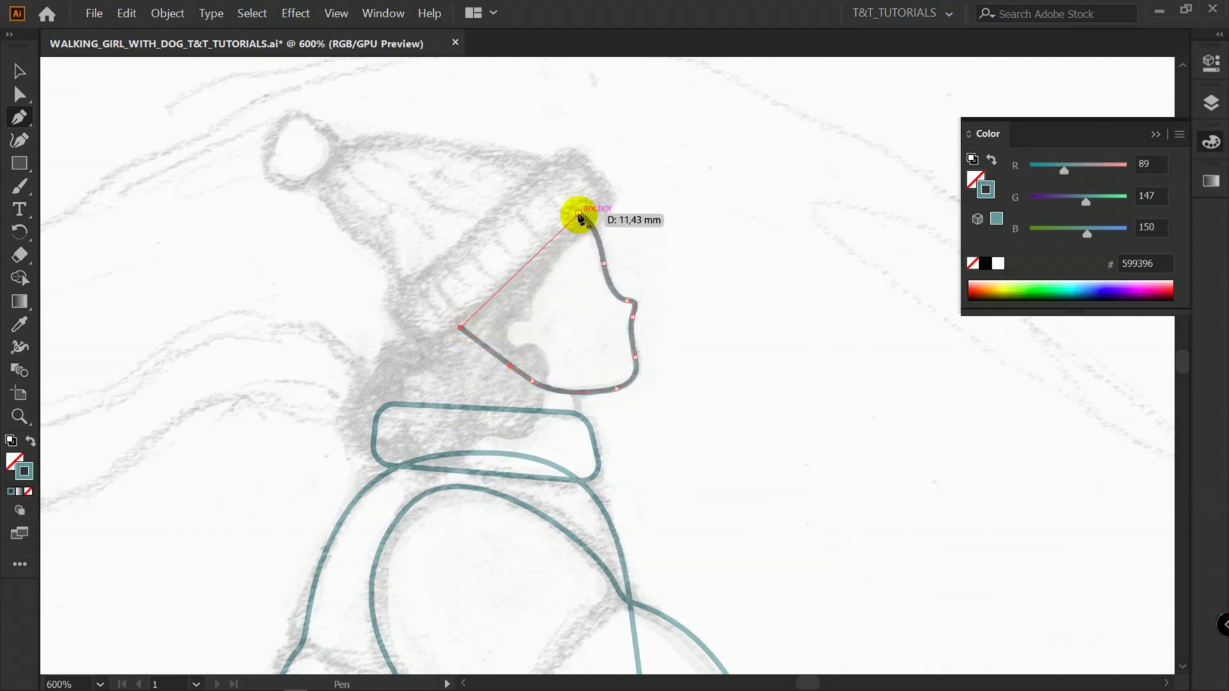
click(577, 215)
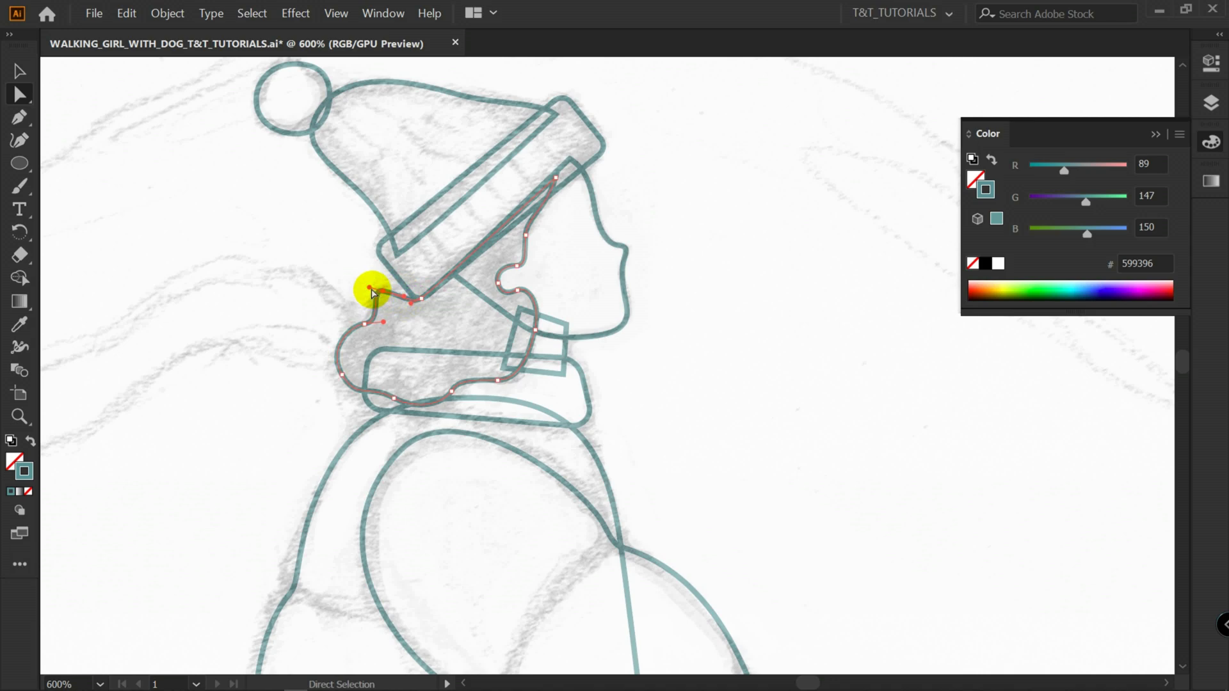
Drag the hair path's anchors and handles so its curves near the hat and below follow the sketch
drag(369, 288, 375, 325)
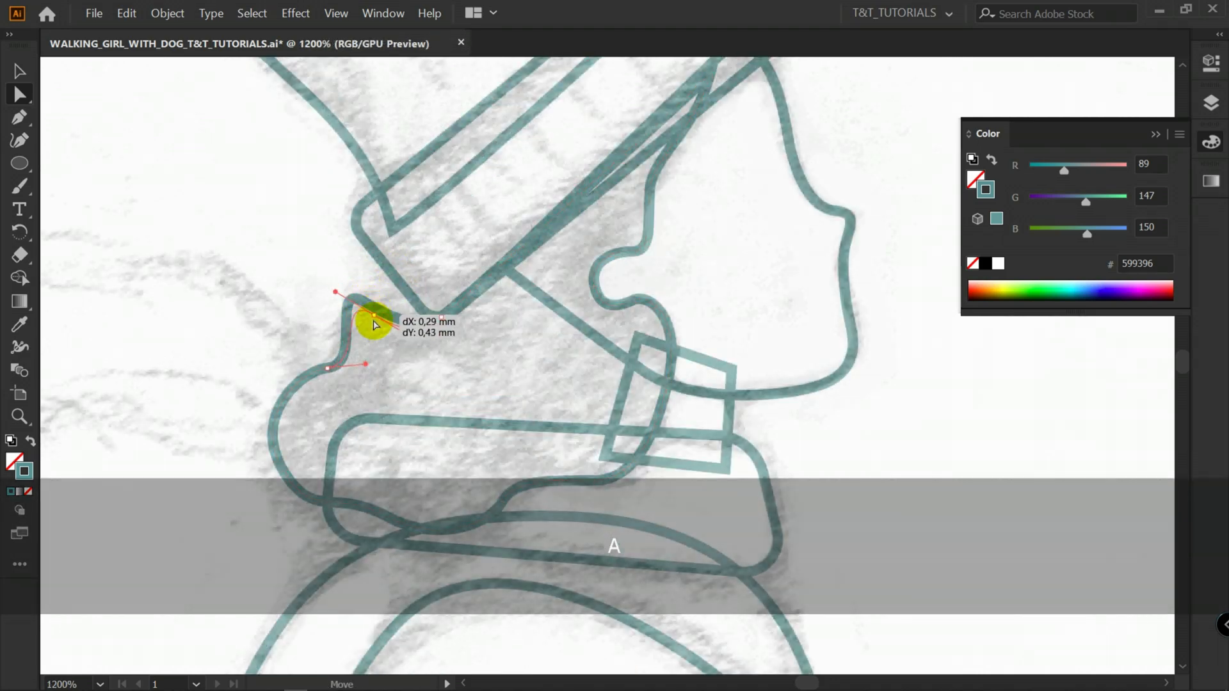
drag(375, 325, 337, 521)
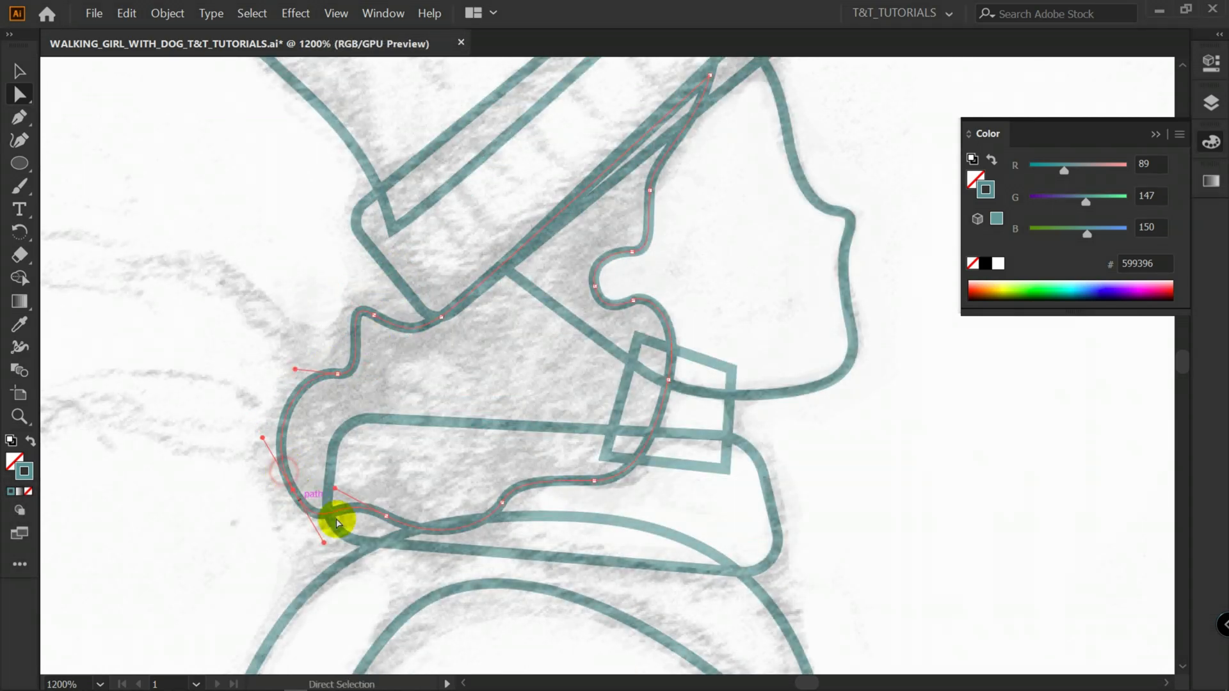
drag(336, 521, 365, 498)
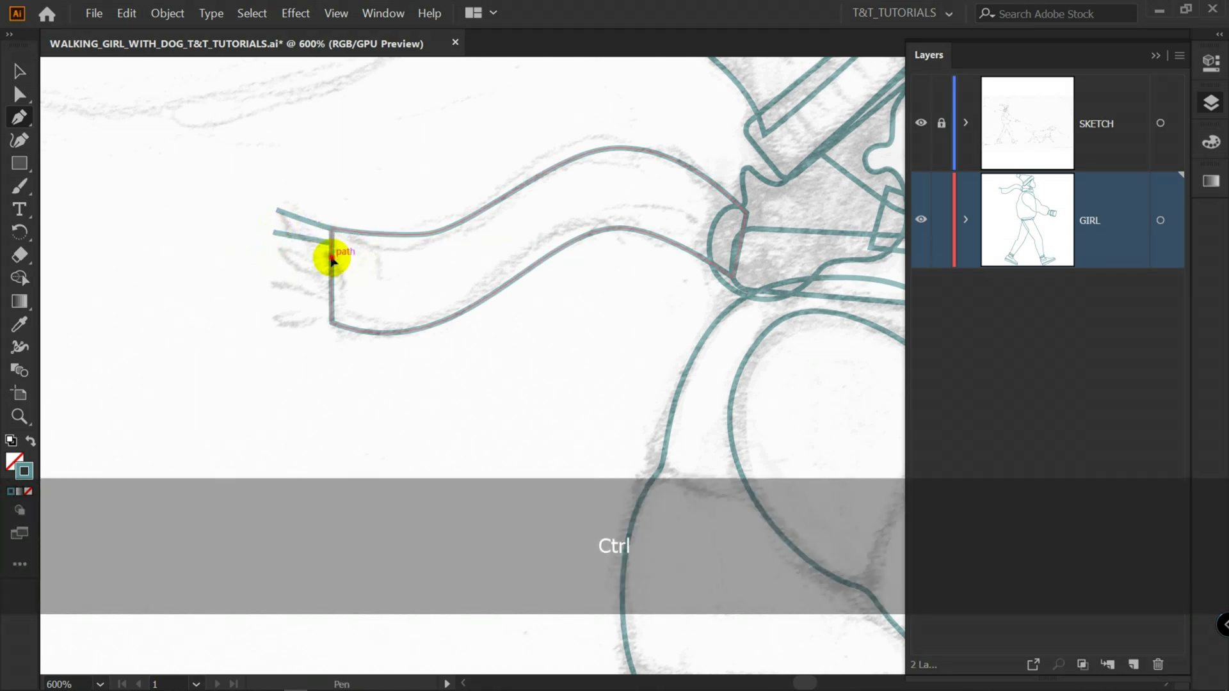
Shape the flying end of the scarf and move on in the Layers panel
drag(334, 261, 296, 299)
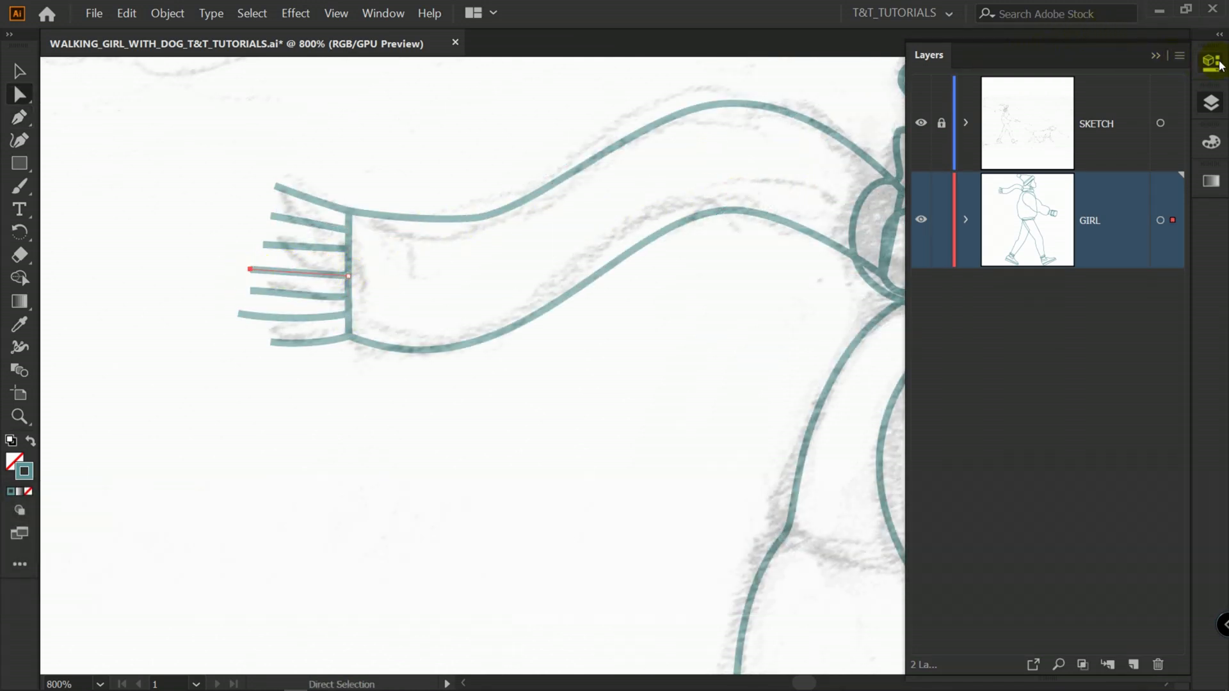
click(1209, 60)
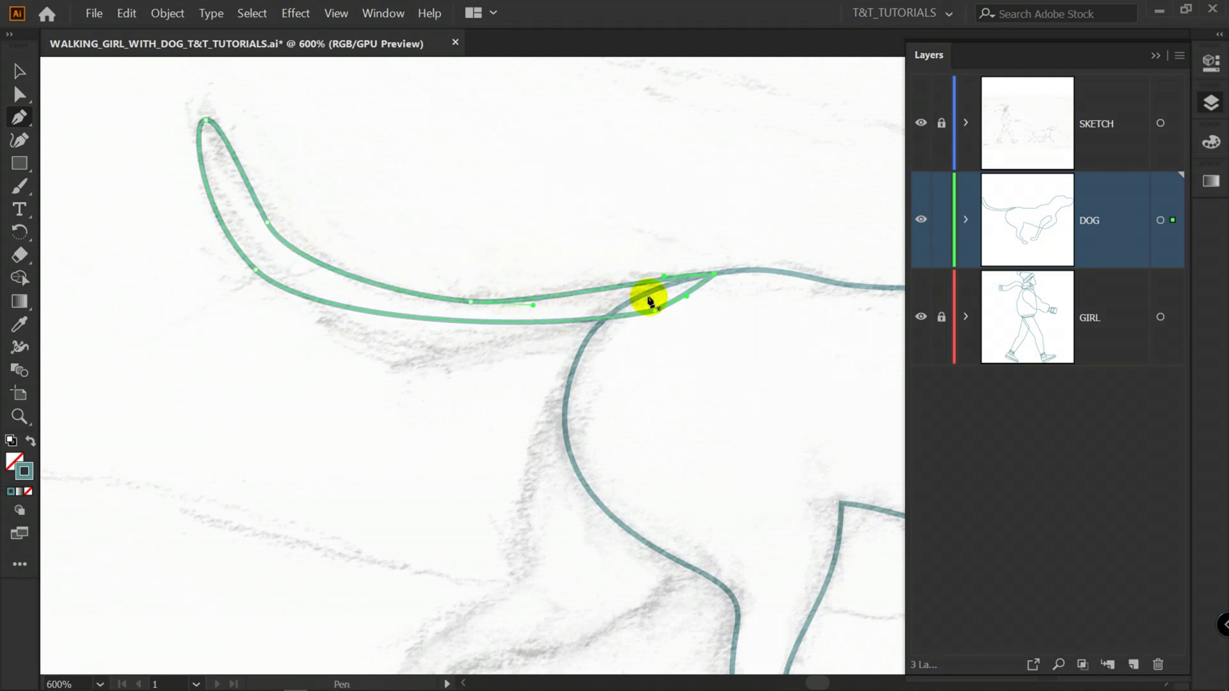
Reshape the dog's tail outline so its bend and lower edge follow the sketch
drag(650, 302, 462, 368)
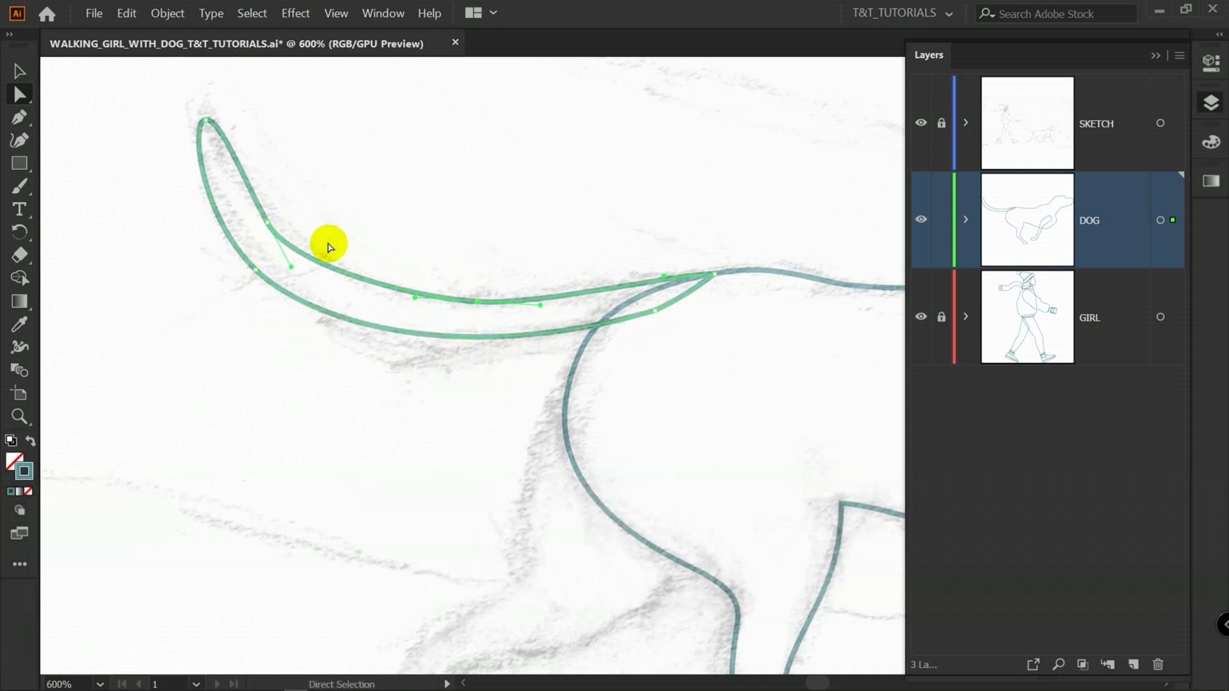
drag(329, 247, 274, 227)
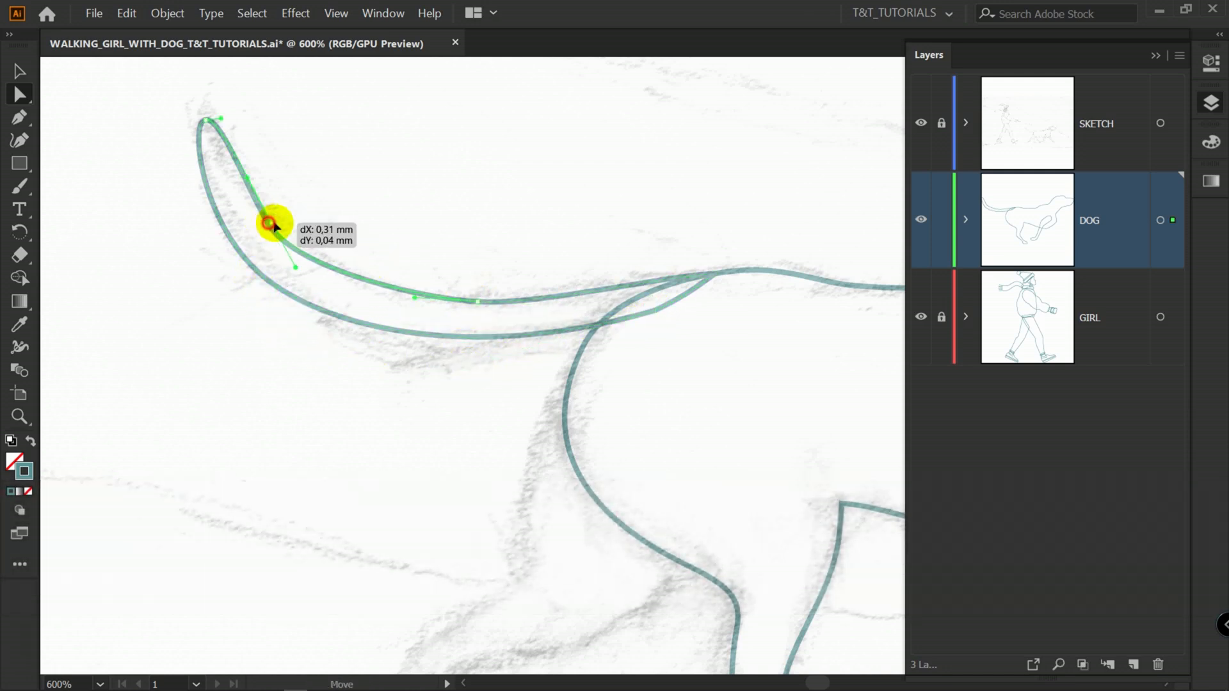
drag(274, 223, 474, 302)
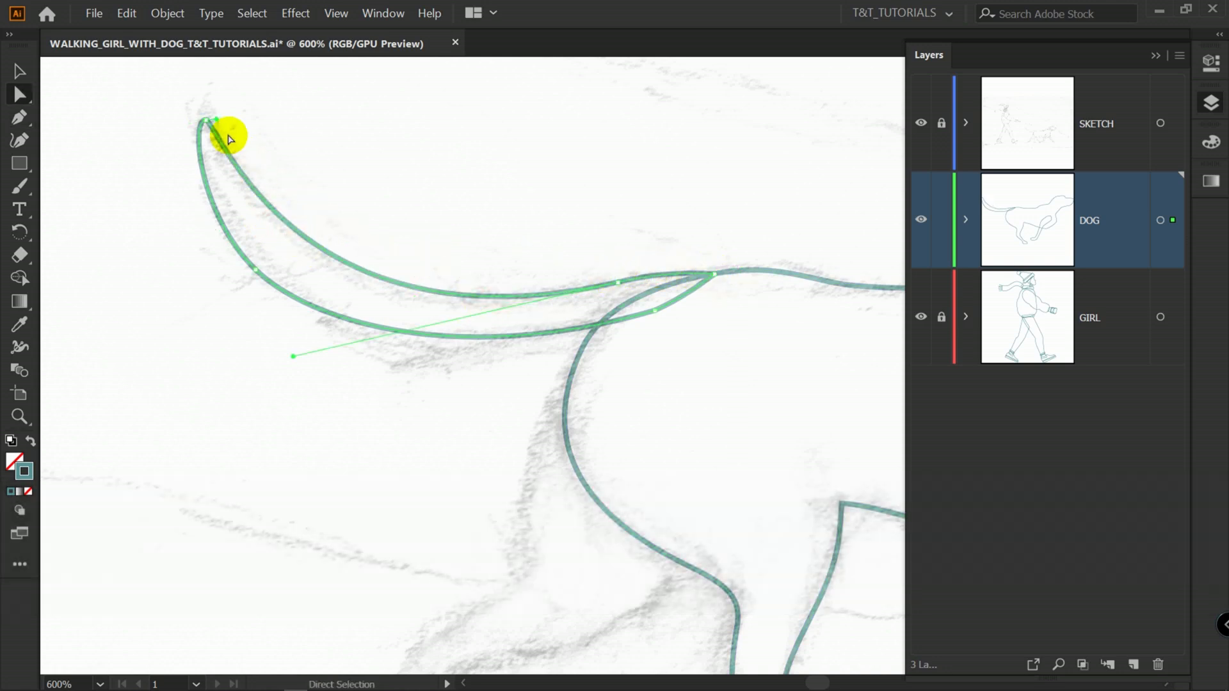
drag(228, 139, 286, 365)
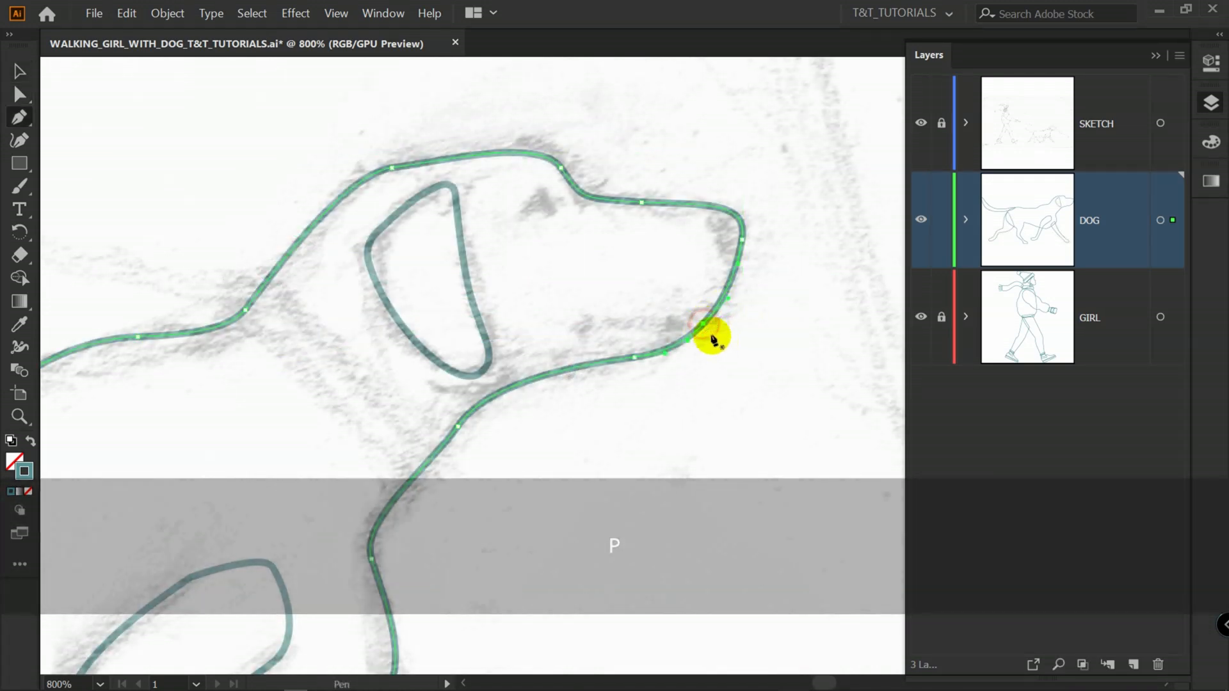
Trace and smooth the curve along the dog's muzzle and jaw
drag(713, 338, 689, 326)
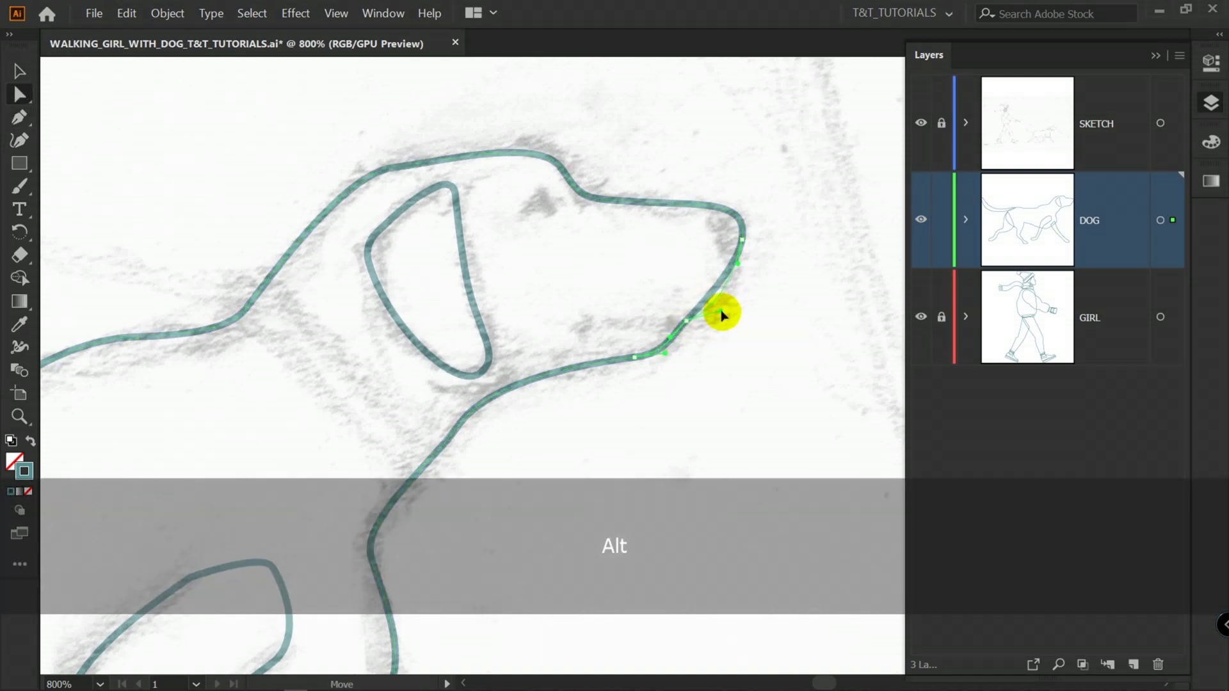
drag(721, 316, 680, 346)
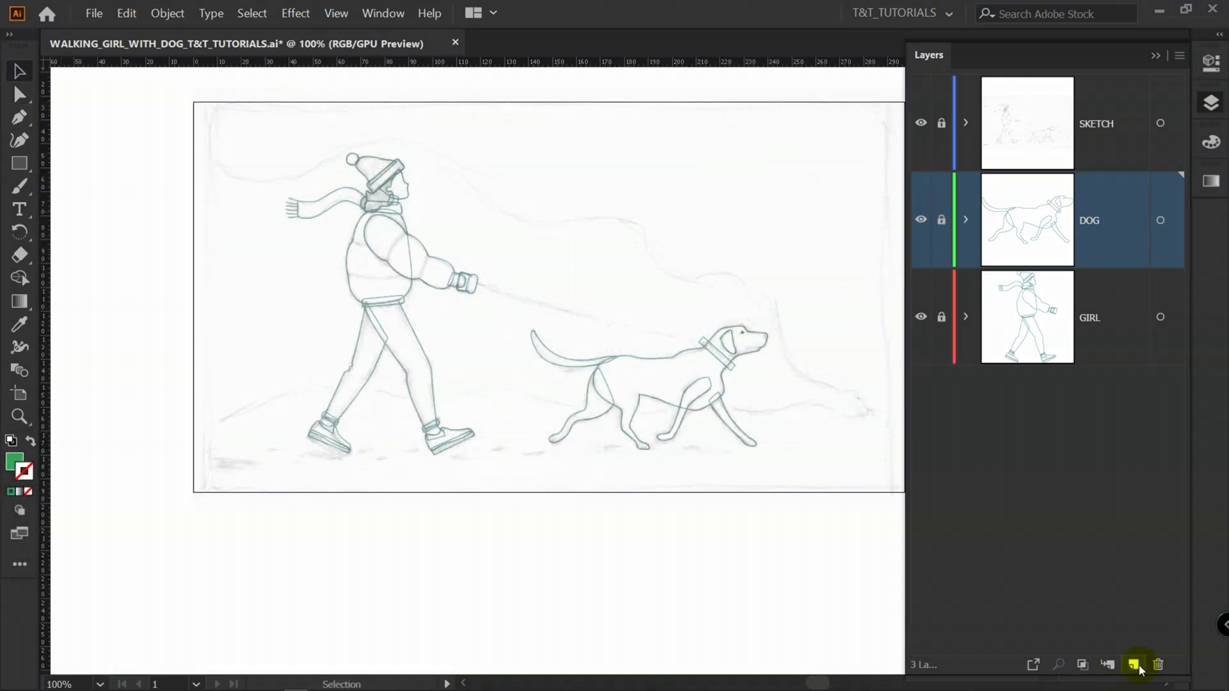
Create a new layer for the background via the Layers panel
click(1134, 664)
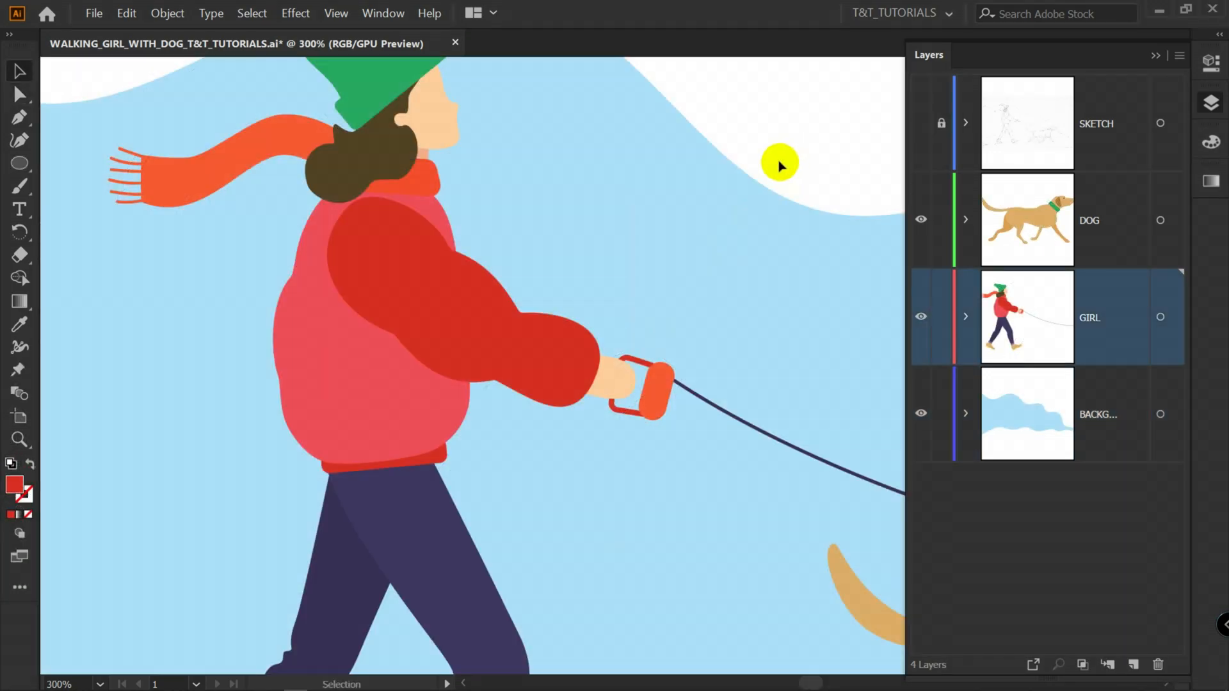
Group the arm with the hand and use Puppet Warp pins to lift it into a forward bend
key(space)
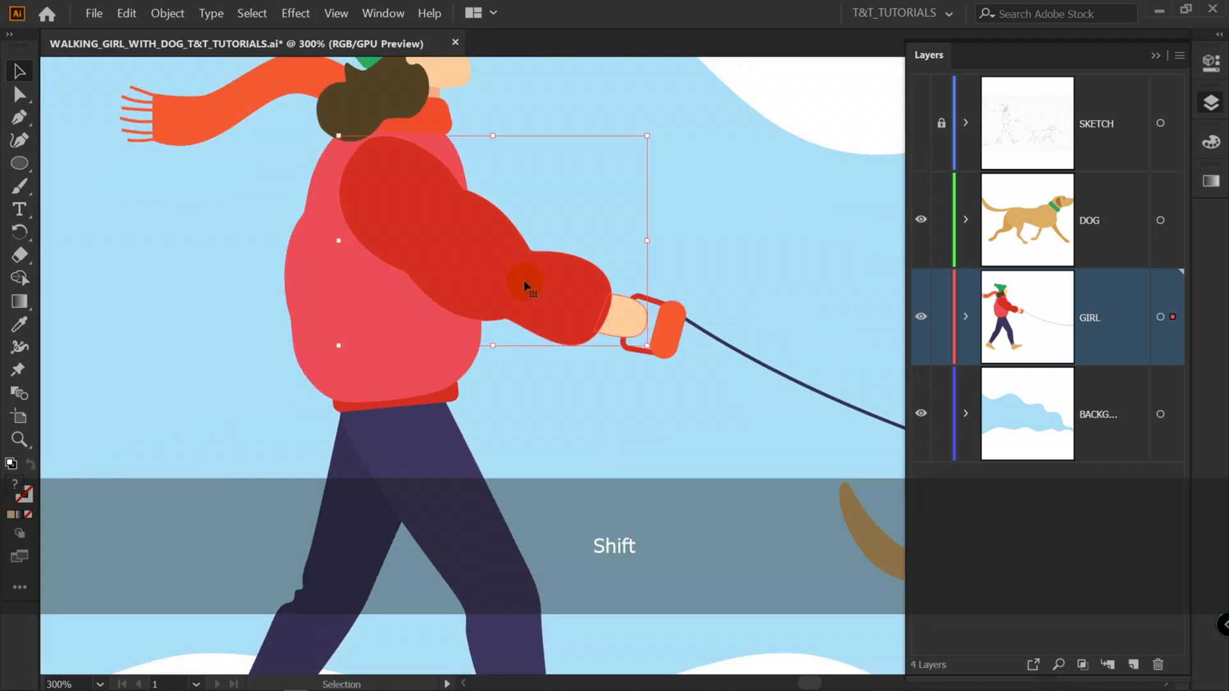
key(ctrl+g)
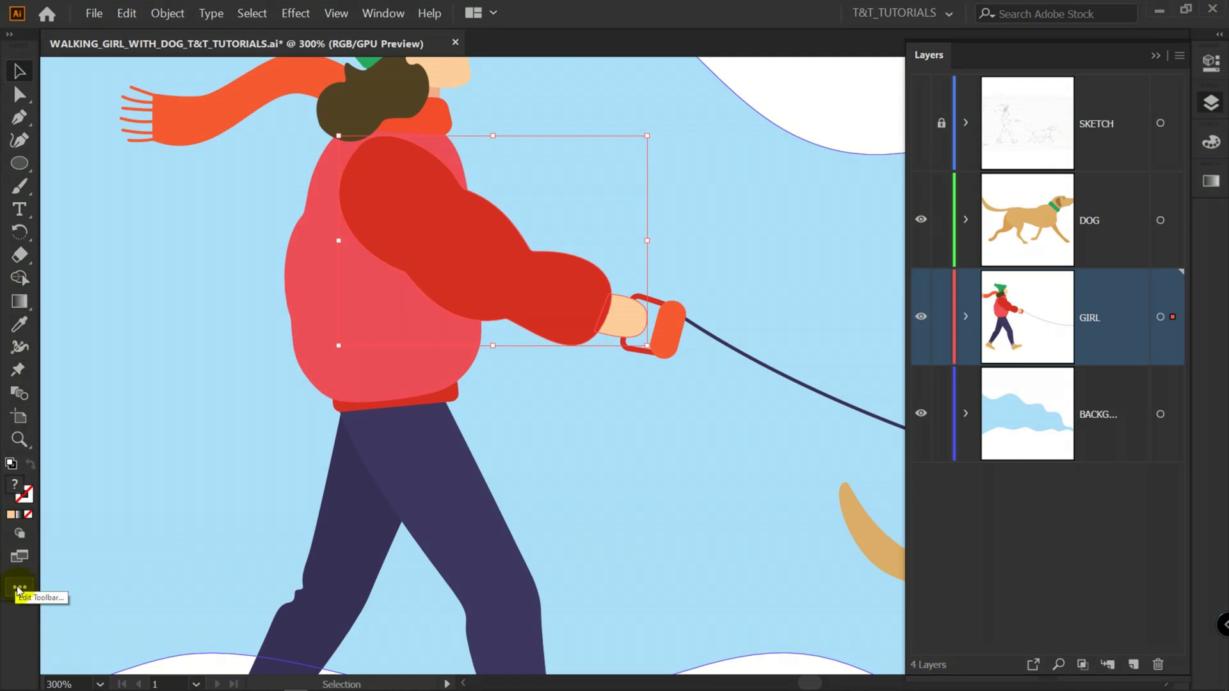
click(18, 589)
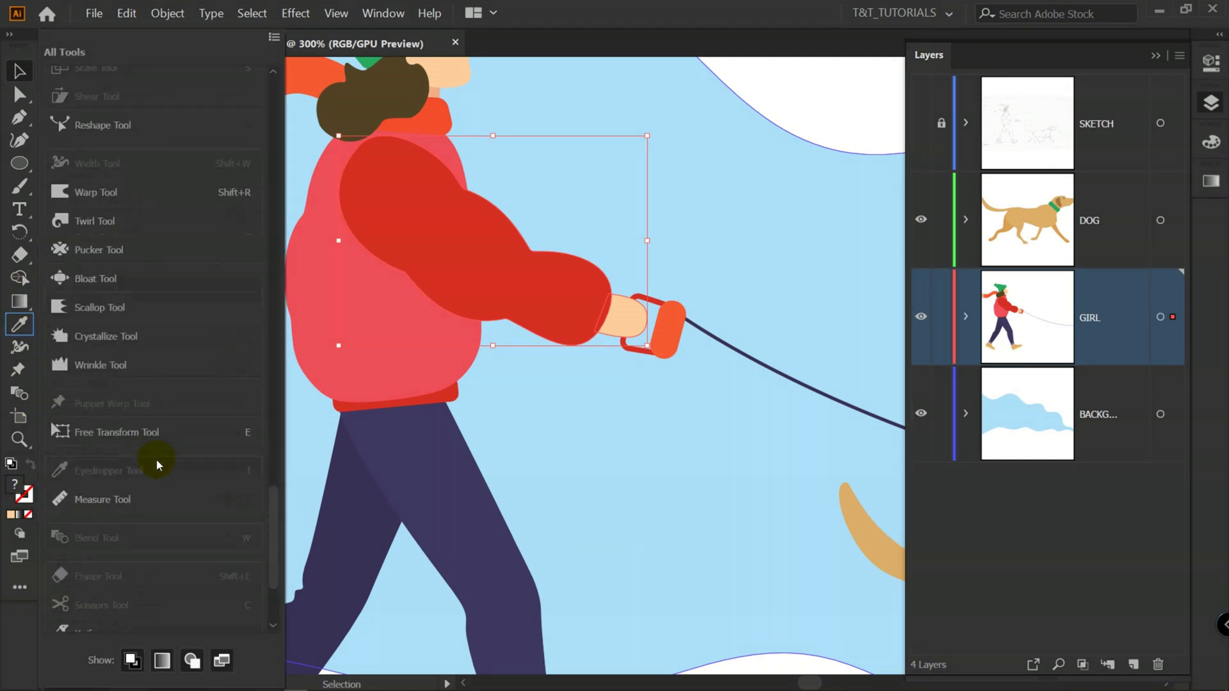
mouse_move(22, 368)
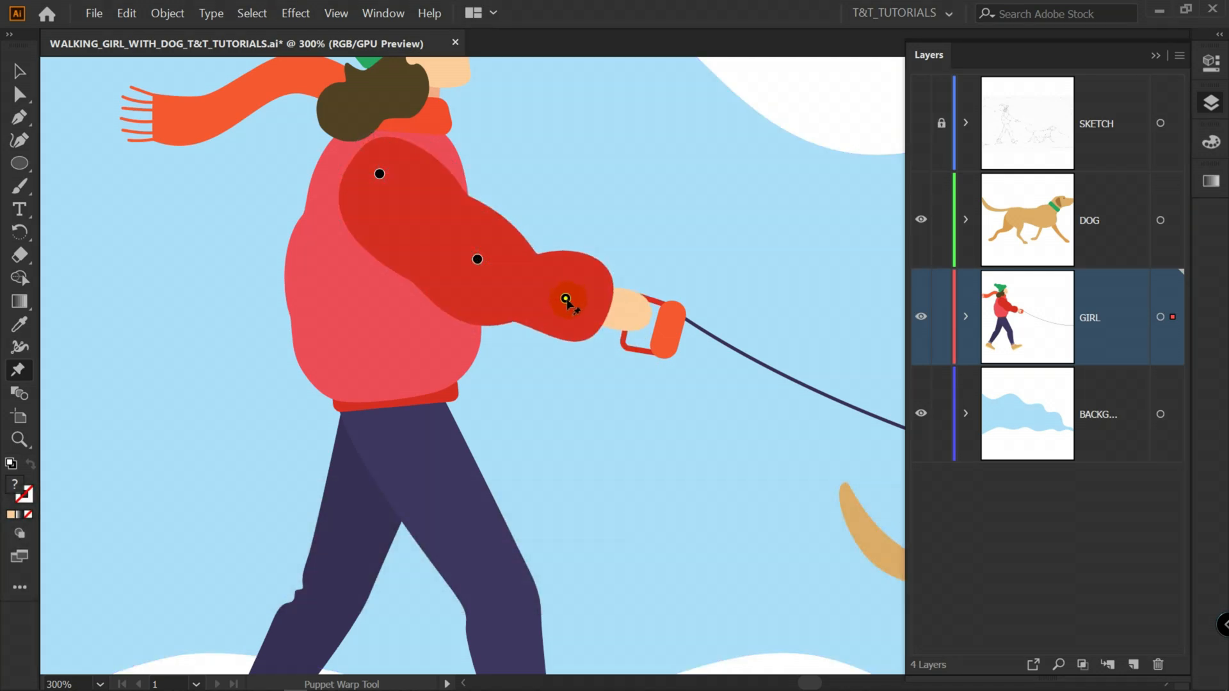
drag(566, 299, 476, 239)
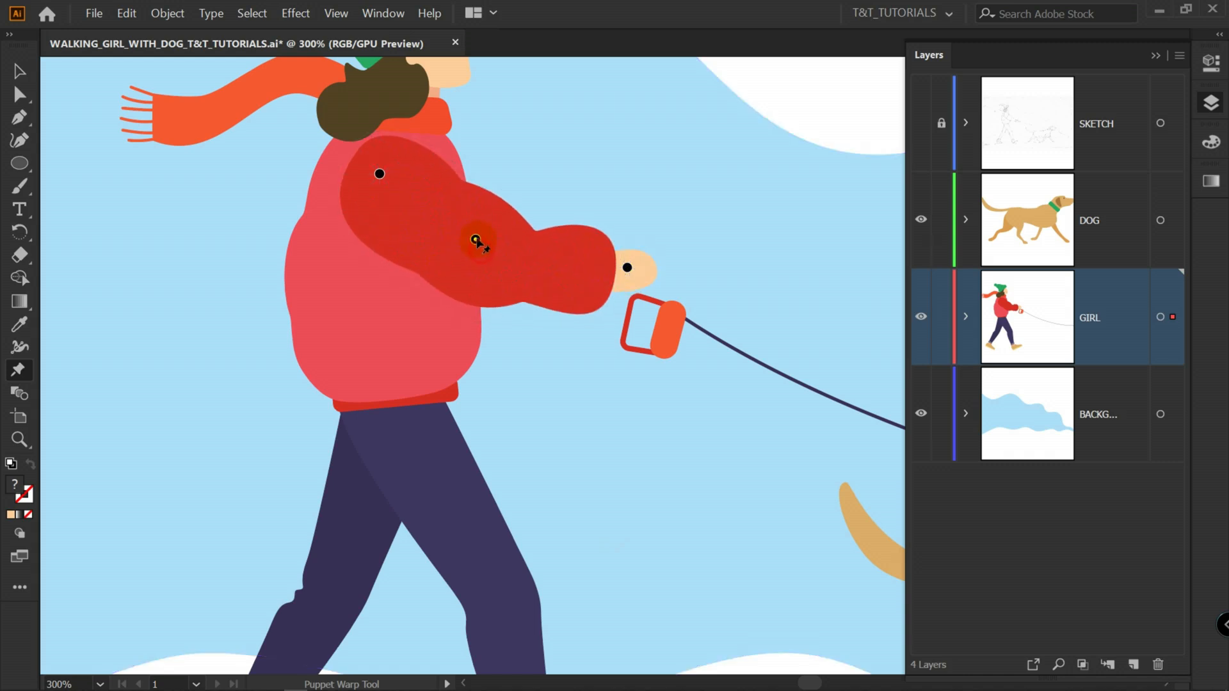
drag(476, 239, 627, 255)
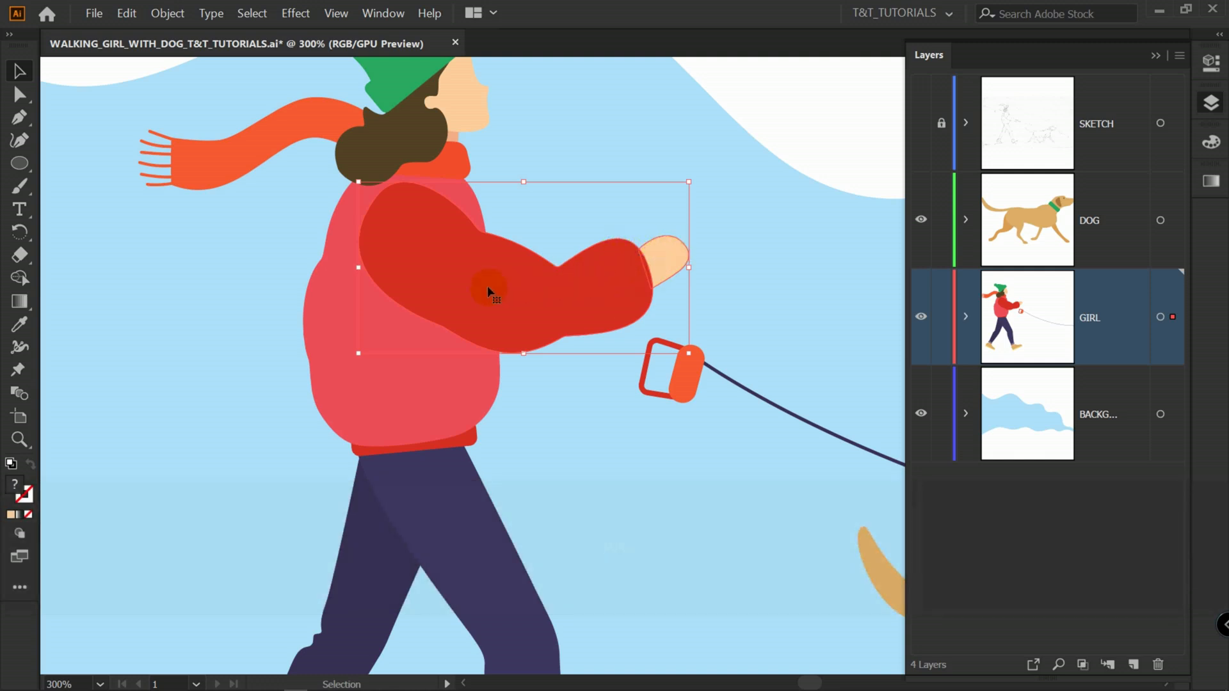
Select the arm and drag the Rotate Angle dial to turn it down beside her jacket
click(19, 229)
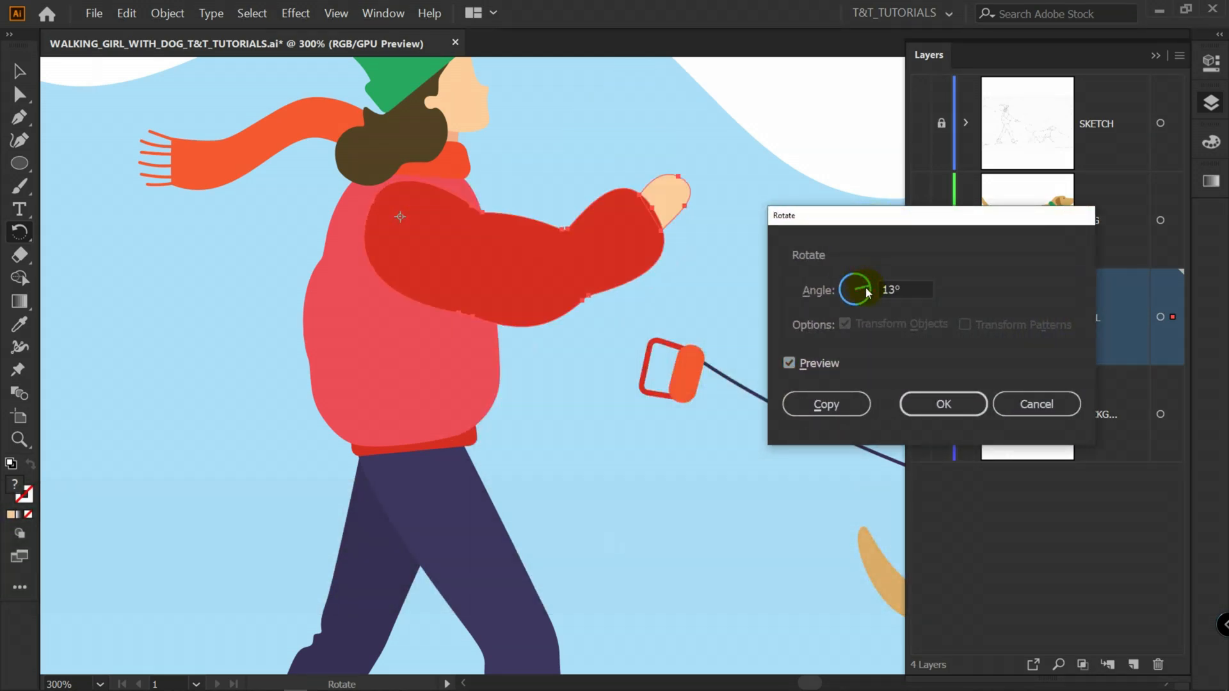
drag(867, 291, 860, 301)
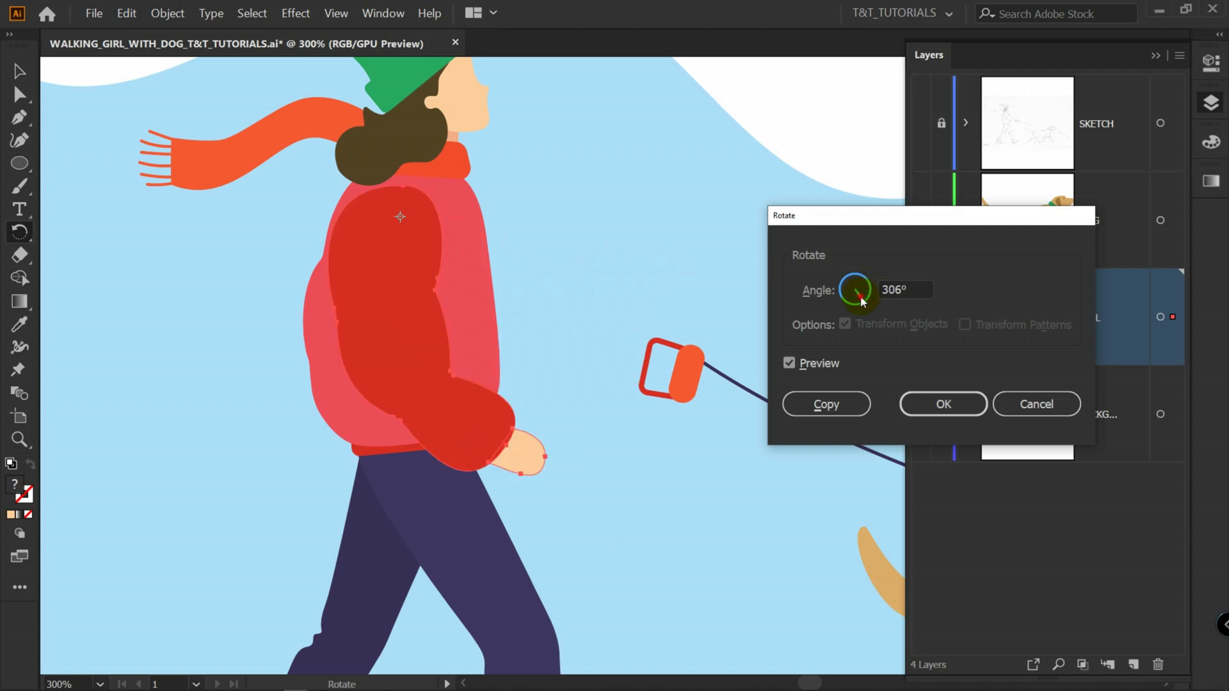
drag(860, 284, 847, 306)
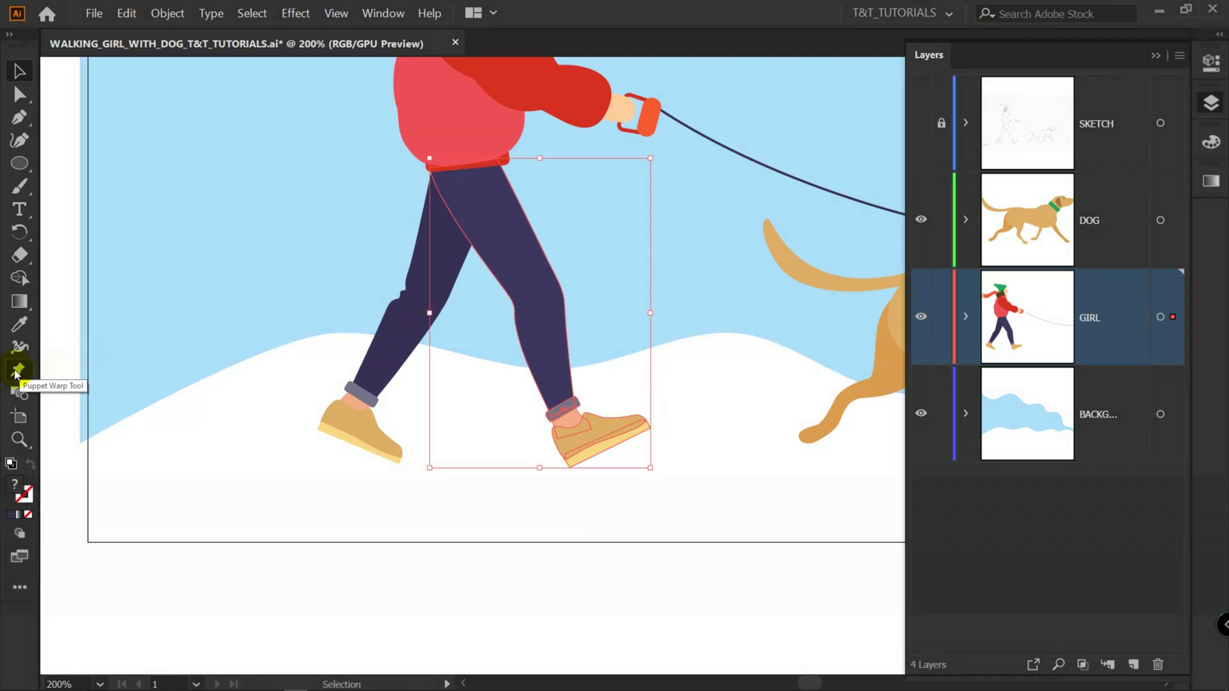
Puppet Warp the front leg to kick the shoe toward the dog, then set a rotation pivot at the hip
click(18, 370)
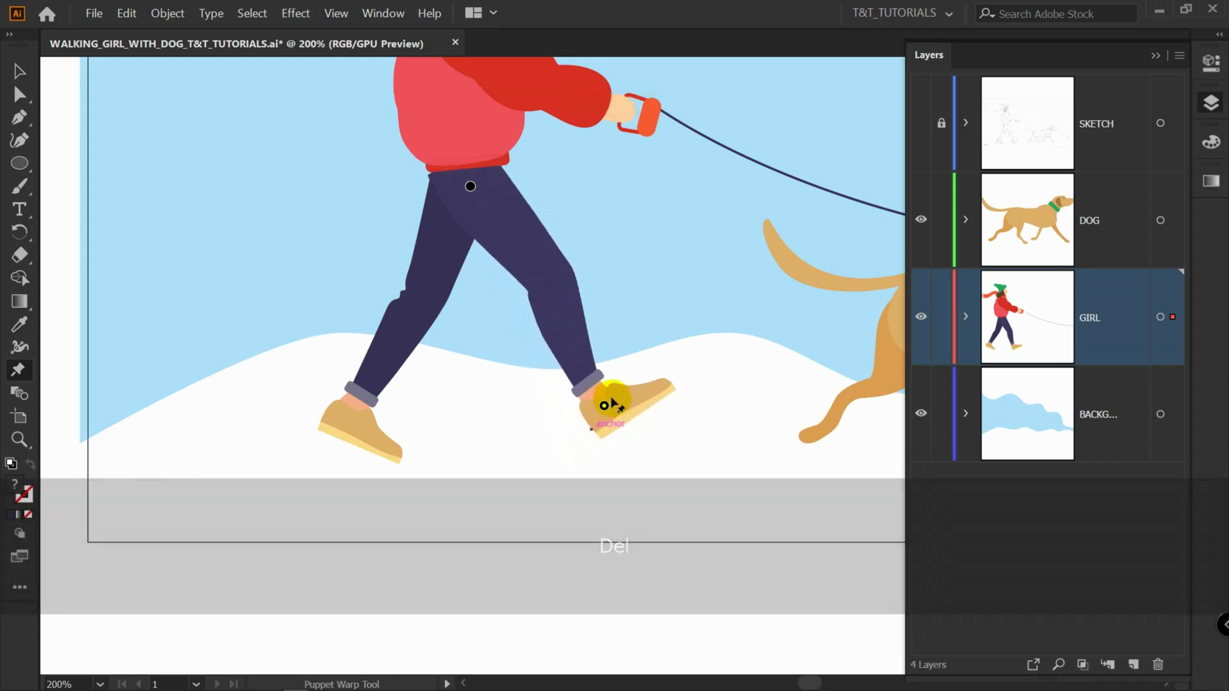
drag(612, 407, 709, 306)
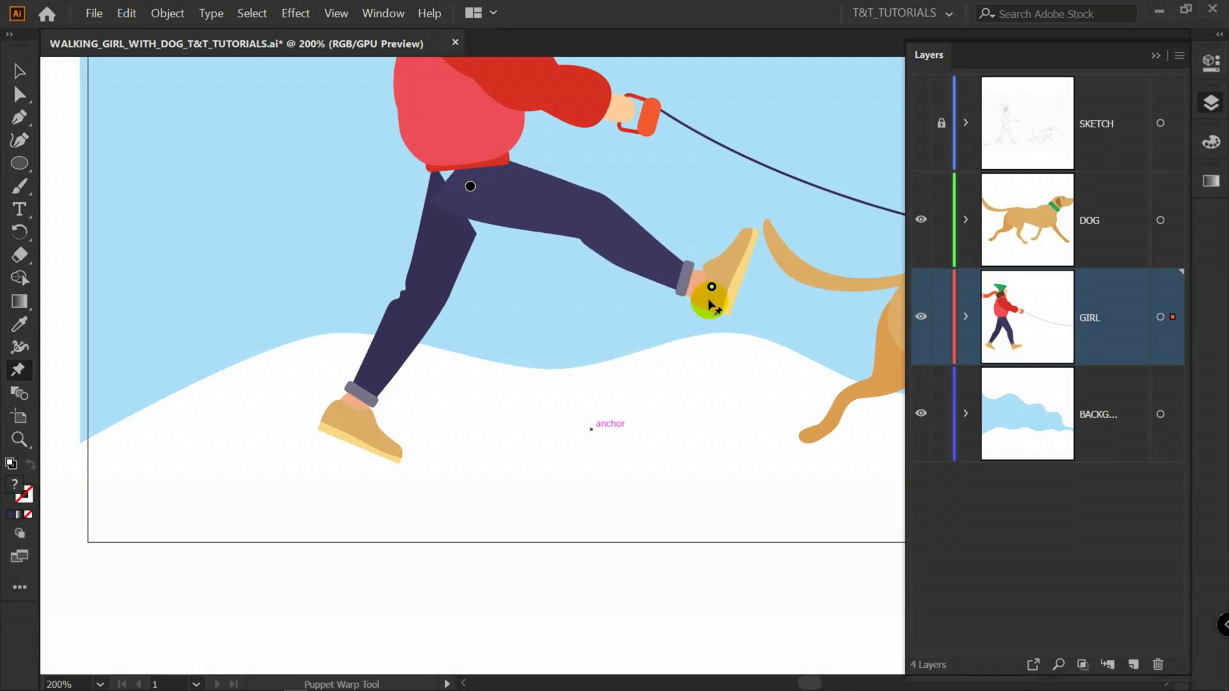
drag(710, 285, 601, 214)
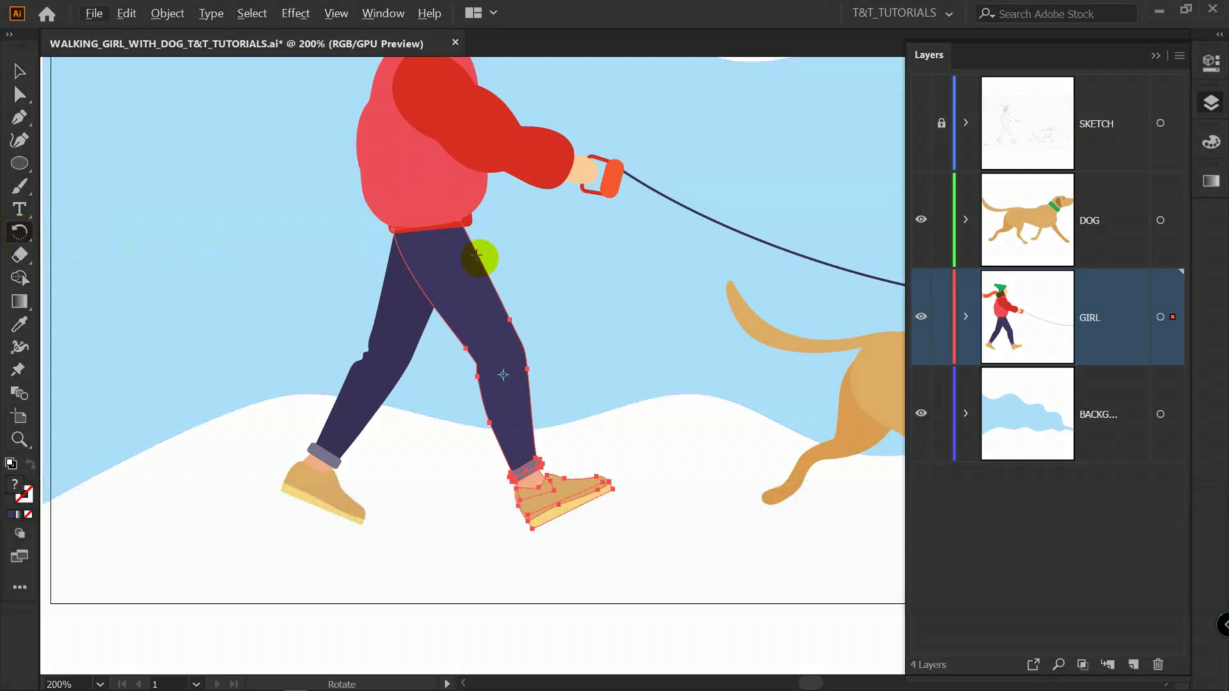
click(478, 257)
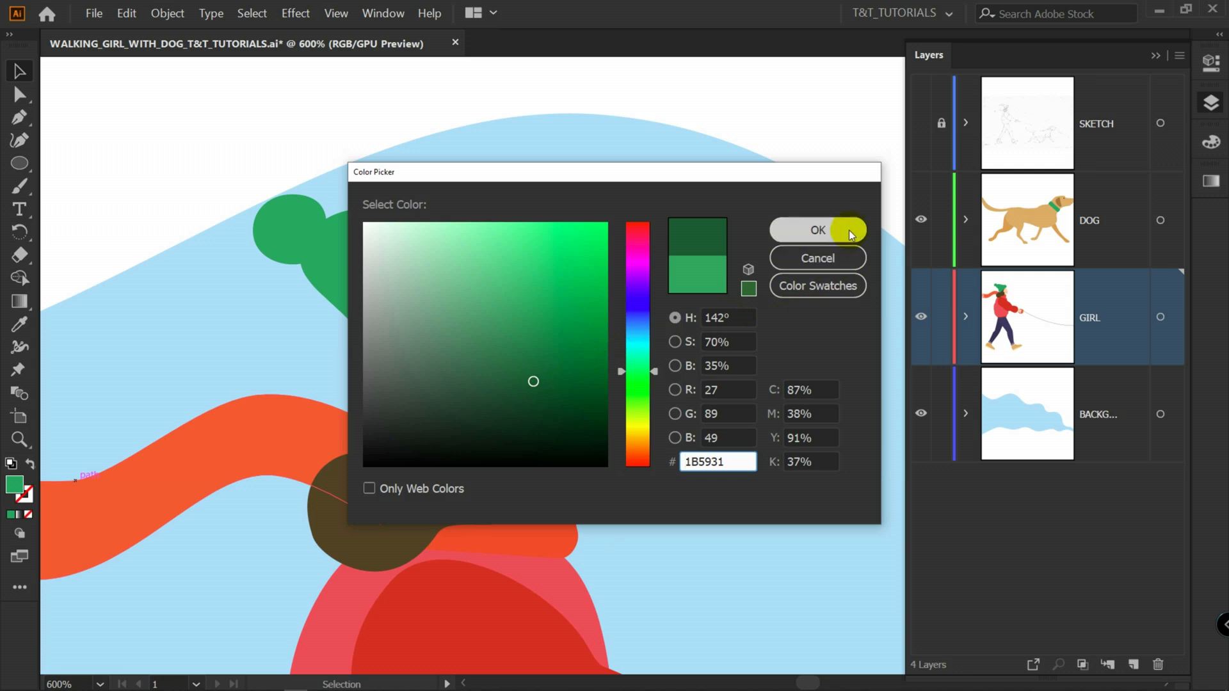
Confirm fill #1B5931, build the hat shadow shape with Shape Builder, and reopen its fill colour picker
click(818, 229)
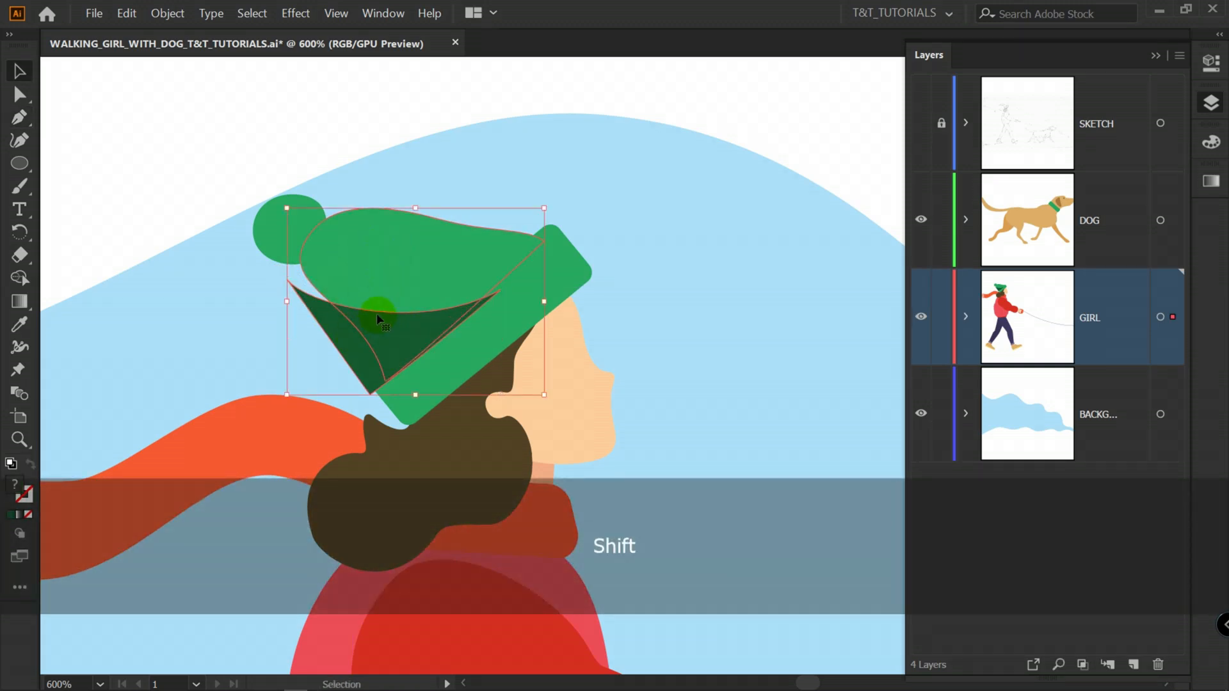
key(shift+m)
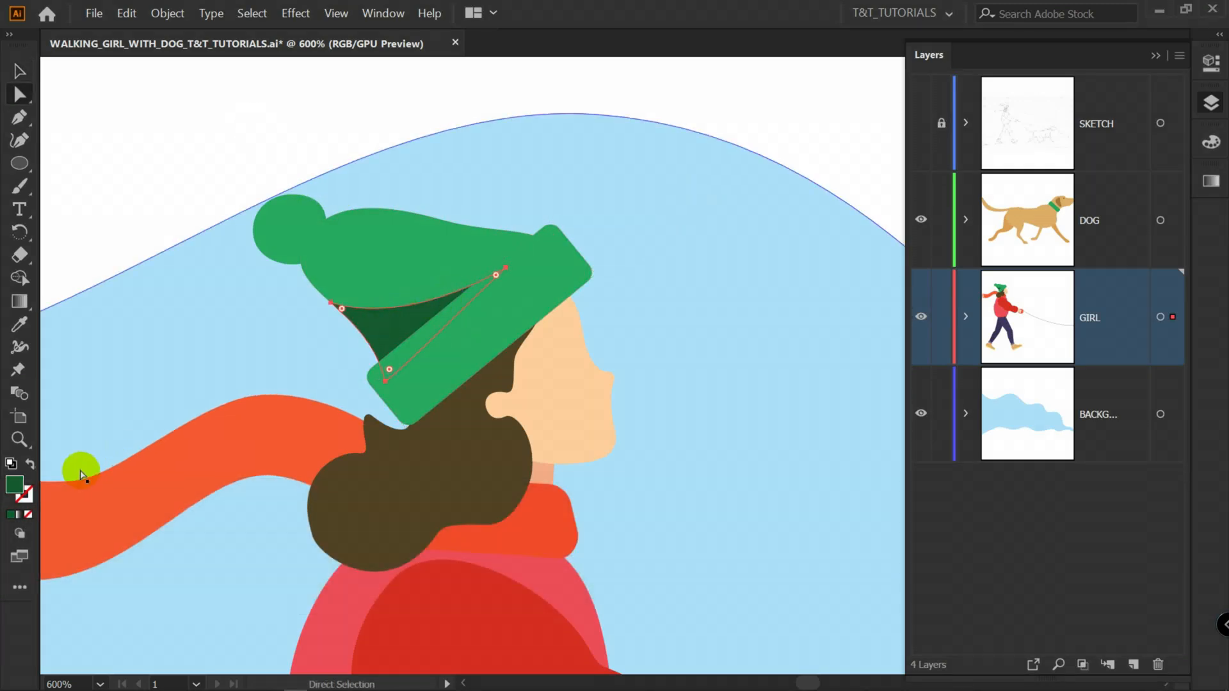
double_click(12, 484)
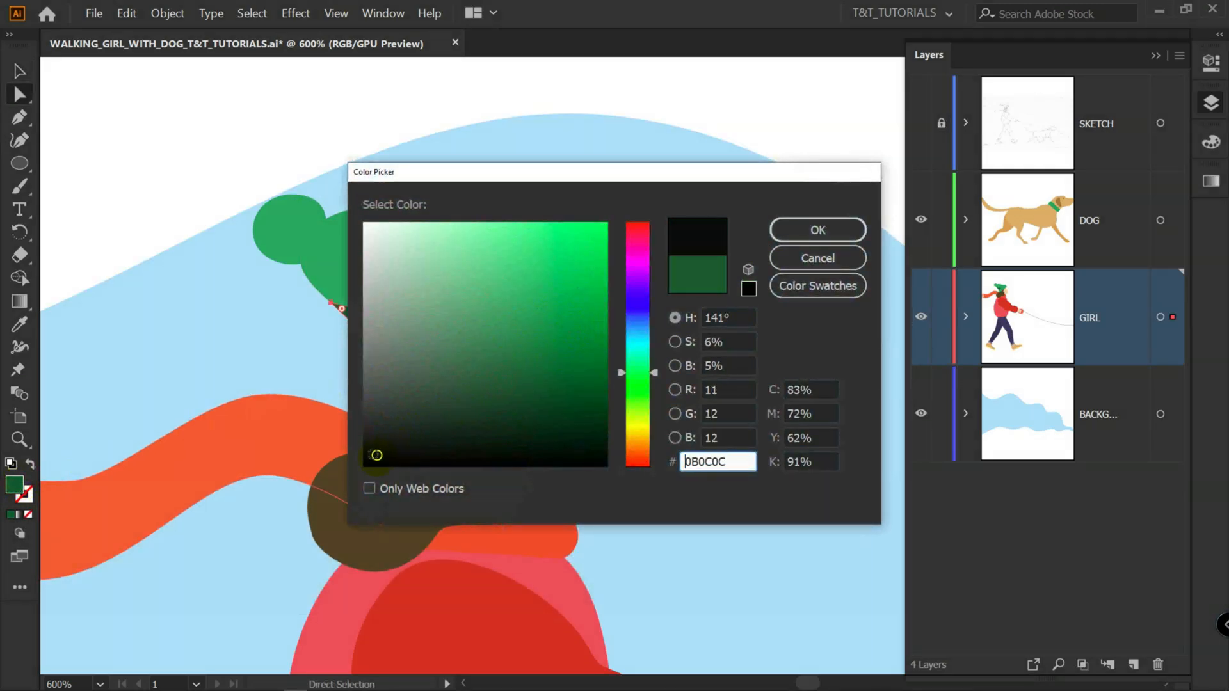
Confirm the near-black fill and blend the hat shadow as Multiply at reduced opacity
click(816, 229)
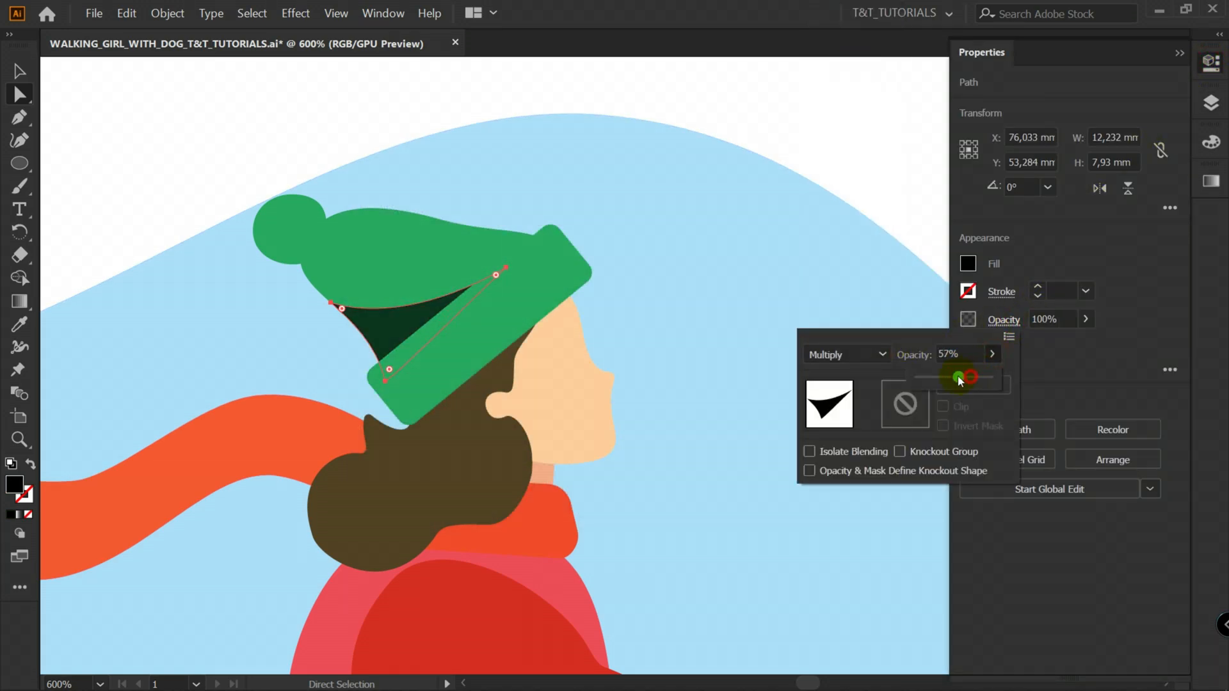
drag(965, 379, 933, 379)
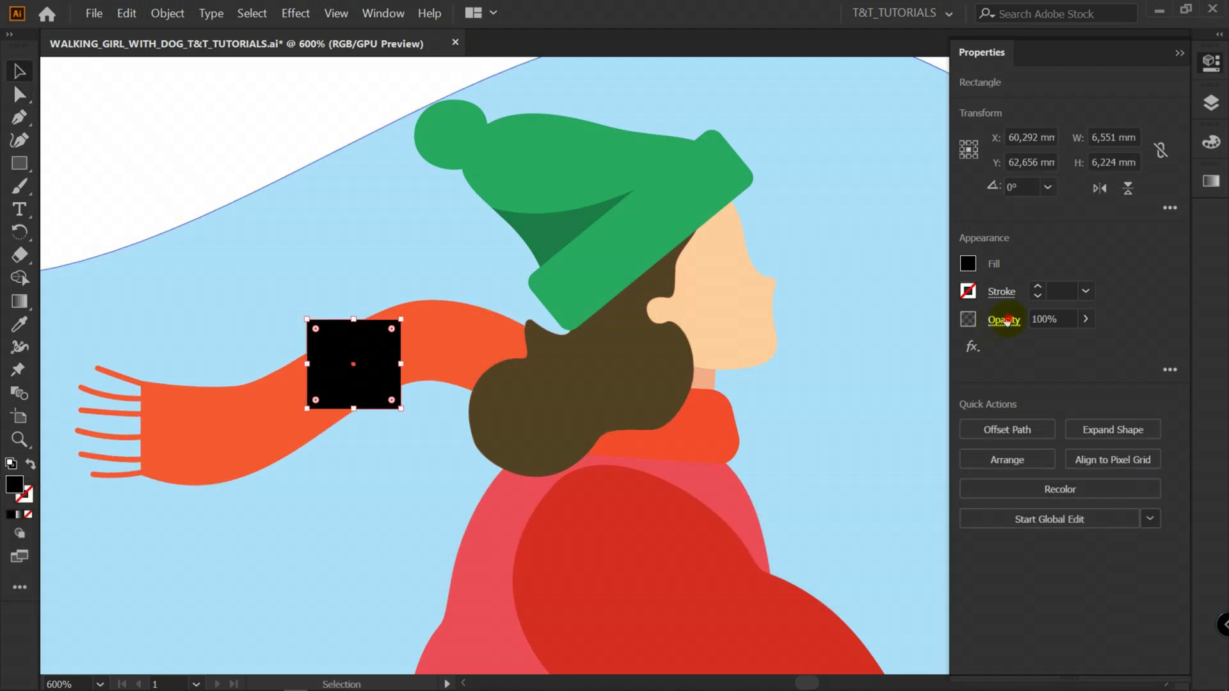
click(1004, 319)
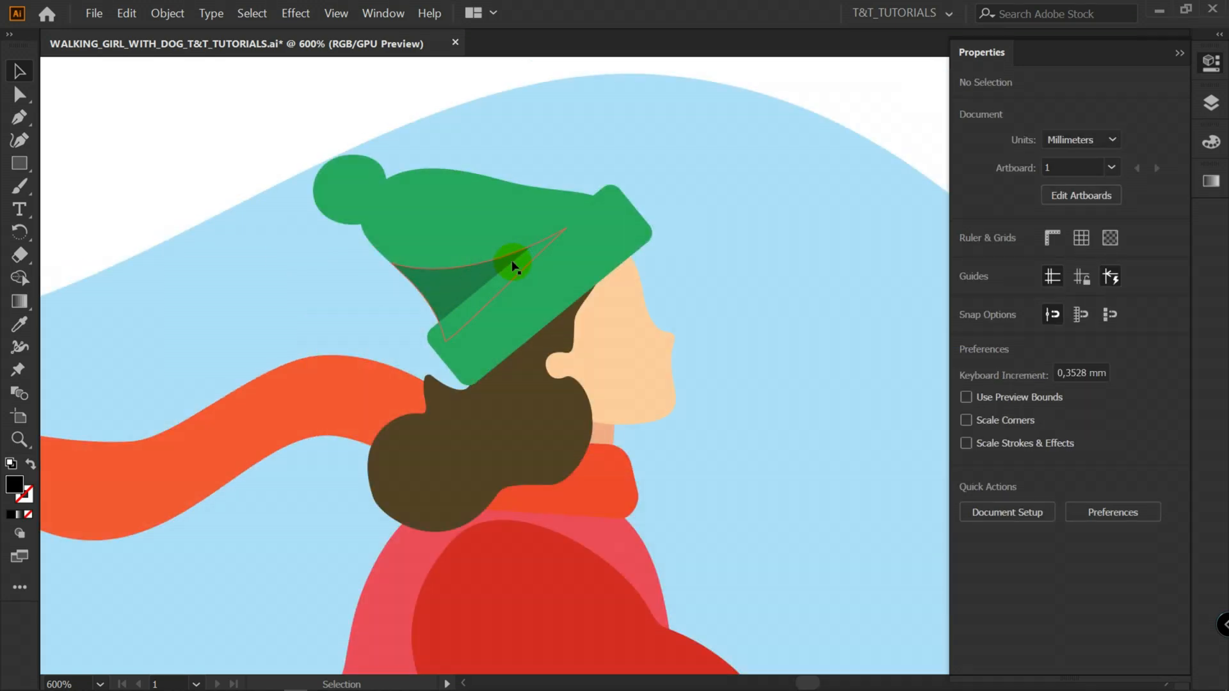
Replace the old hat shadow with a black triangle over the crown and paste a crown copy in front
click(514, 266)
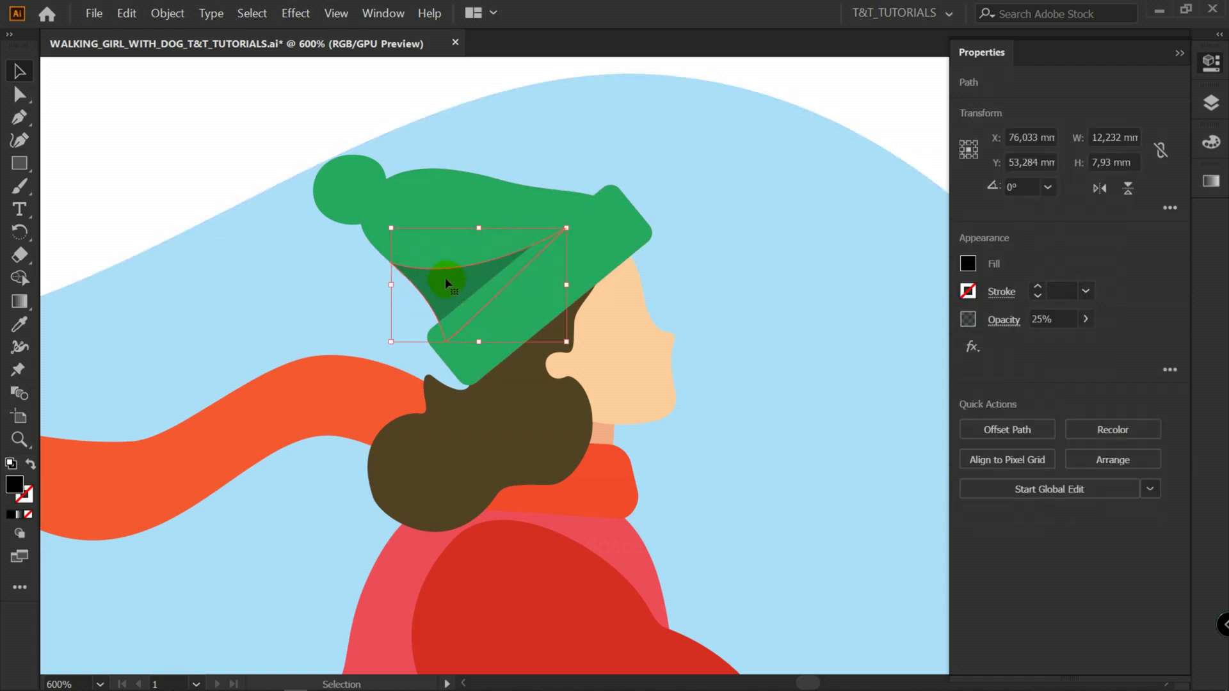
key(Delete)
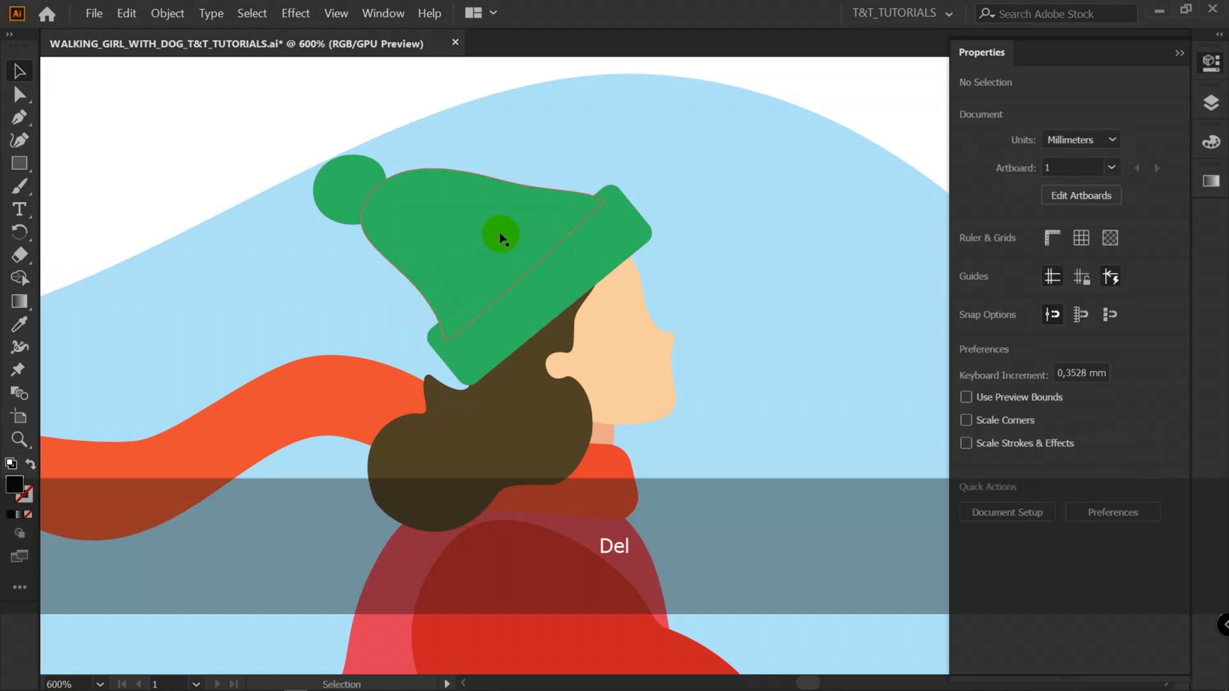
drag(501, 250, 549, 251)
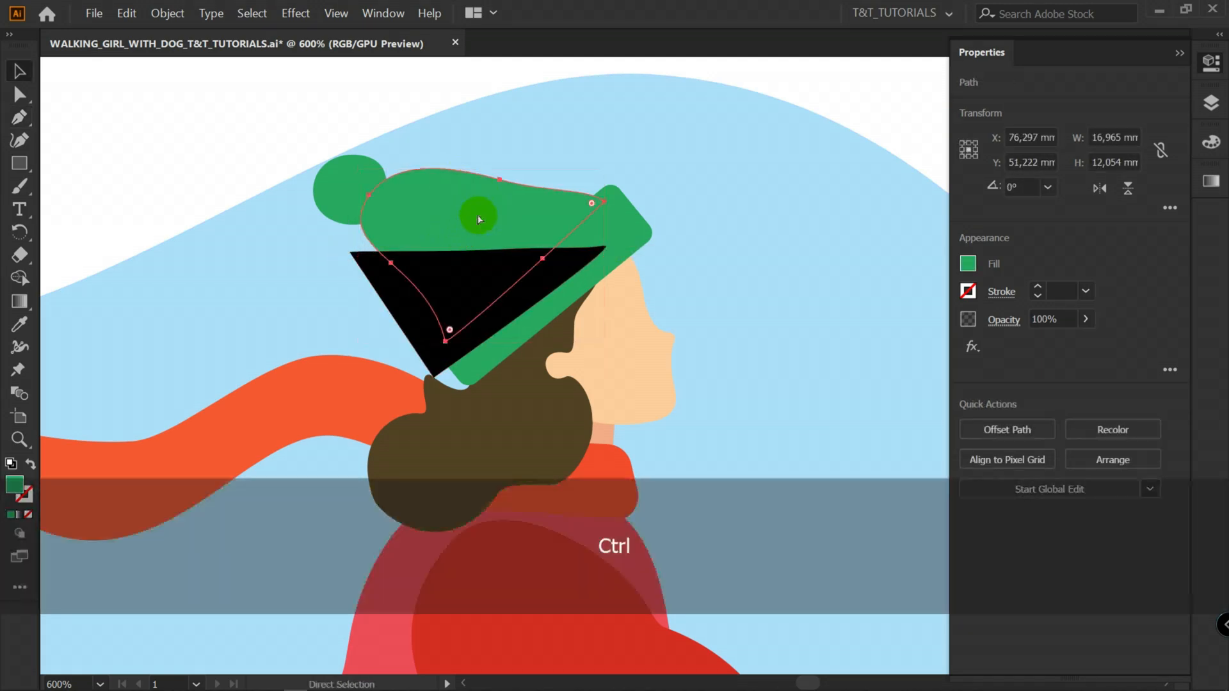
key(shift+ctrl+v)
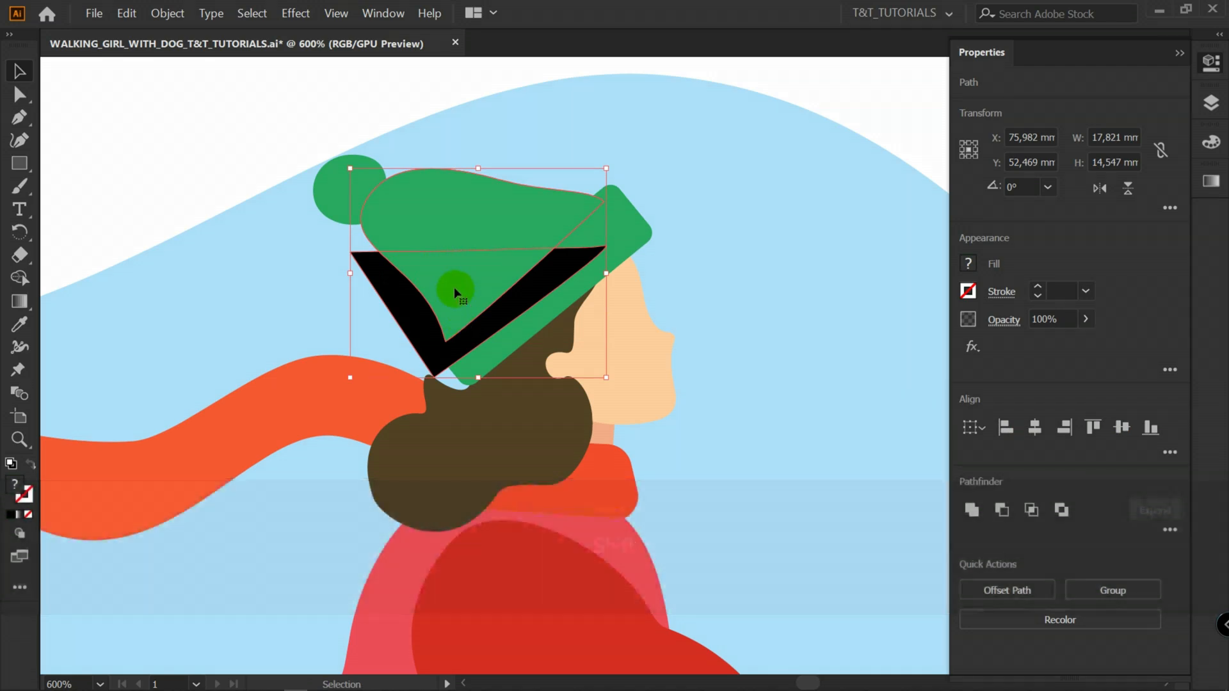
Clip the shadow into the hat crown at 35% opacity and drag its anchors to follow the cuff
right_click(454, 295)
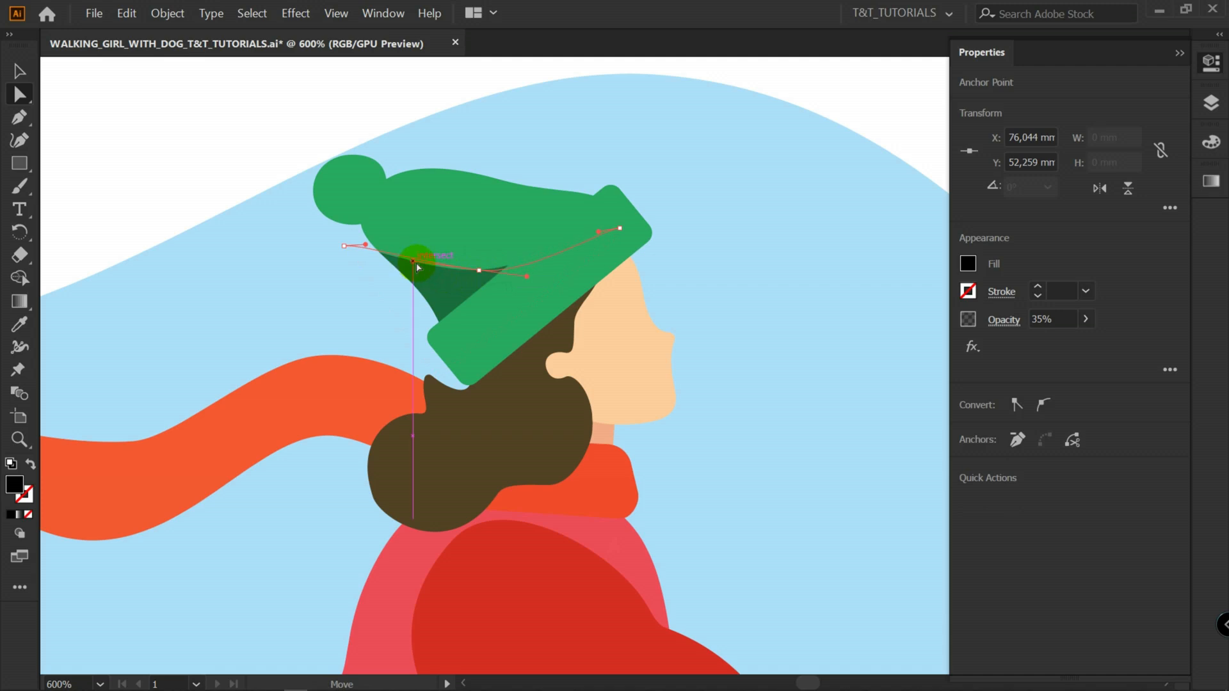
drag(415, 259, 619, 232)
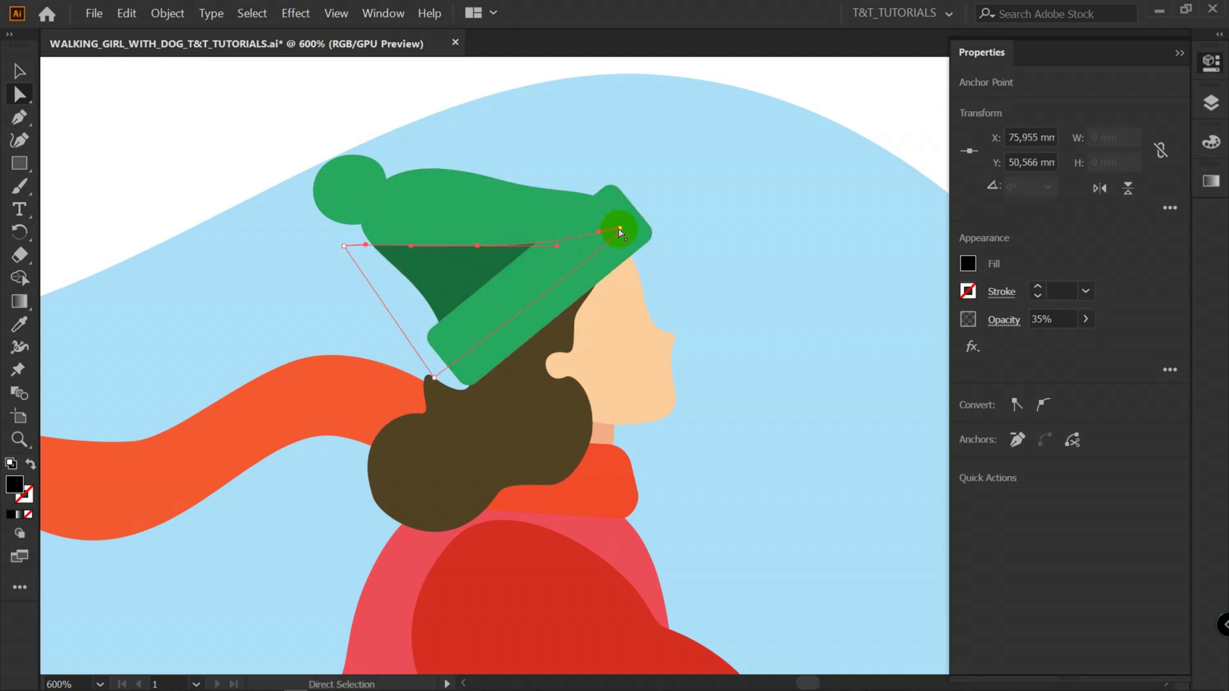
drag(620, 232, 470, 325)
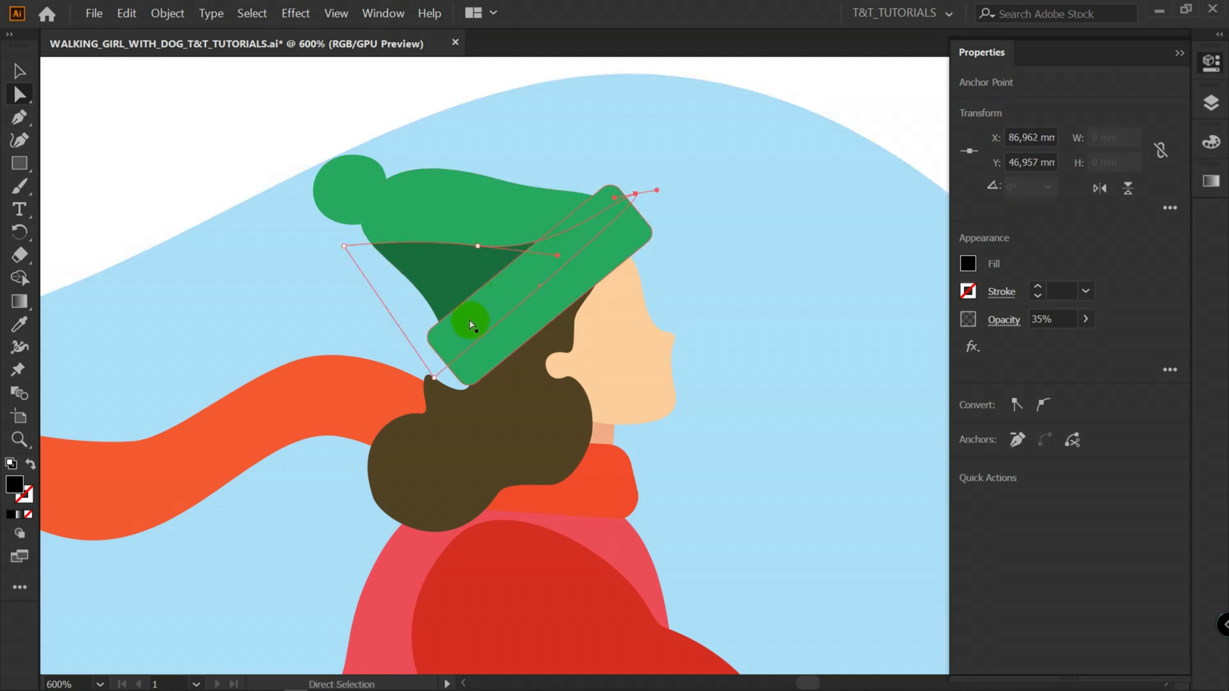
drag(470, 325, 631, 194)
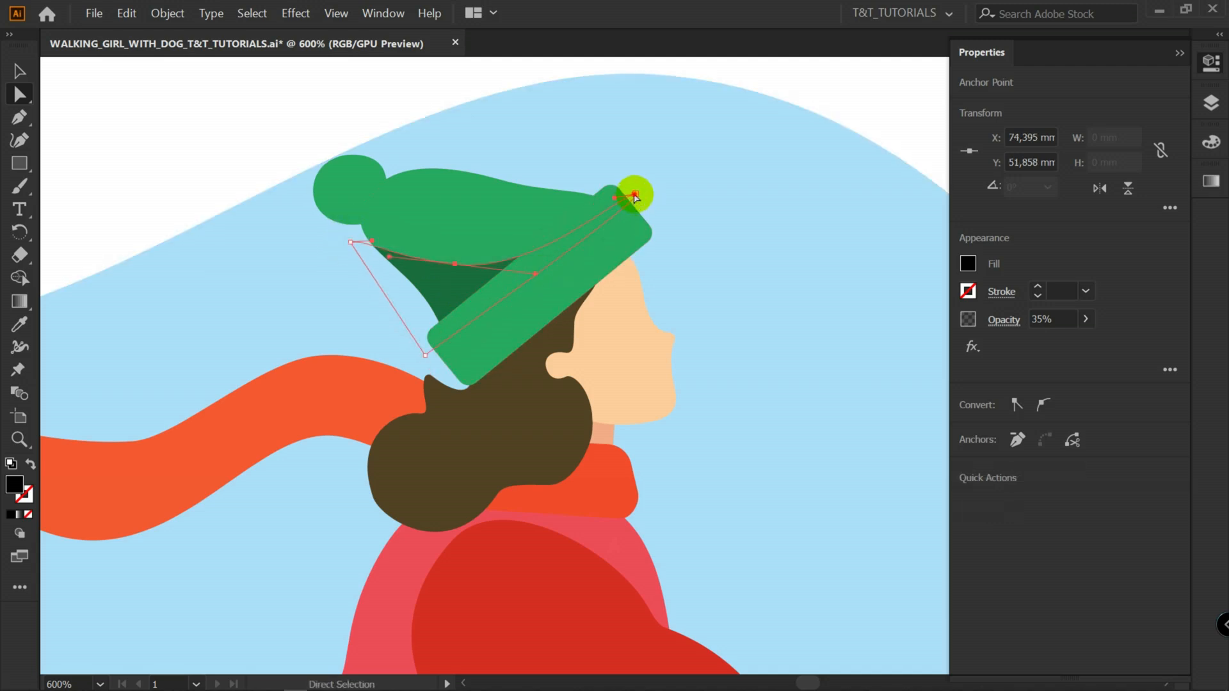
drag(631, 194, 553, 195)
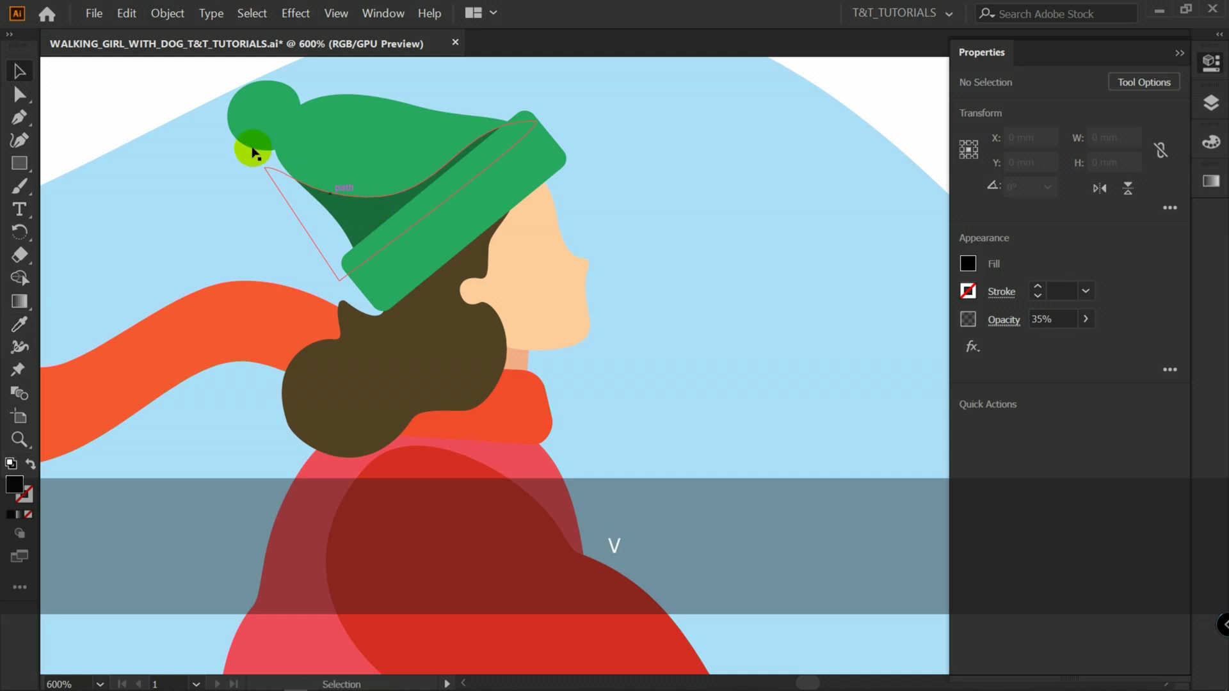
Clip a black shadow shape inside the girl's face and set it to 46% opacity
drag(539, 341, 741, 409)
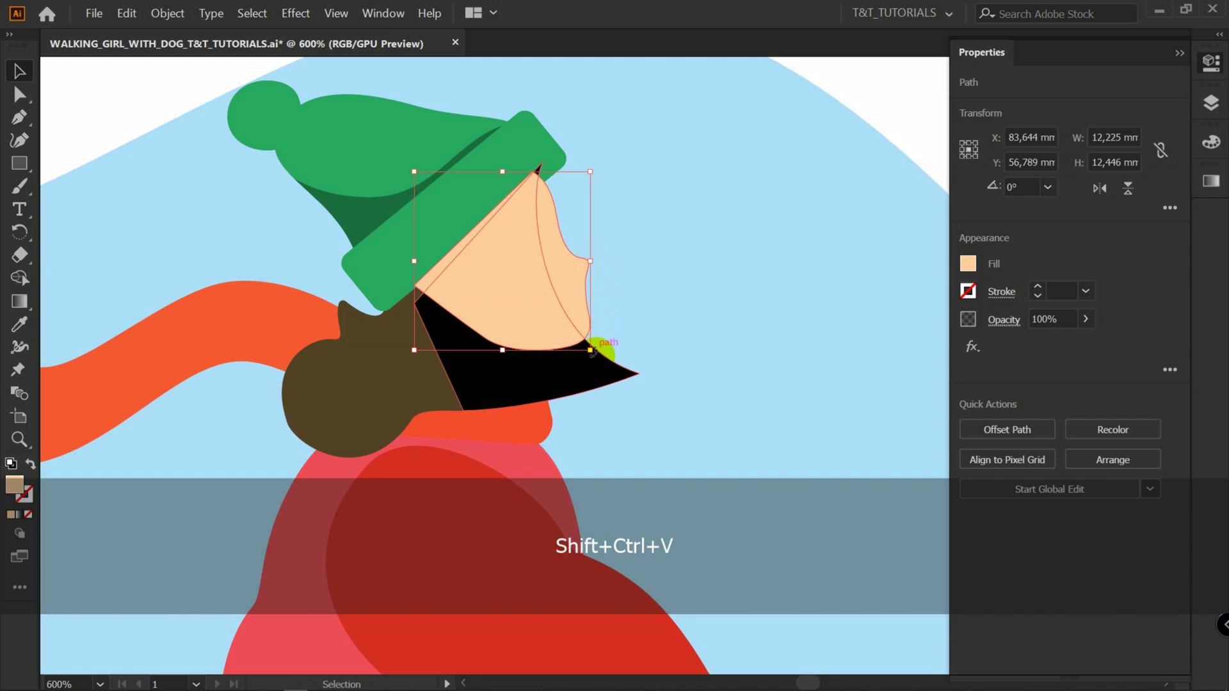
right_click(572, 369)
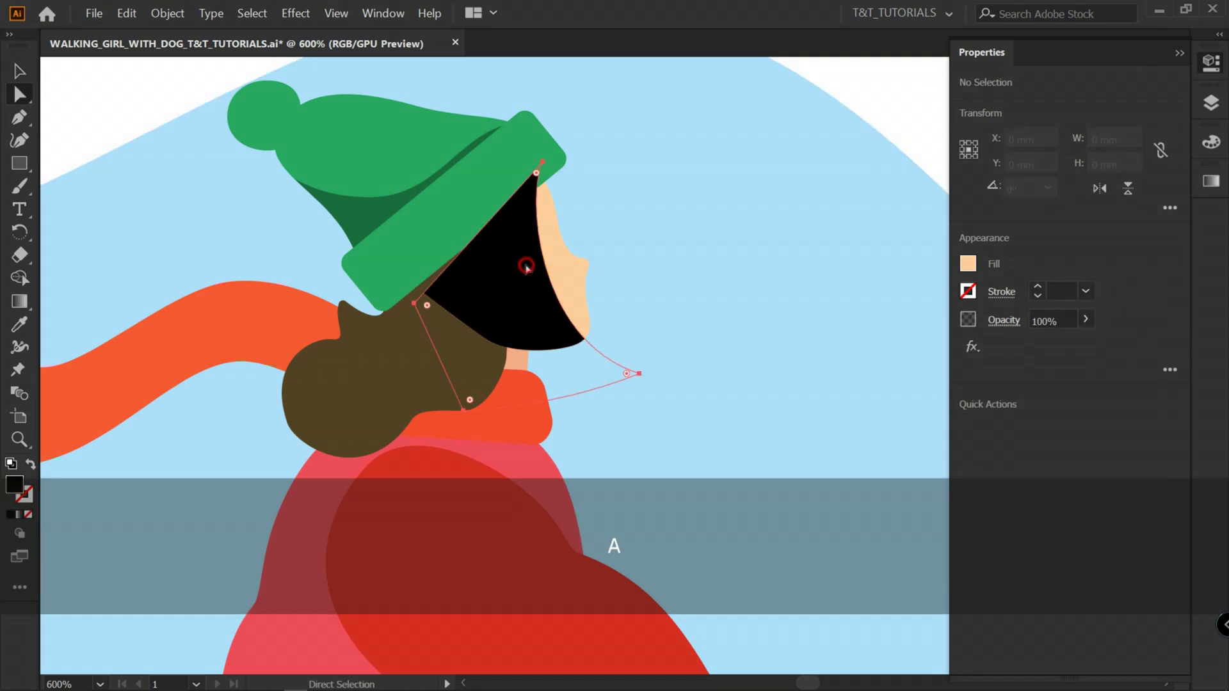
click(1003, 321)
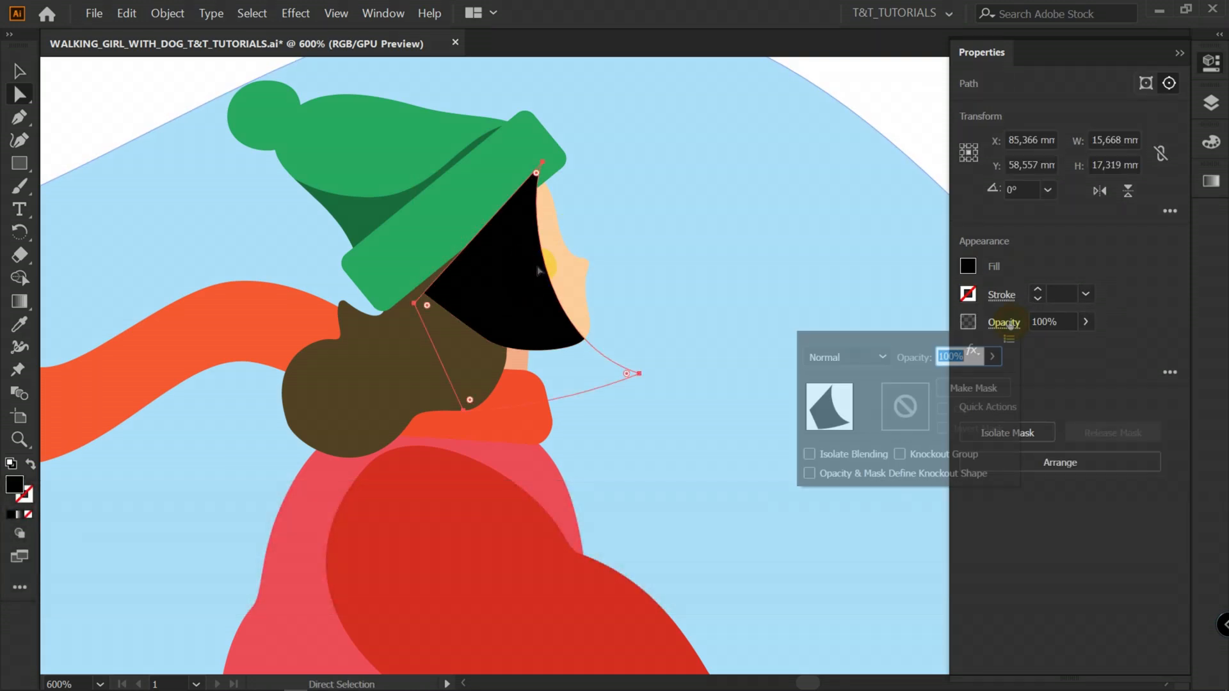
click(846, 357)
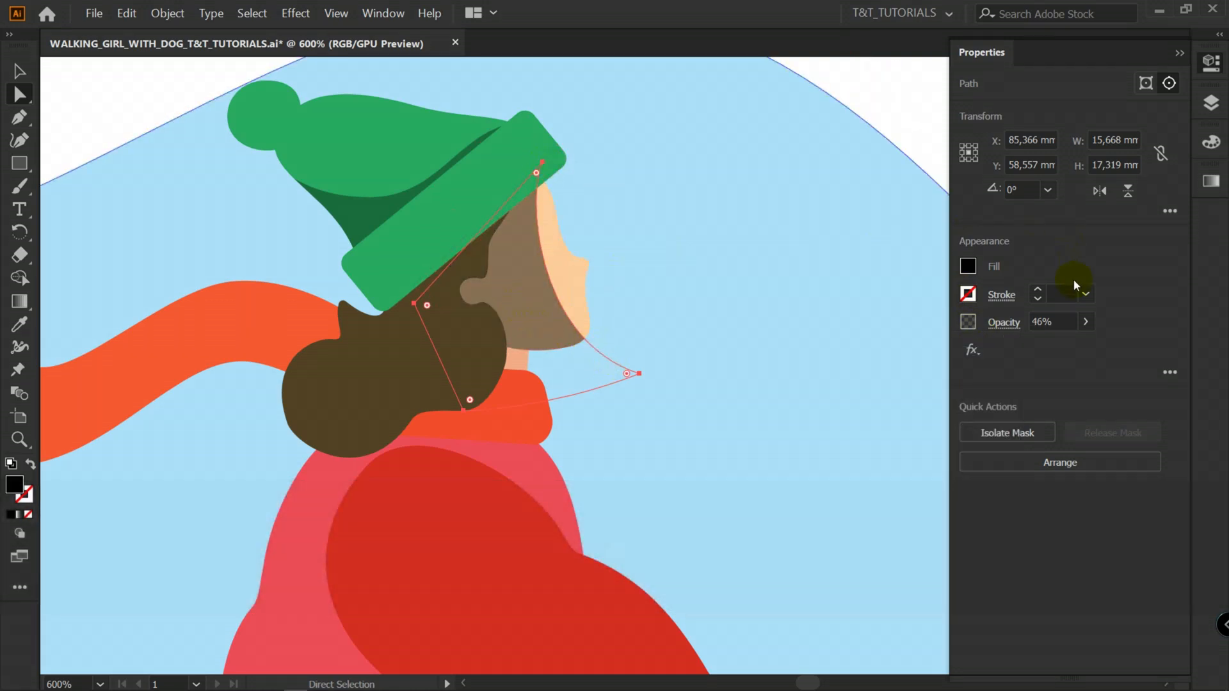
Set the face shadow to Color Burn and recolour it warm brown A24900
click(891, 113)
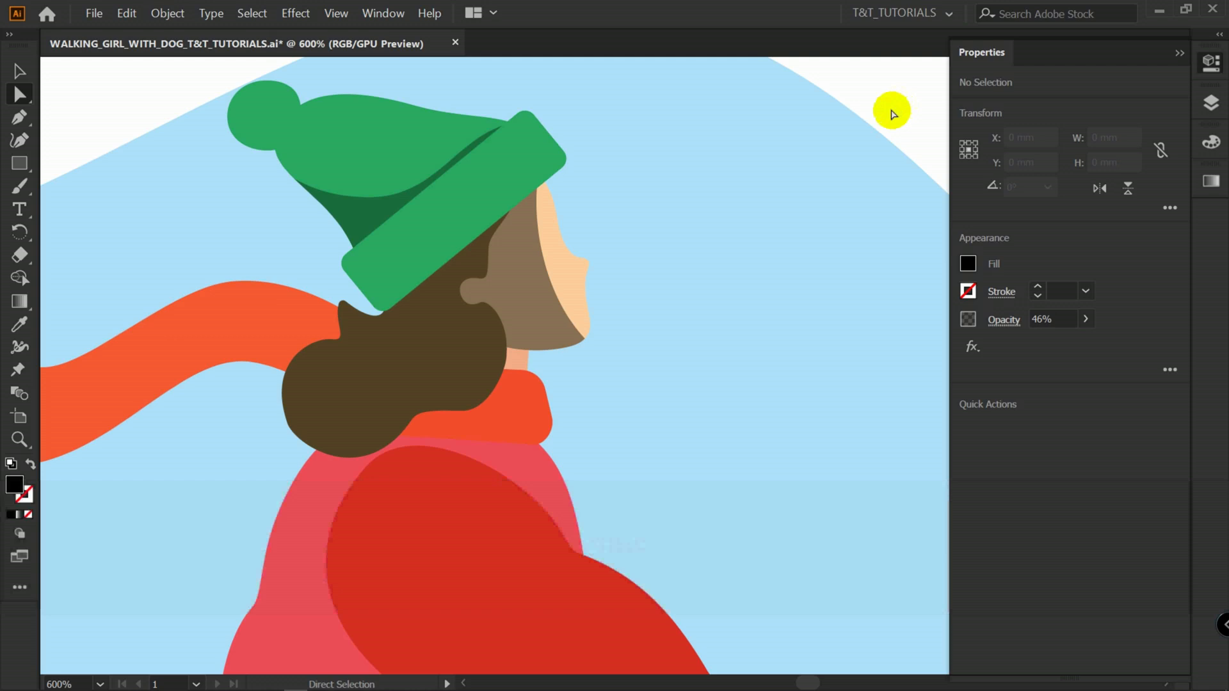
click(522, 284)
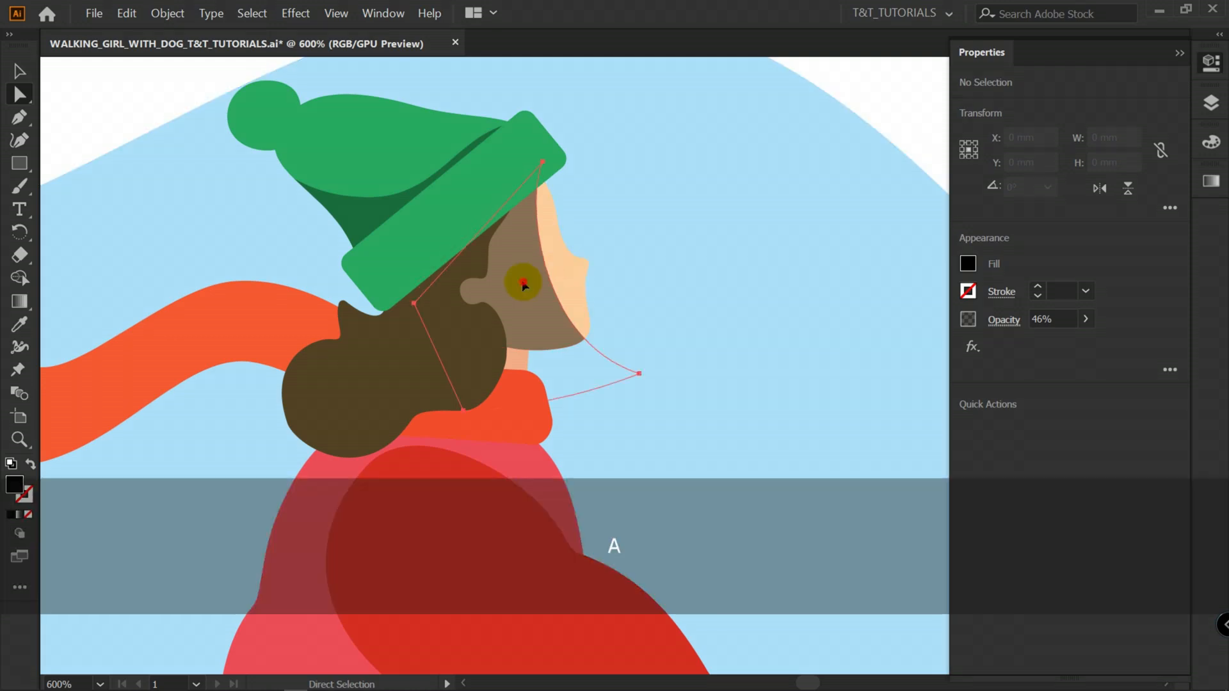
click(523, 282)
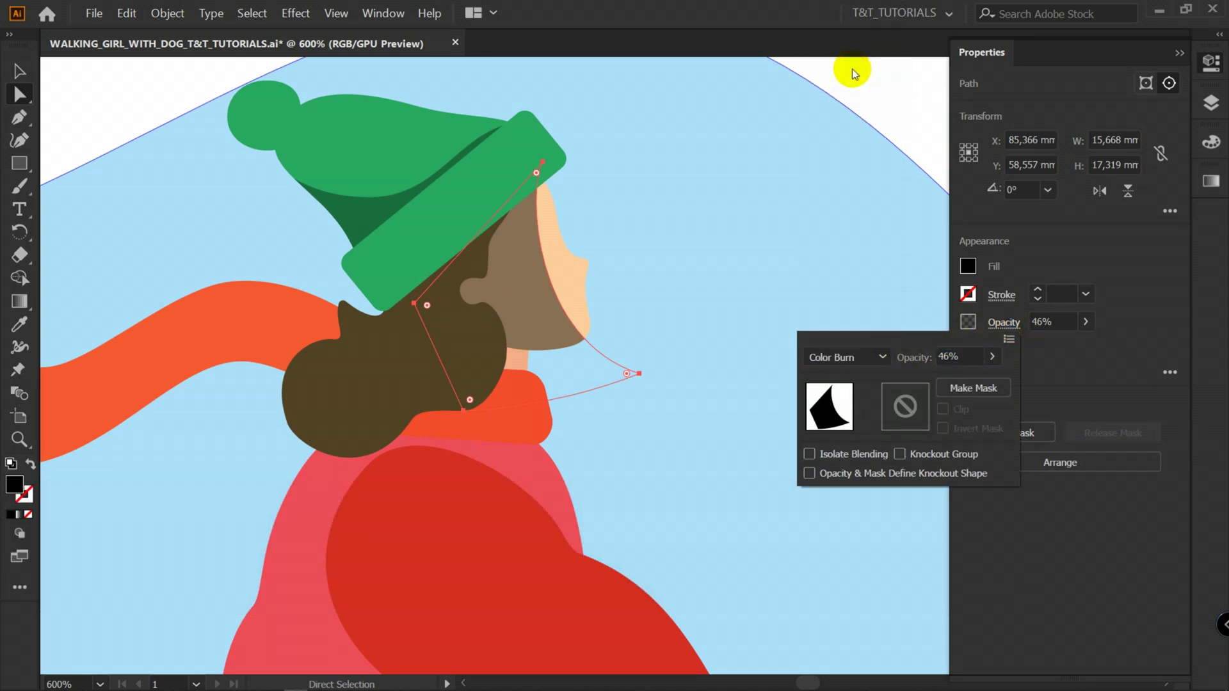
click(1212, 142)
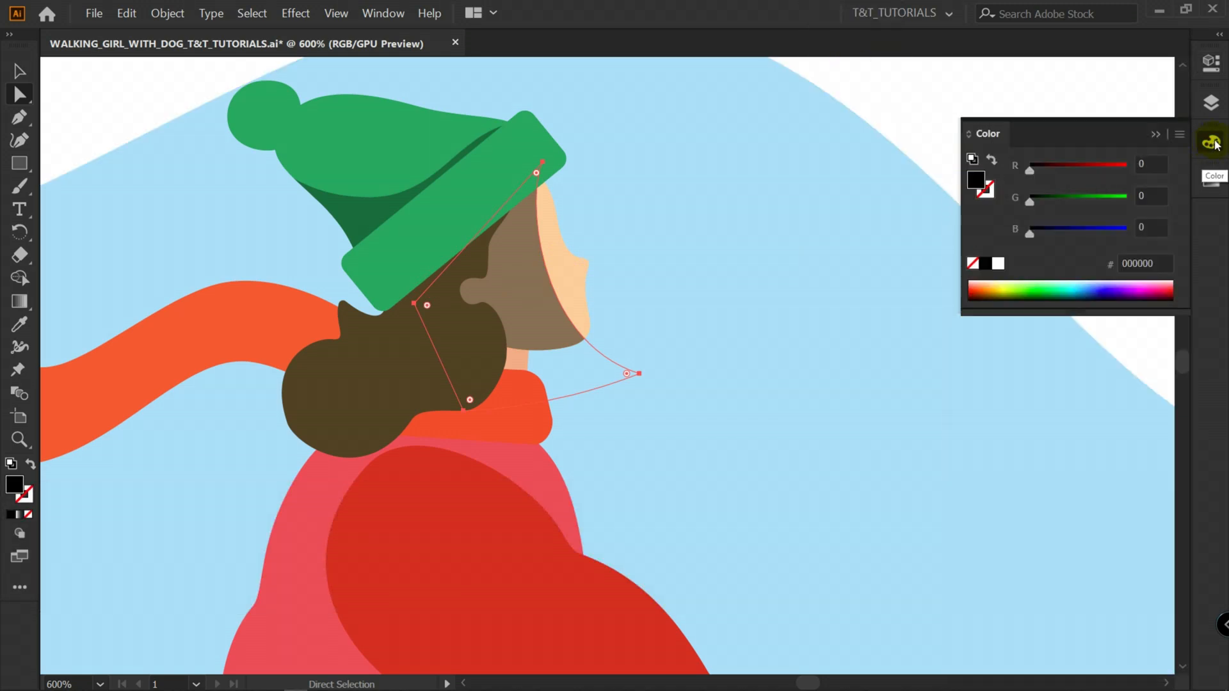
click(991, 281)
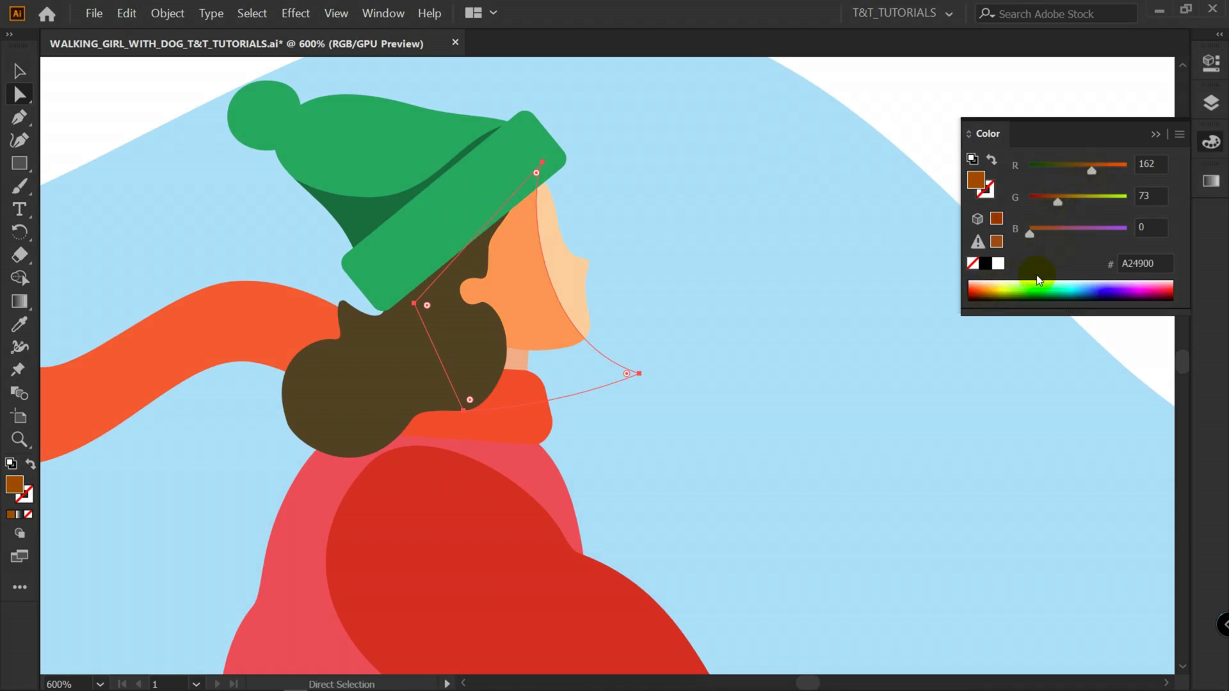
click(987, 292)
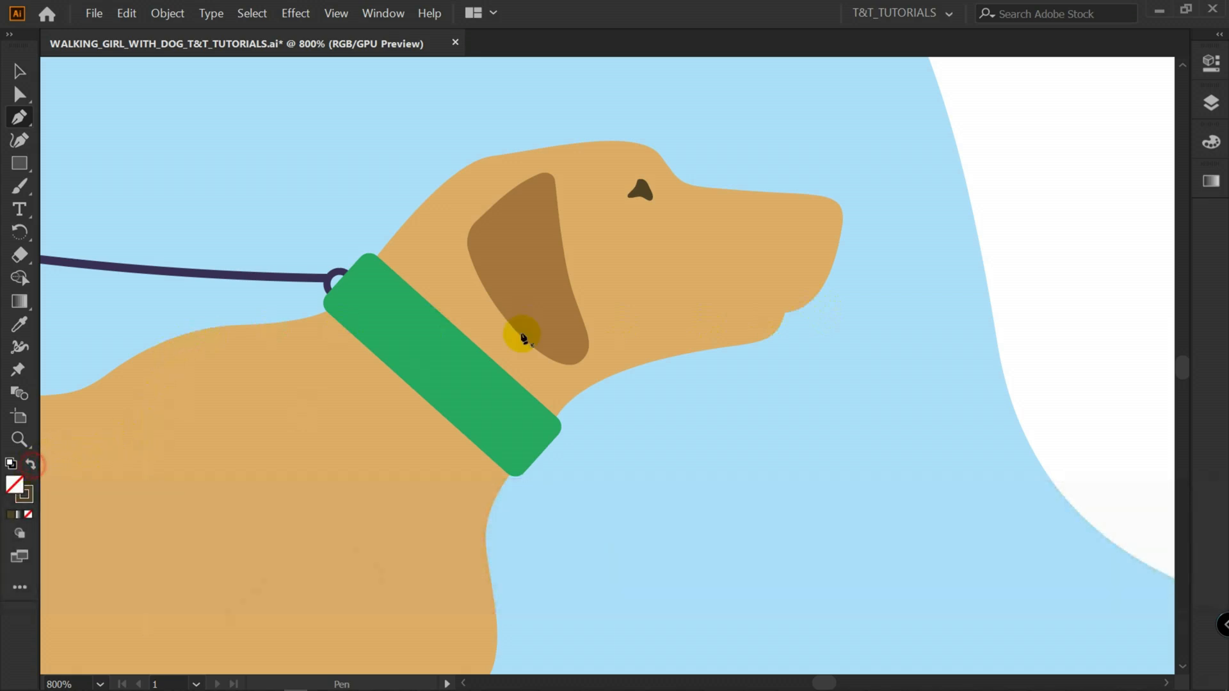
Pen a mouth line along the dog's muzzle with a dark brown tapered width-profile stroke
drag(521, 336, 728, 317)
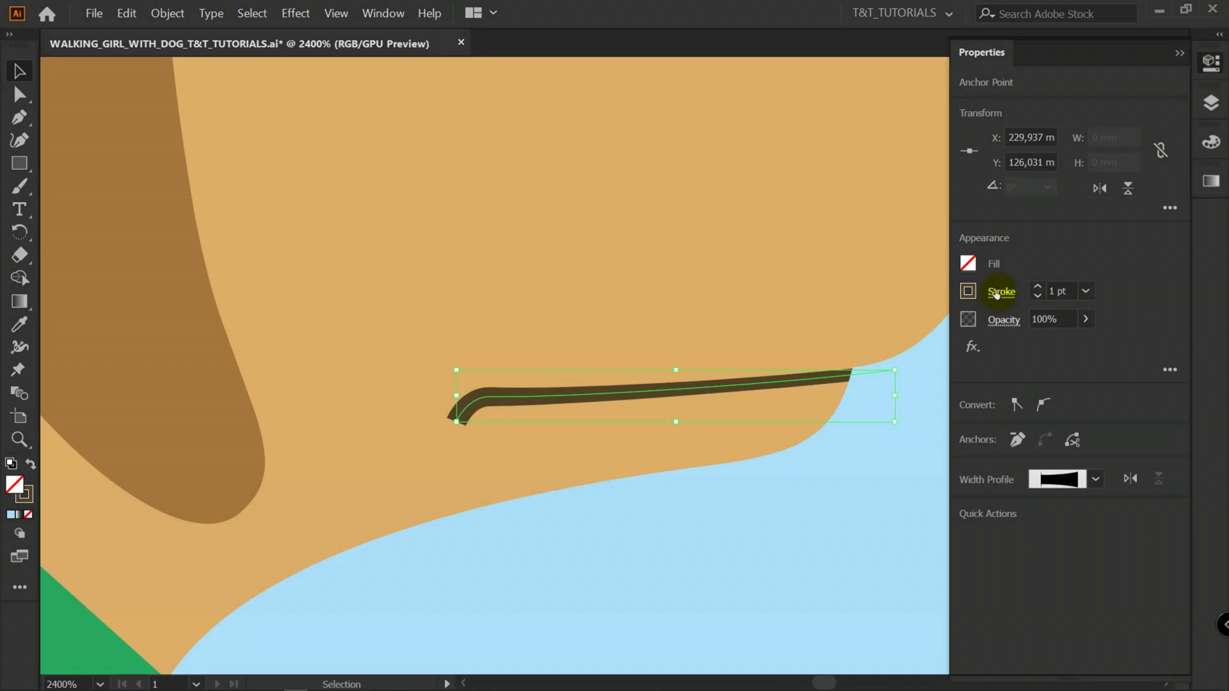
click(1001, 290)
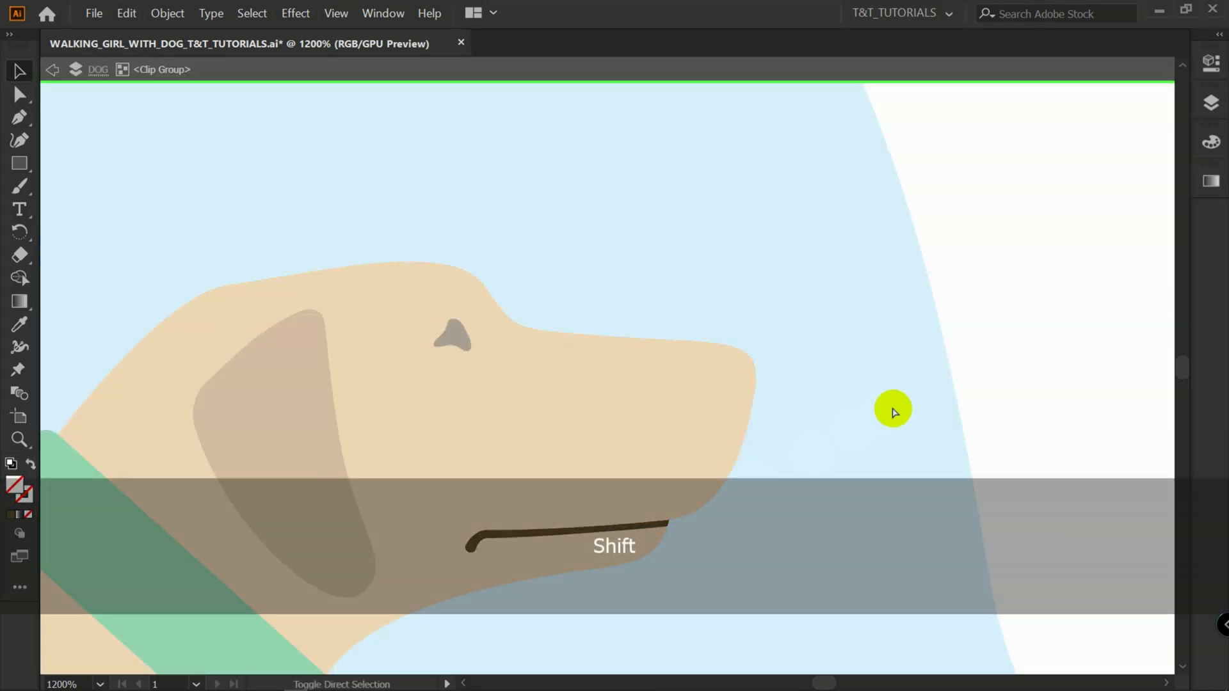
Exit the dog's isolated group and nudge its nose slightly left on the snout tip
click(713, 323)
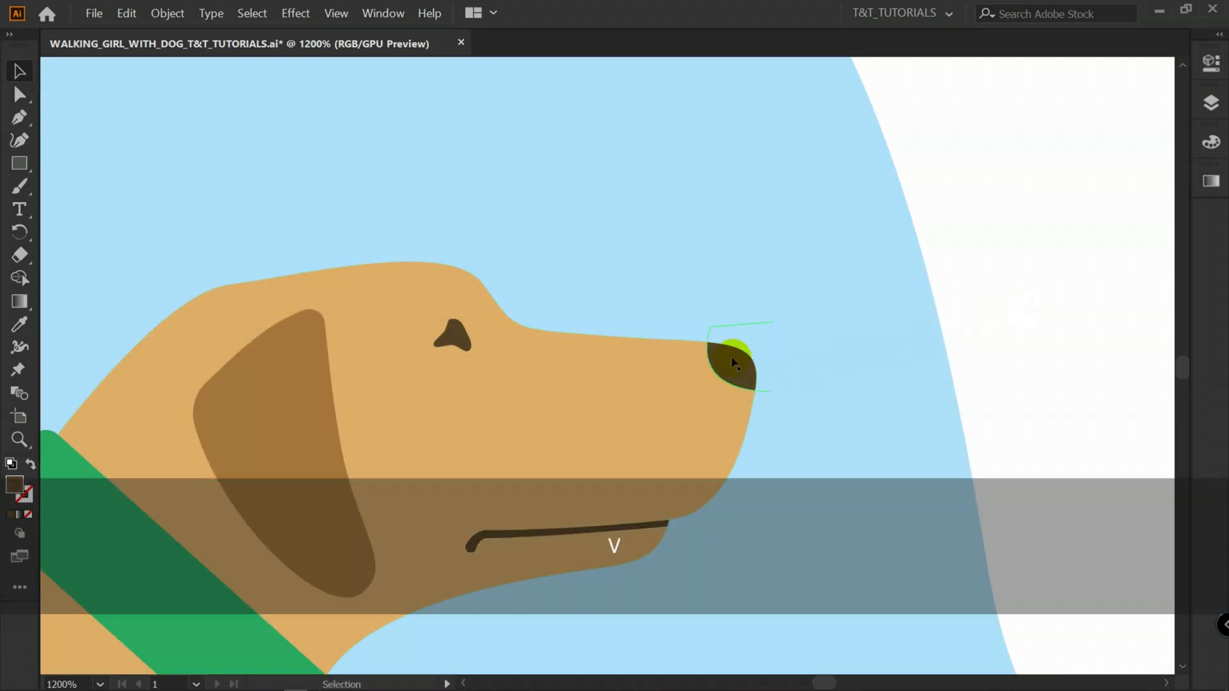
drag(737, 361, 702, 329)
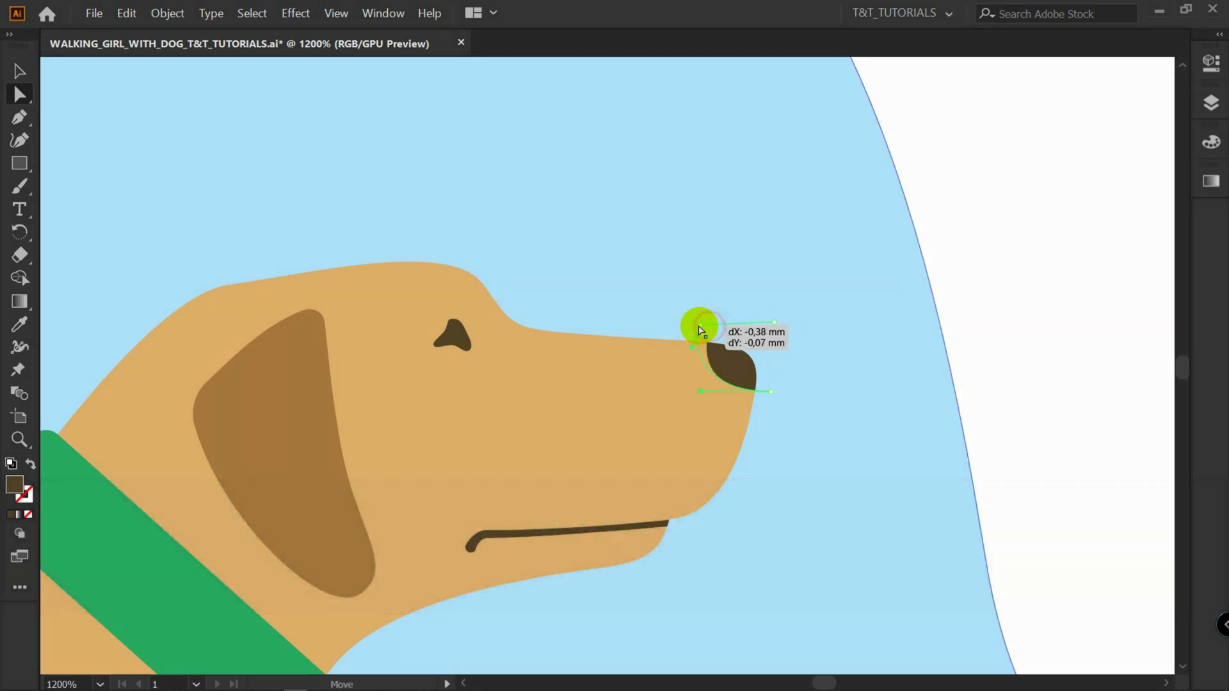